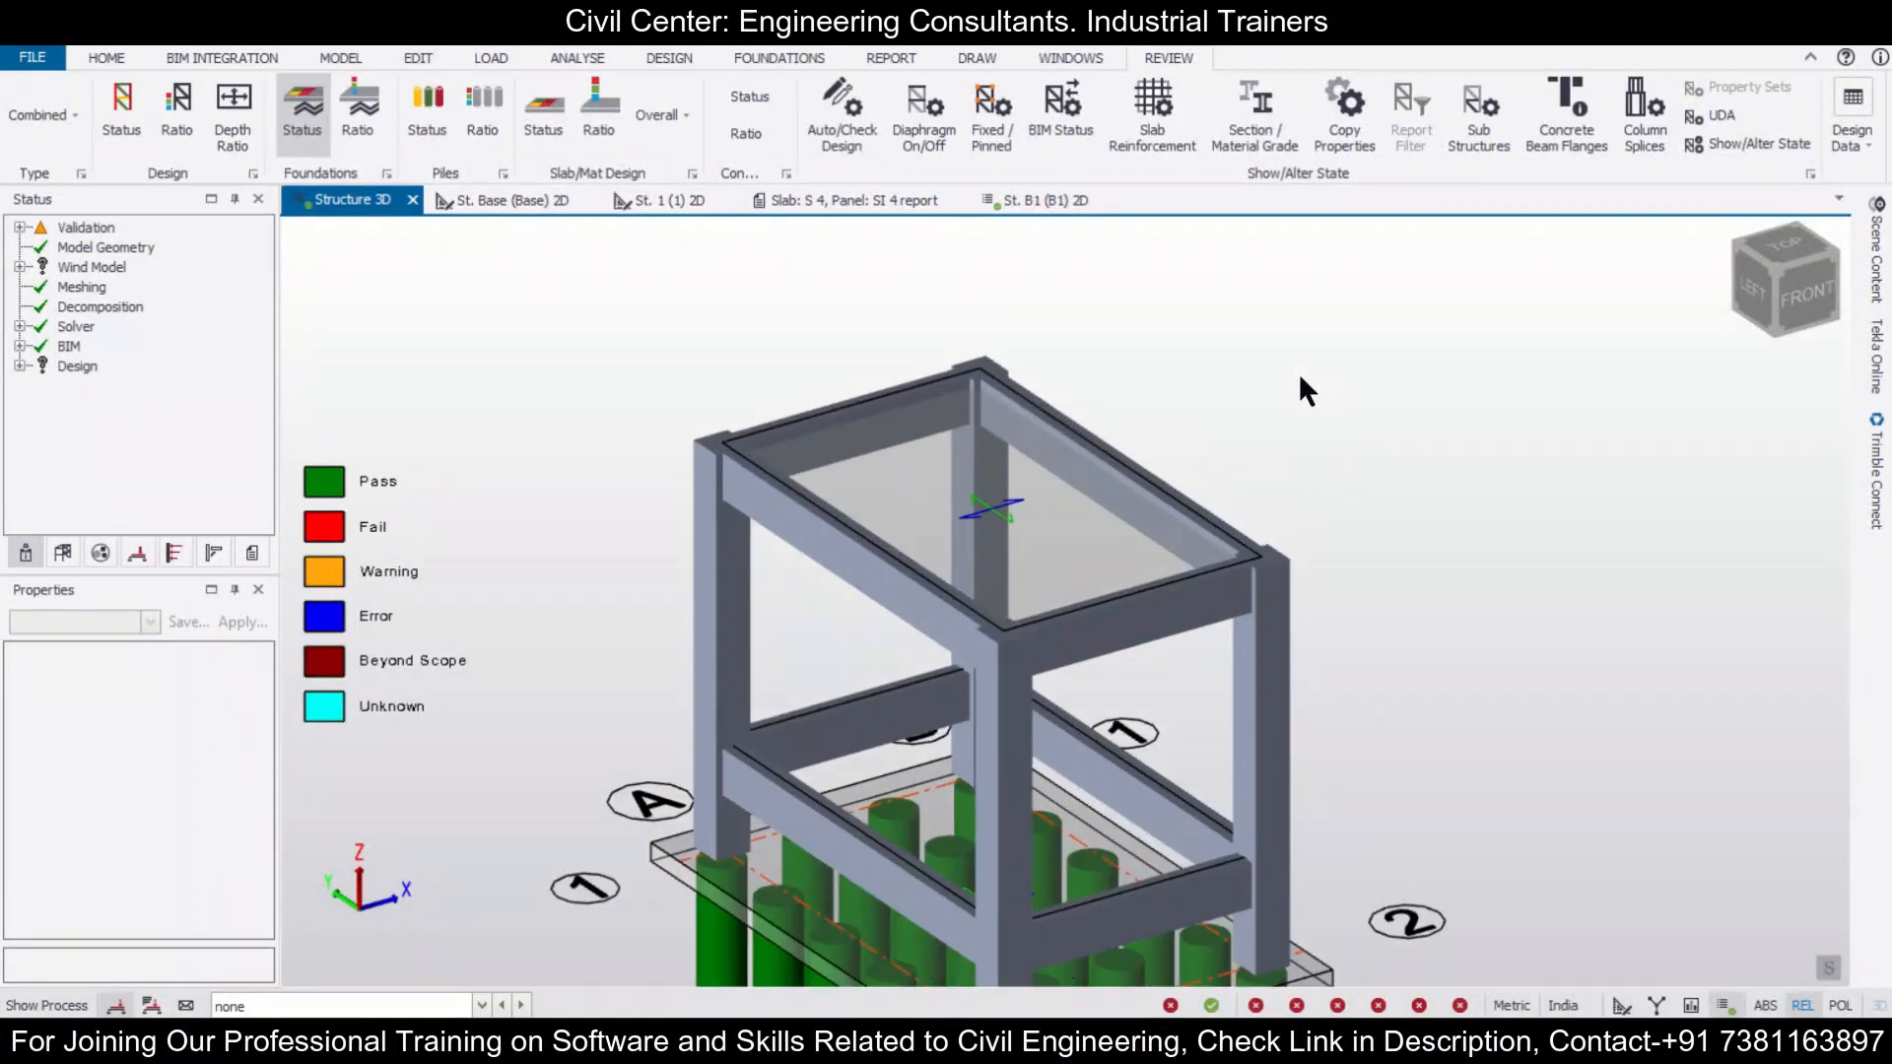
# Produce the member report for mat MF 1 panel SI 5 and return to the St. B1 plan
pyautogui.moveTo(1308, 390); pyautogui.dragTo(1551, 371)
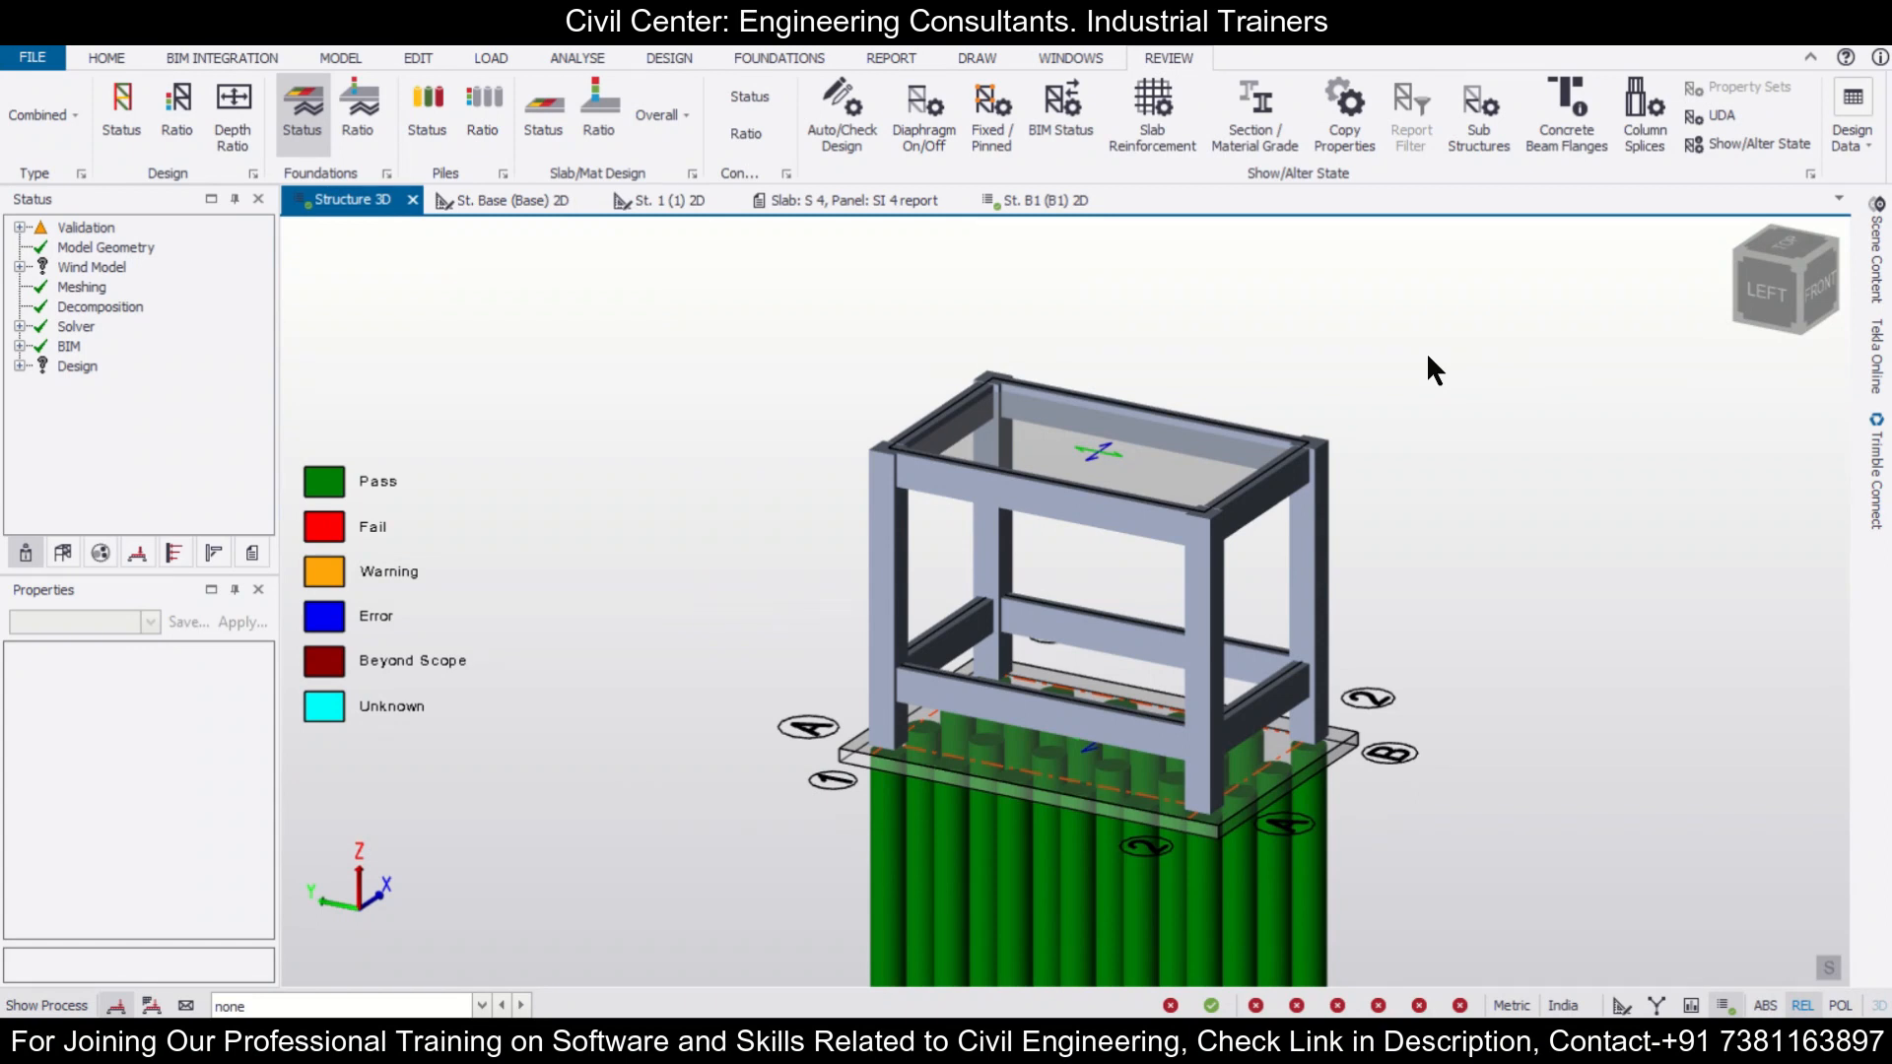
pyautogui.moveTo(1485, 455)
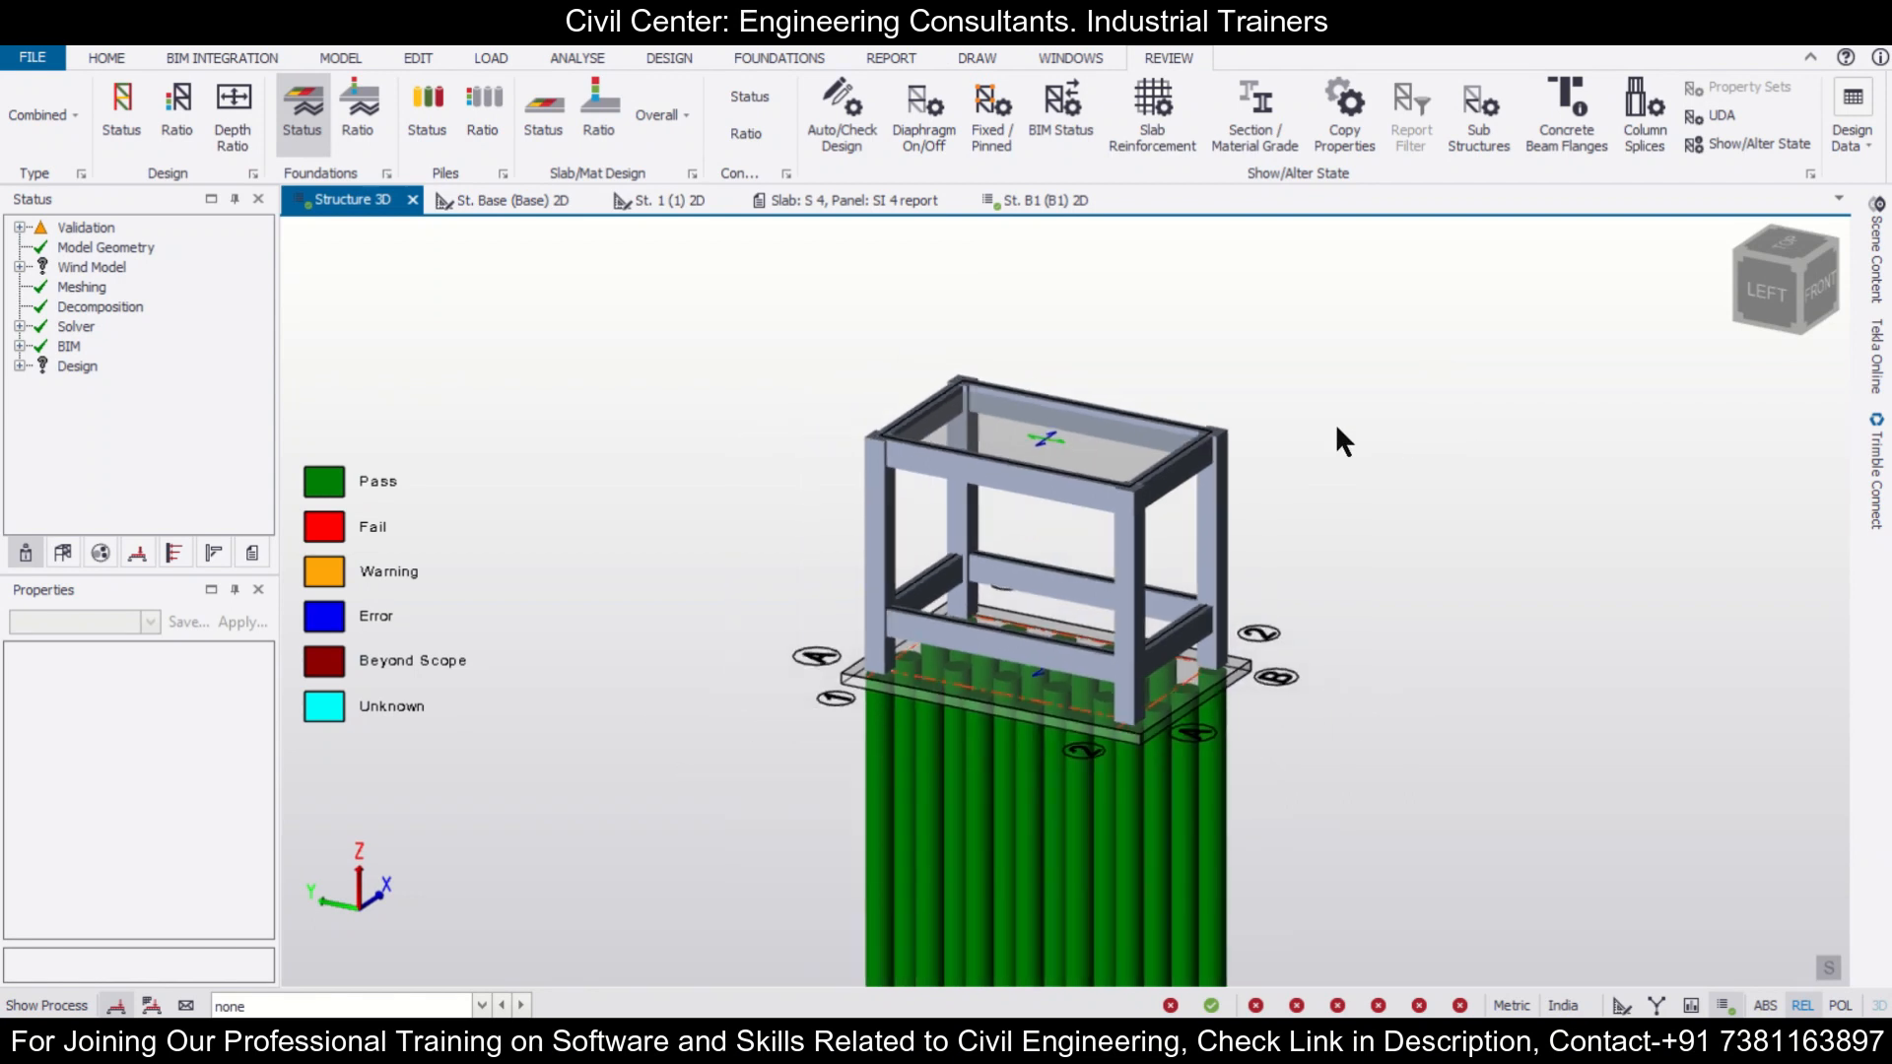
pyautogui.moveTo(1315, 580)
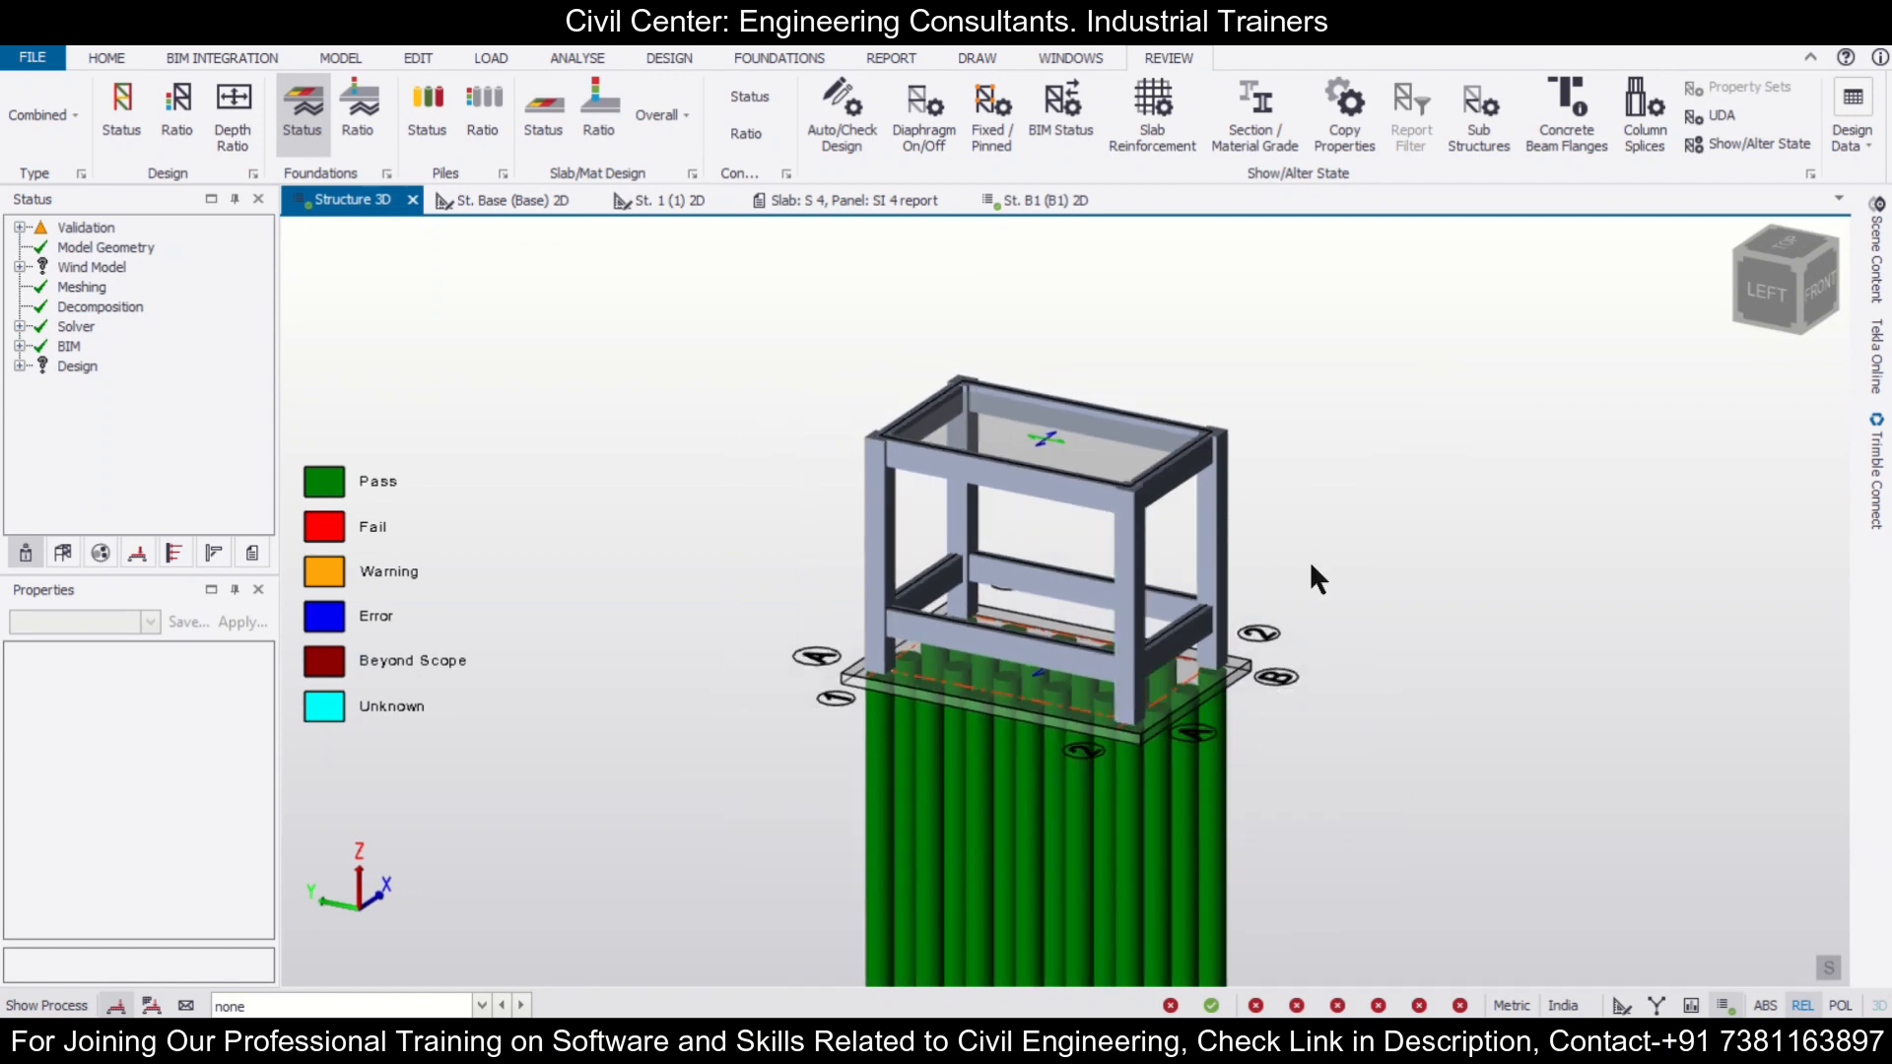
pyautogui.moveTo(1423, 536)
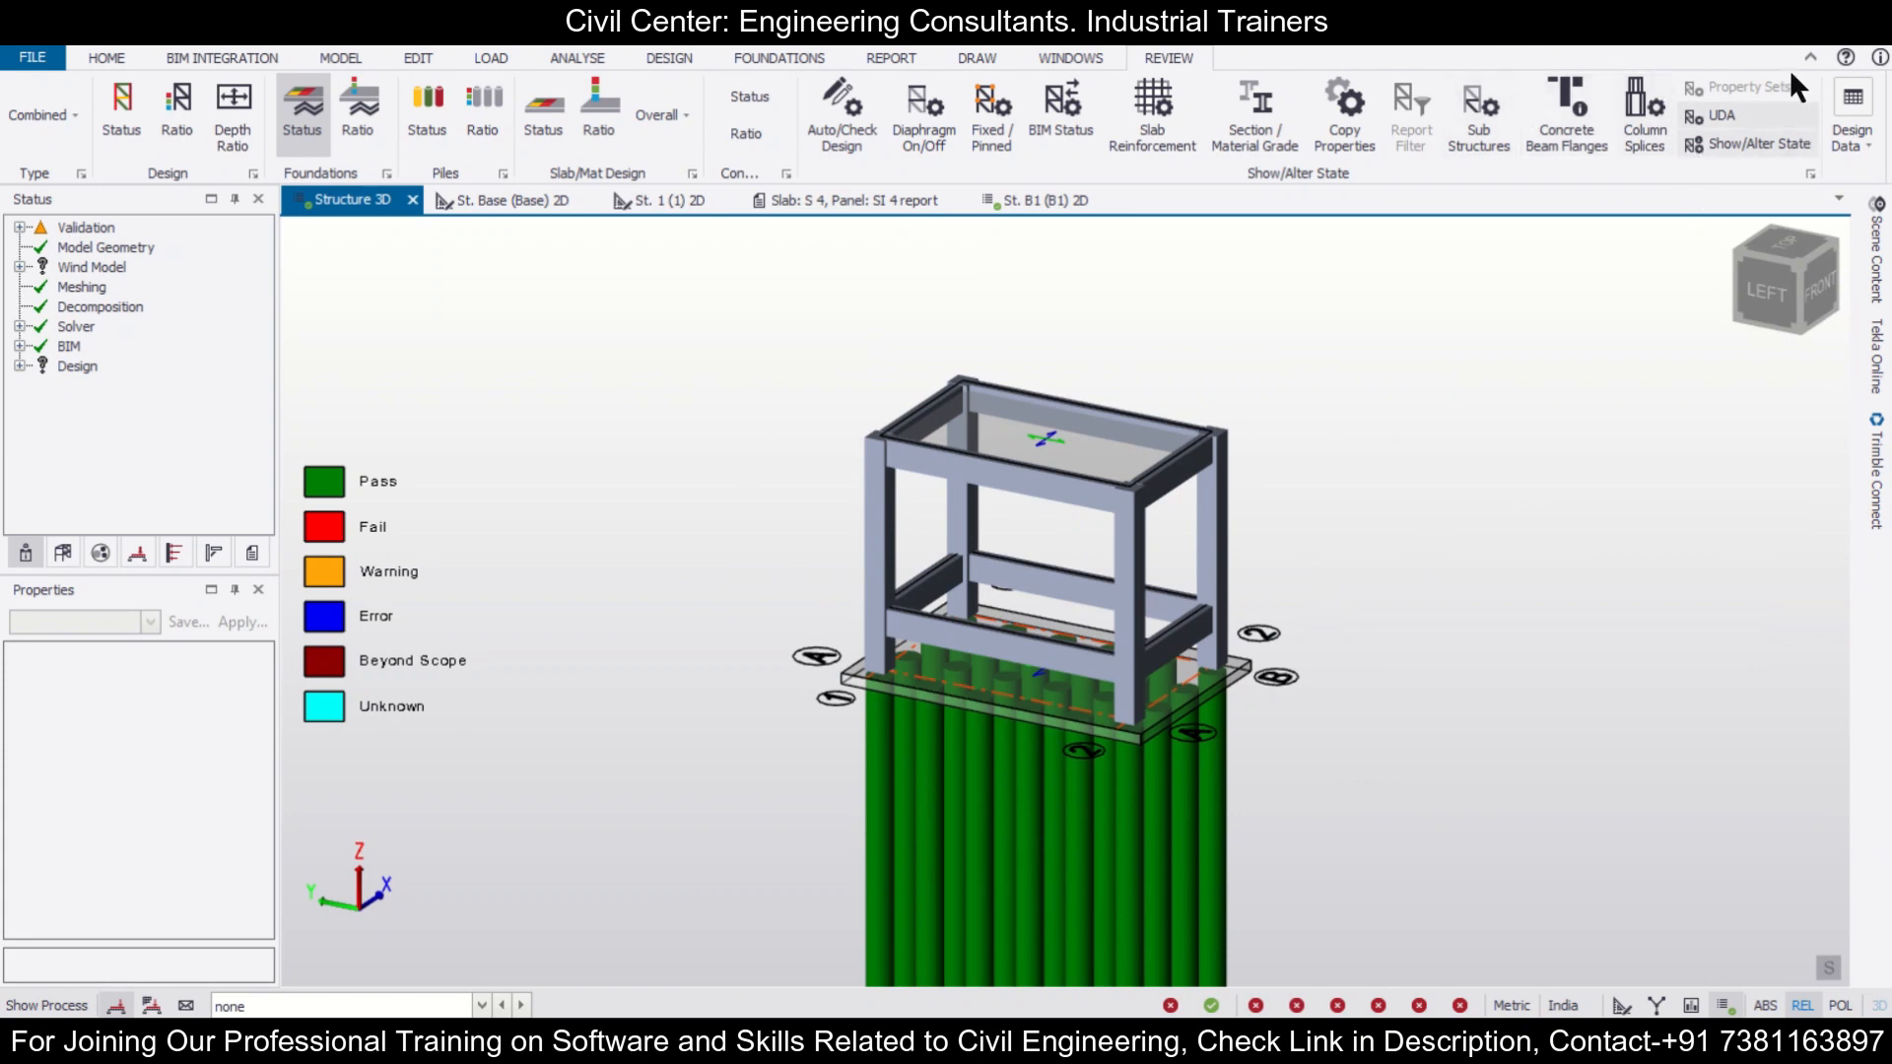
pyautogui.moveTo(1330, 345)
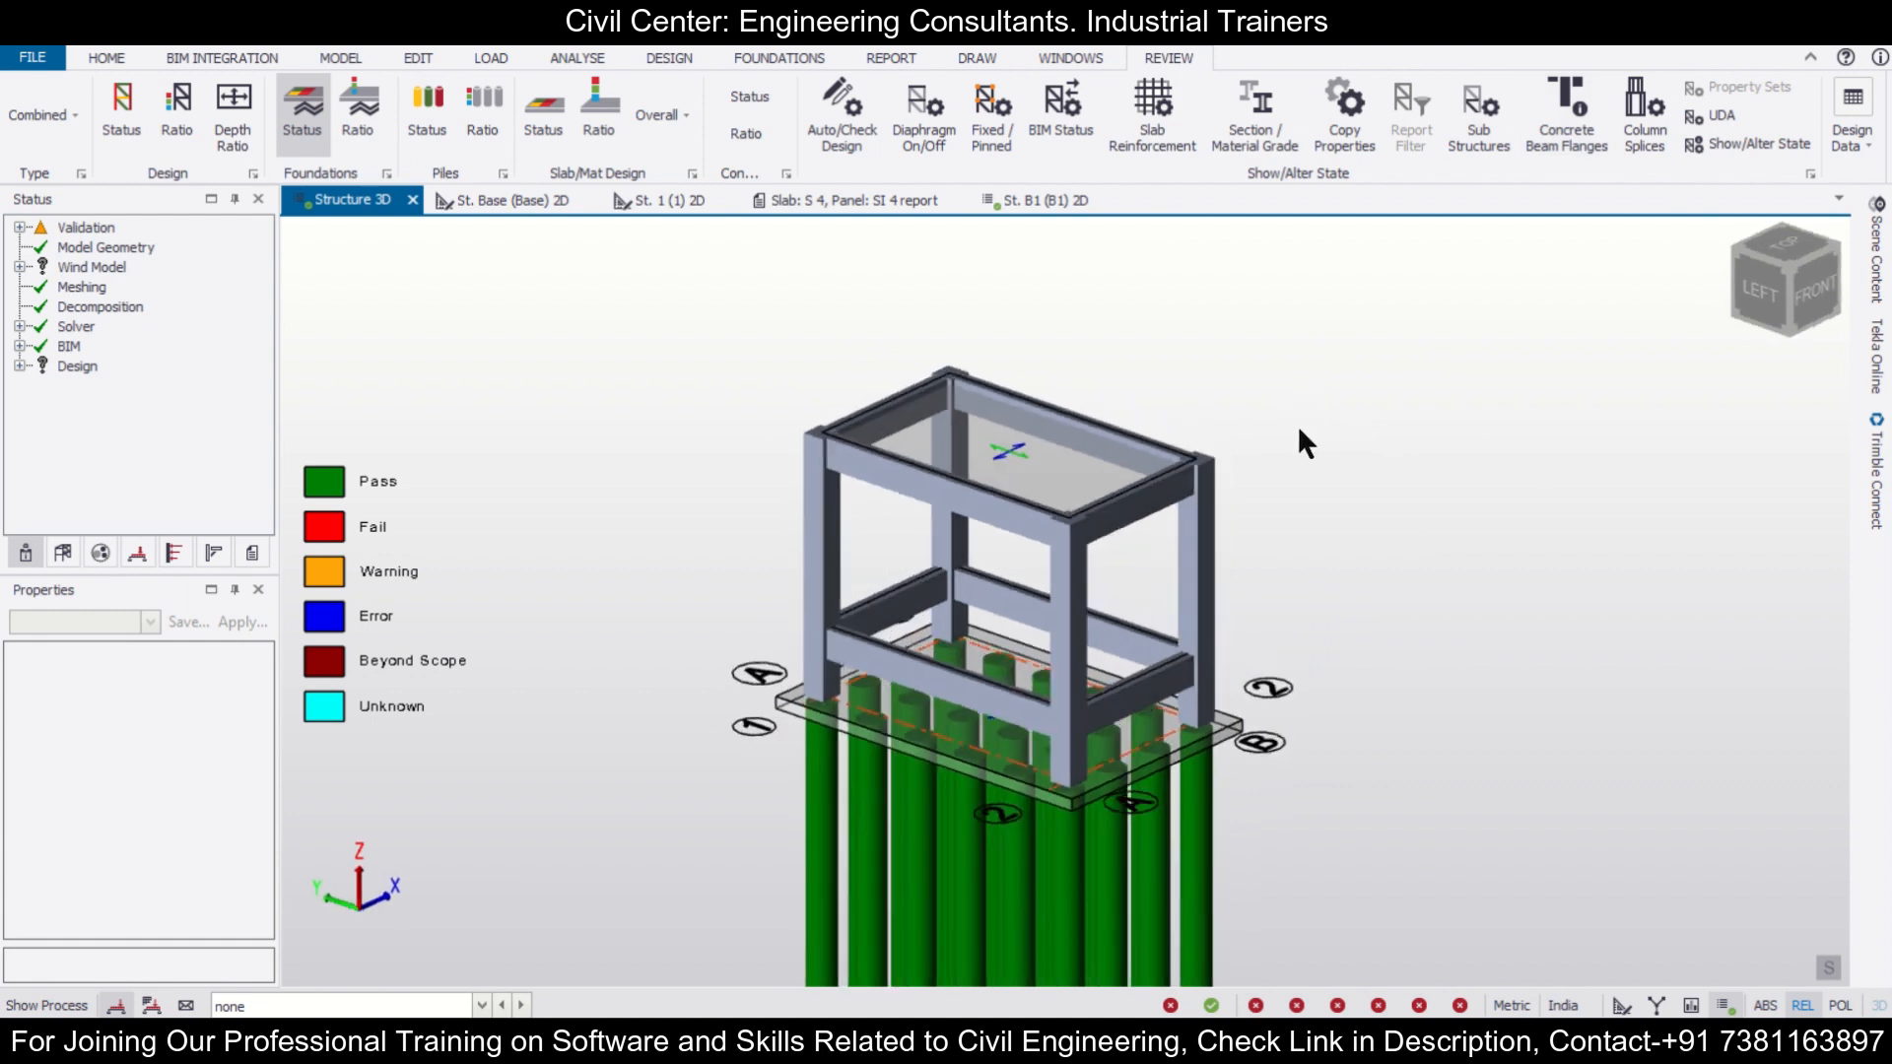
pyautogui.click(1031, 201)
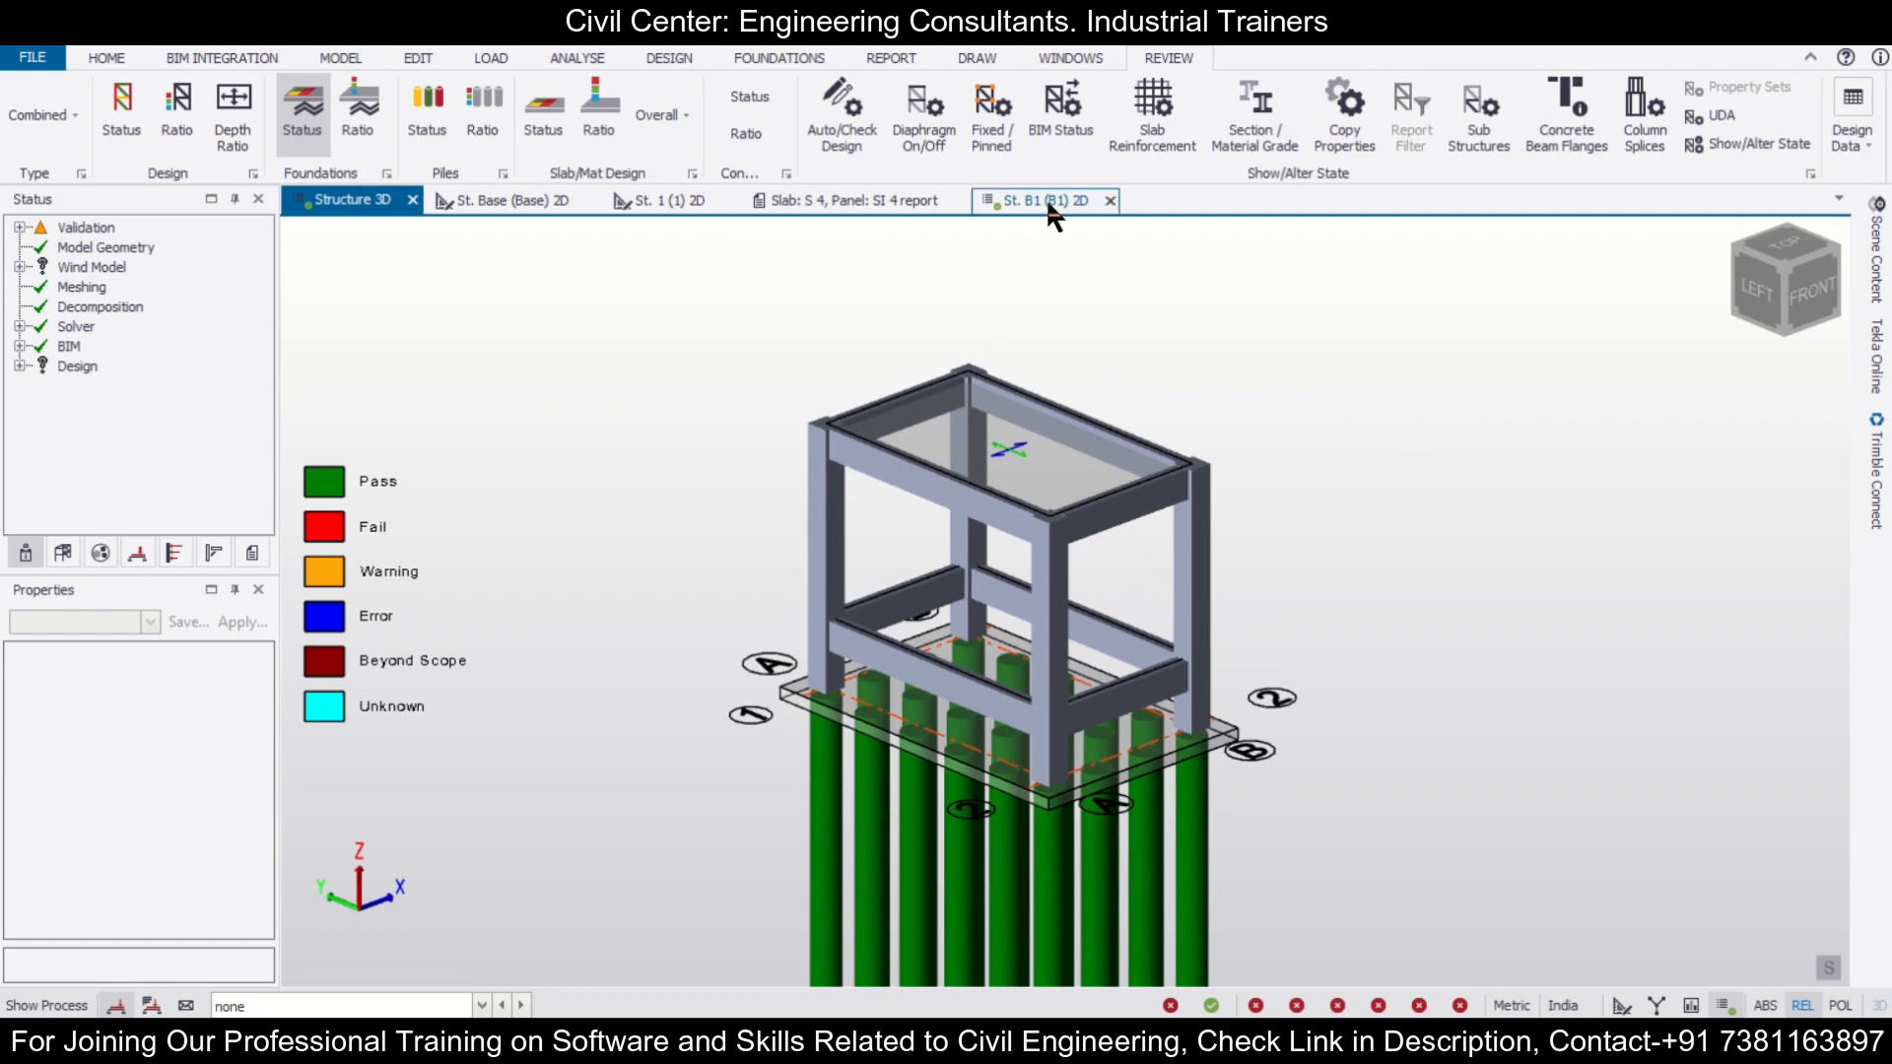
pyautogui.moveTo(1060, 219)
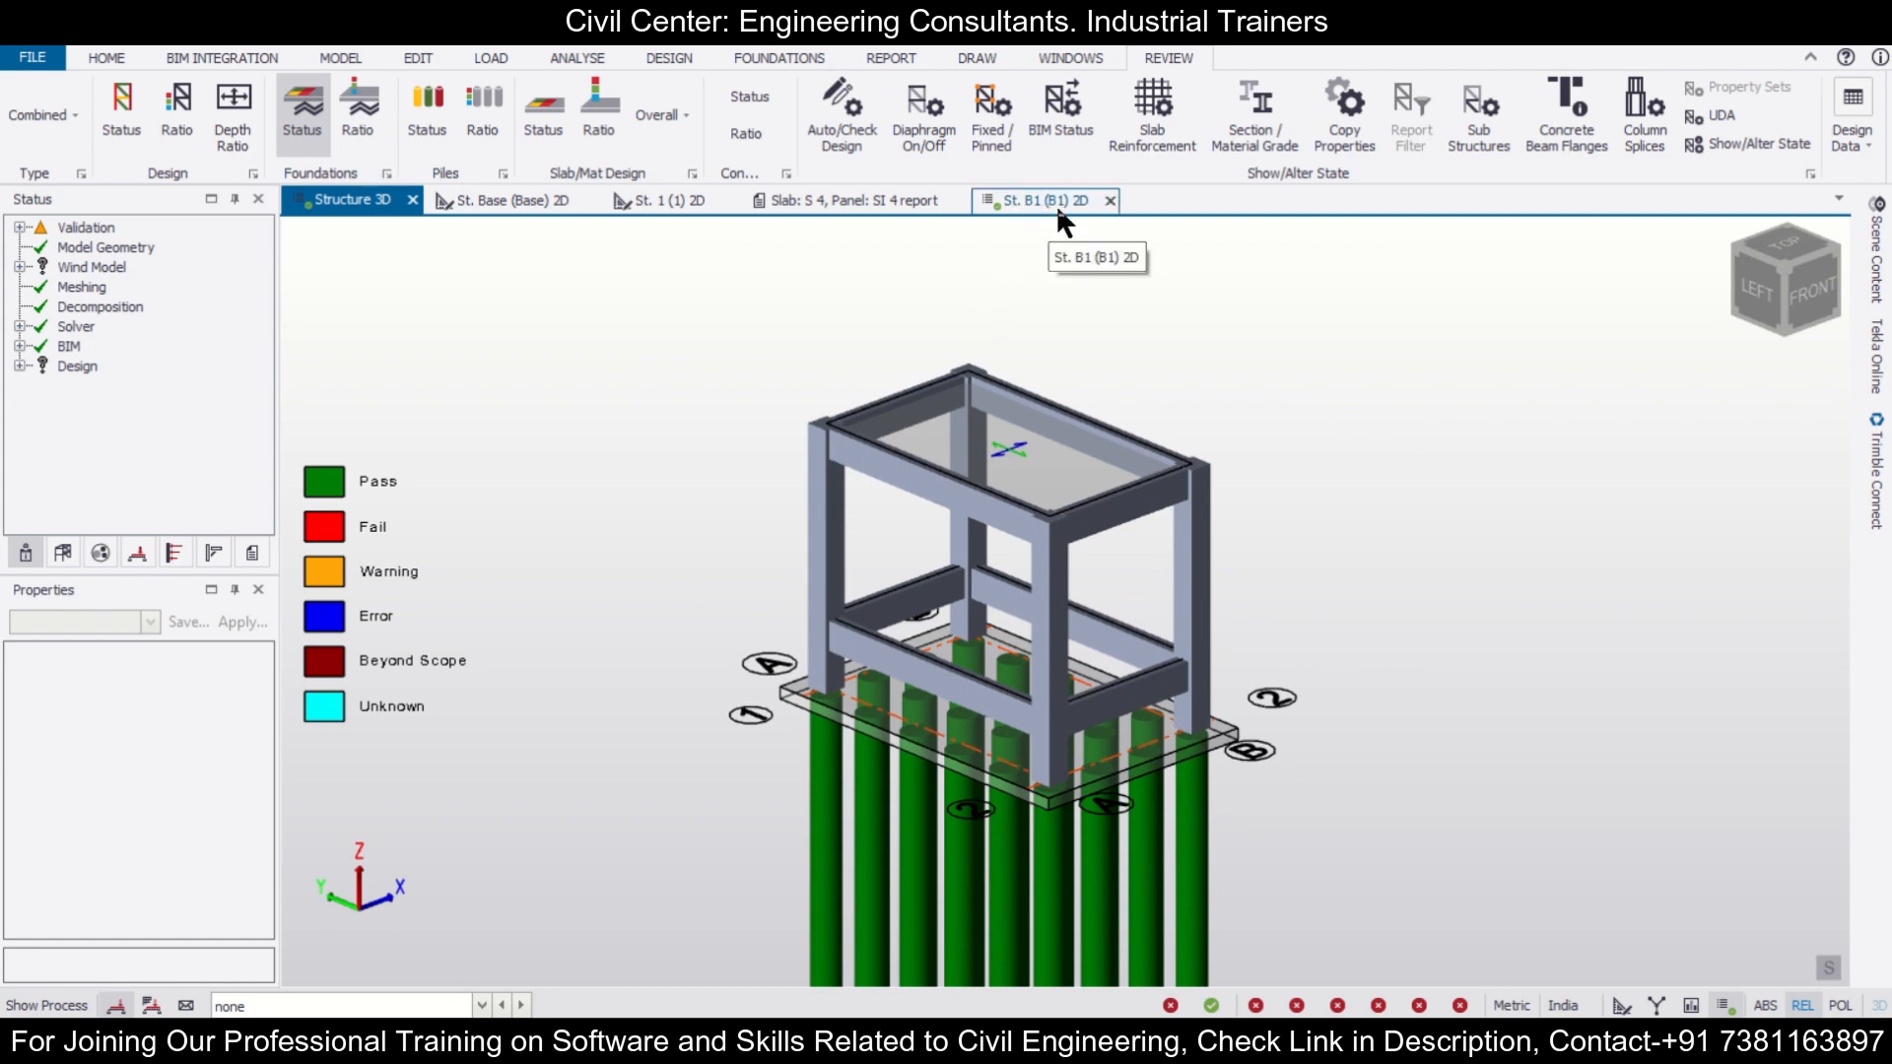
pyautogui.click(1039, 201)
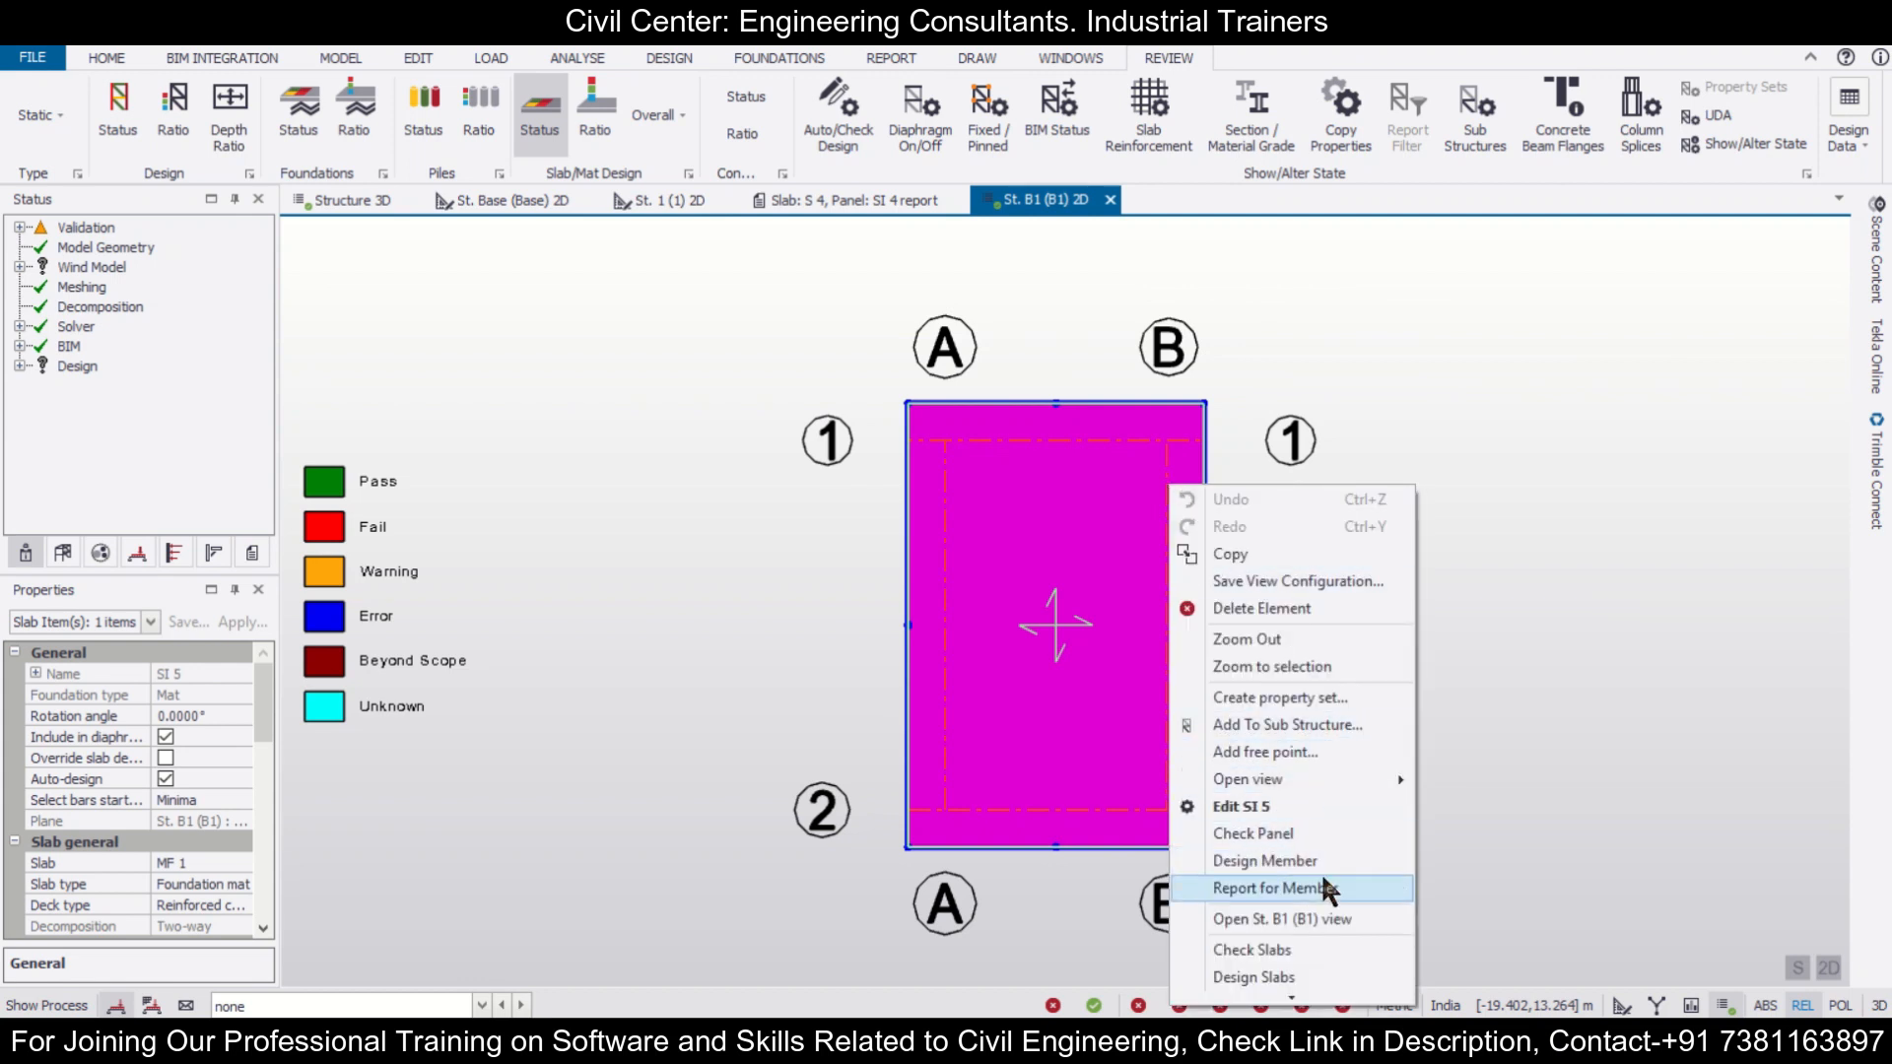
pyautogui.click(1267, 889)
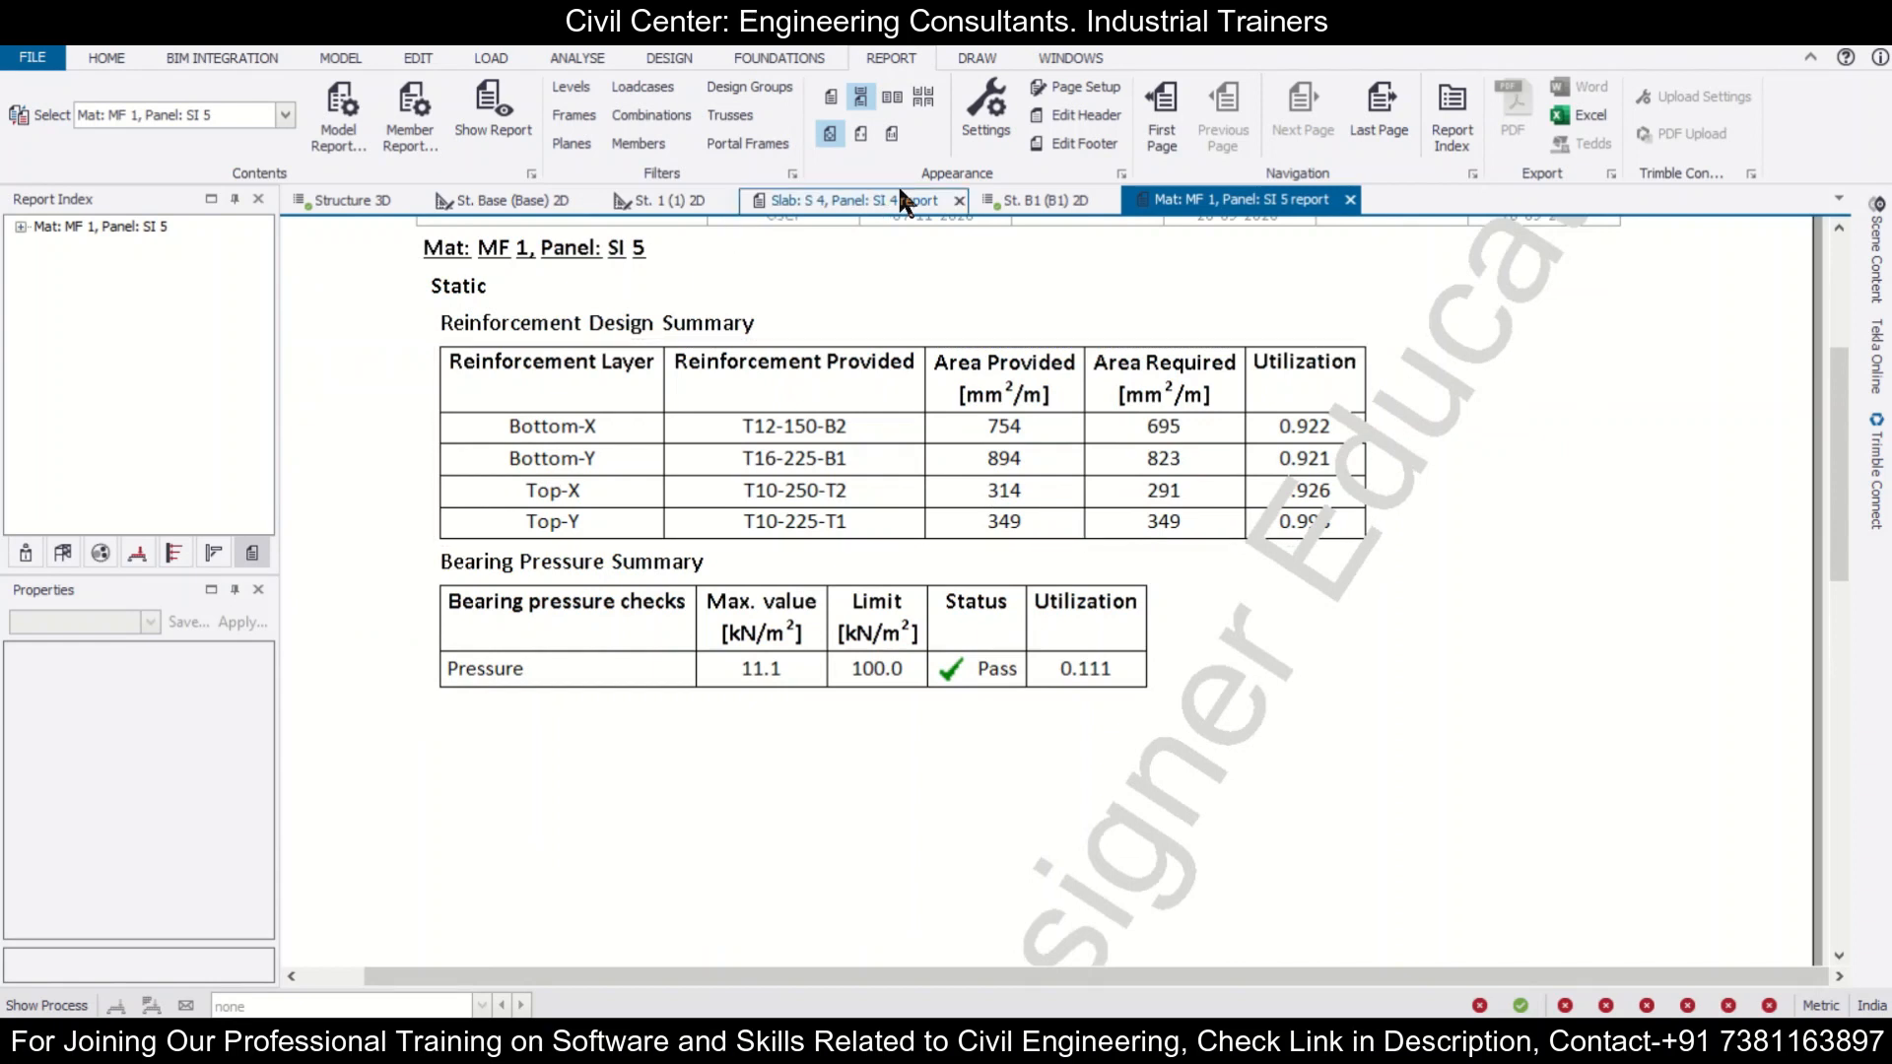
pyautogui.moveTo(859, 201)
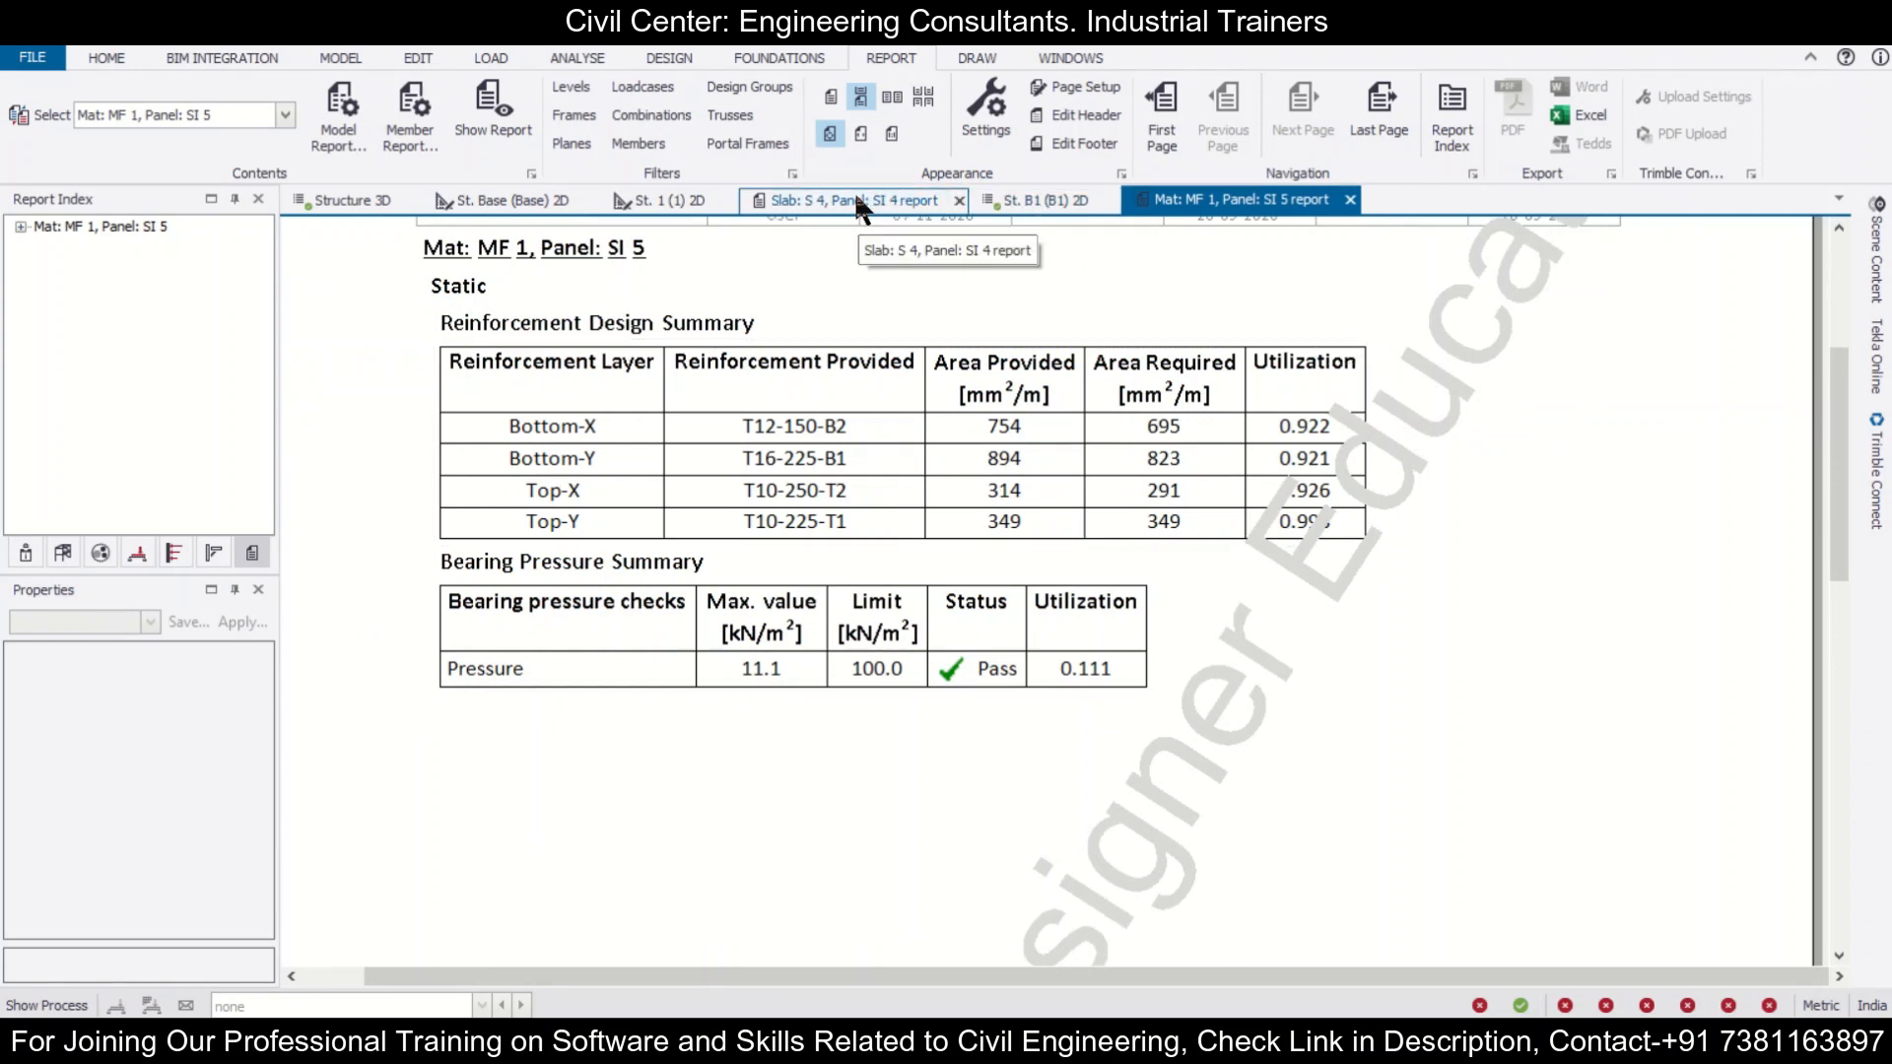
pyautogui.click(1038, 199)
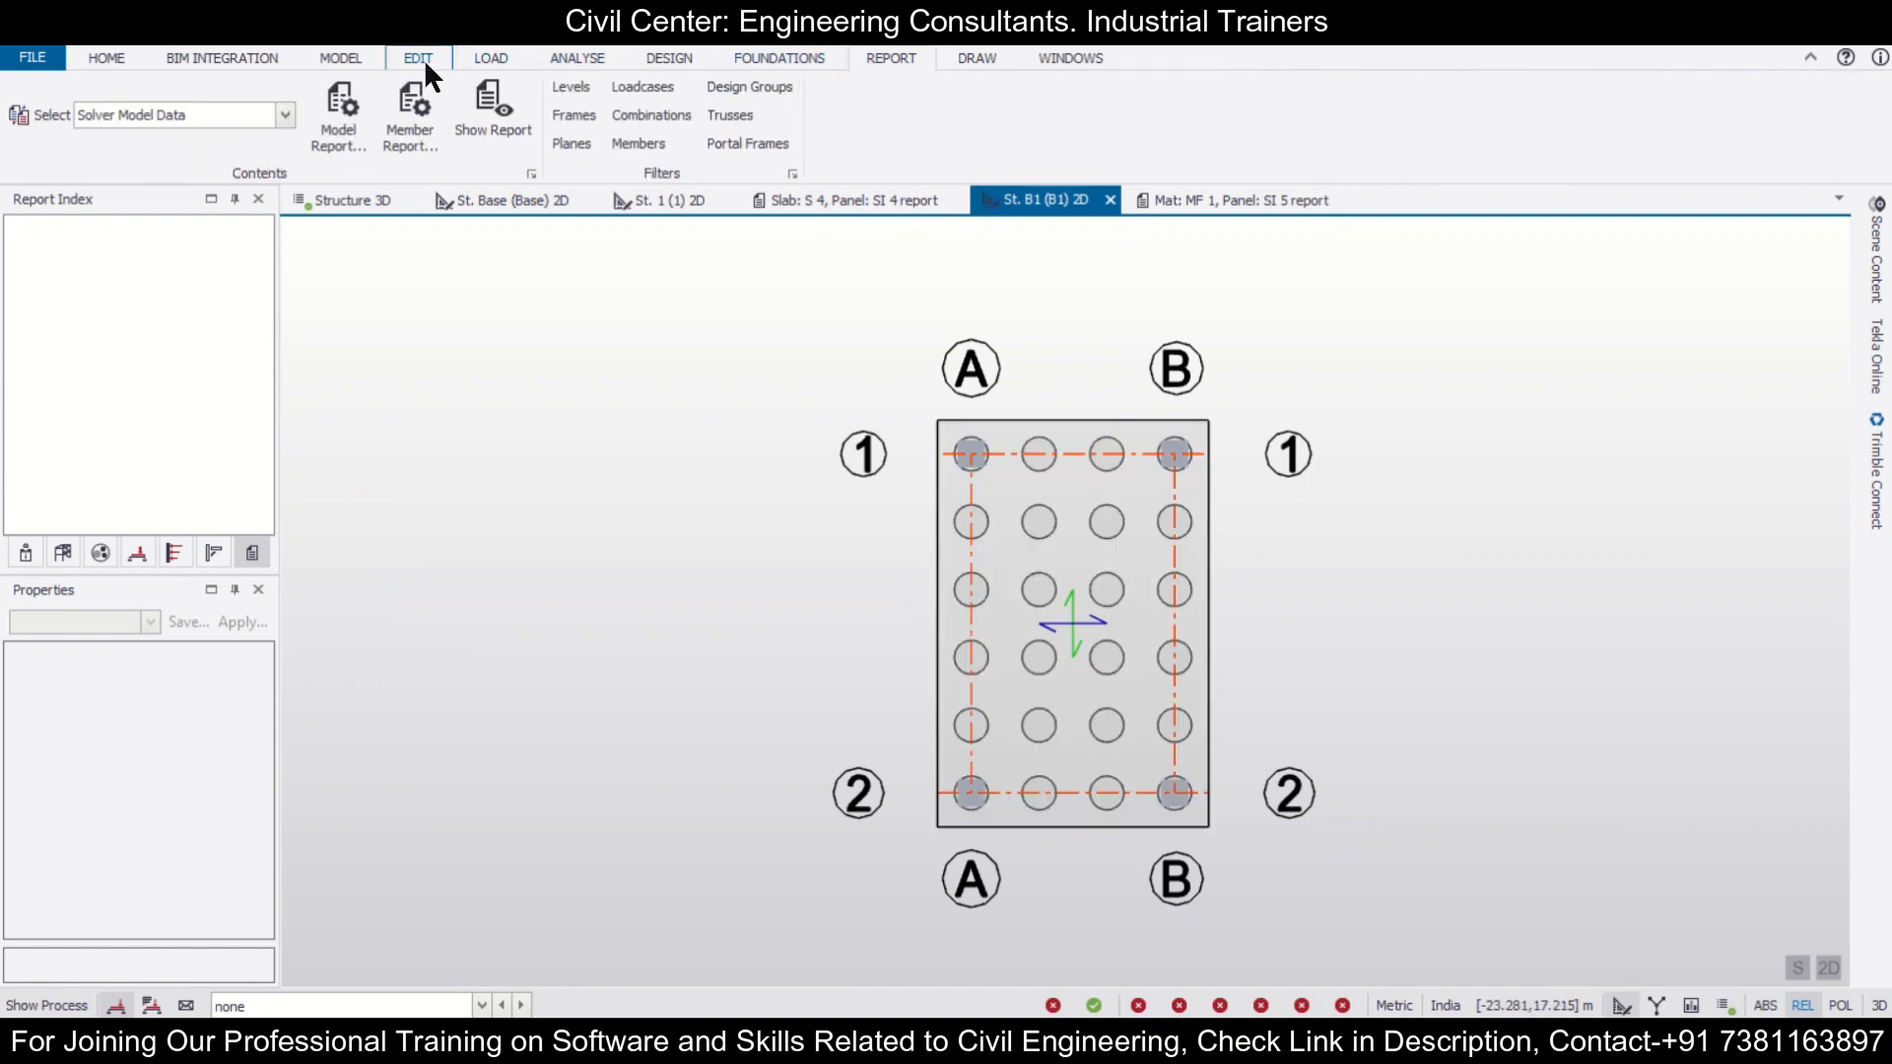
# Split mat MF 1 across its middle with Mat Split, selecting new panel SI 6
pyautogui.click(778, 57)
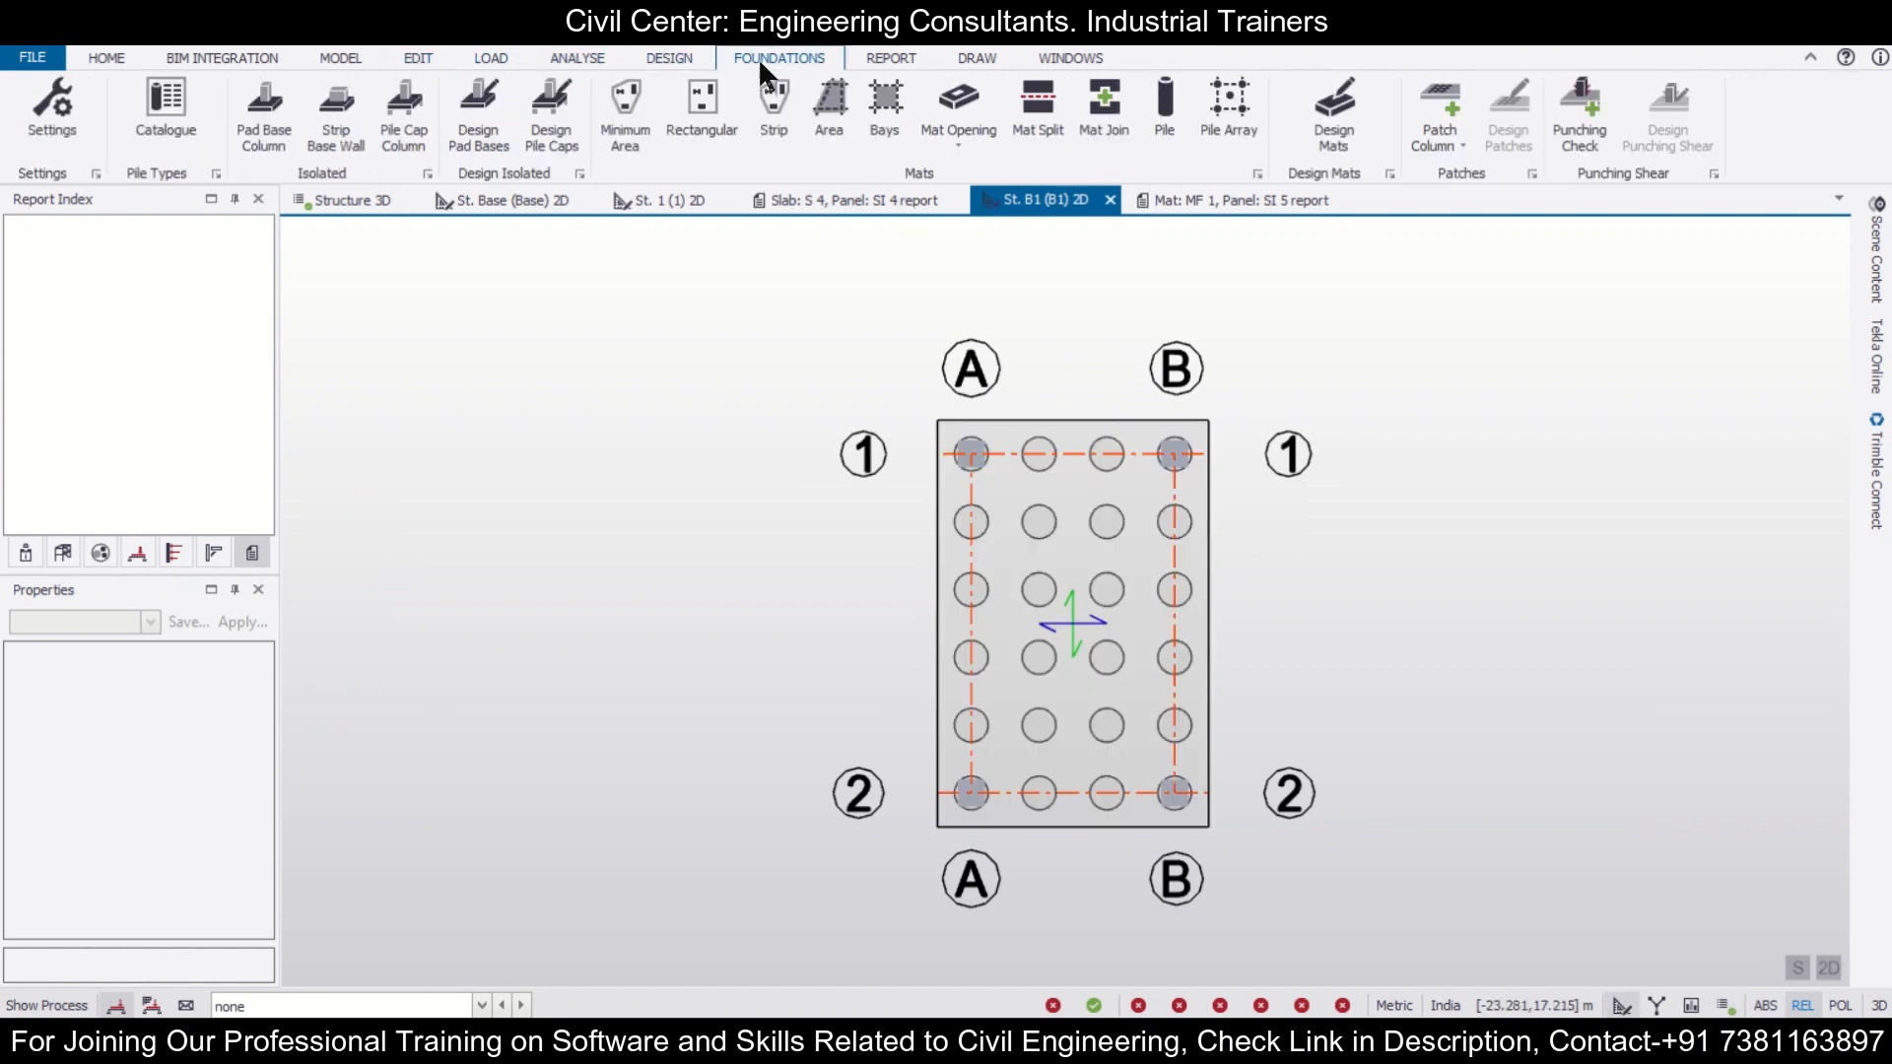
pyautogui.click(1034, 103)
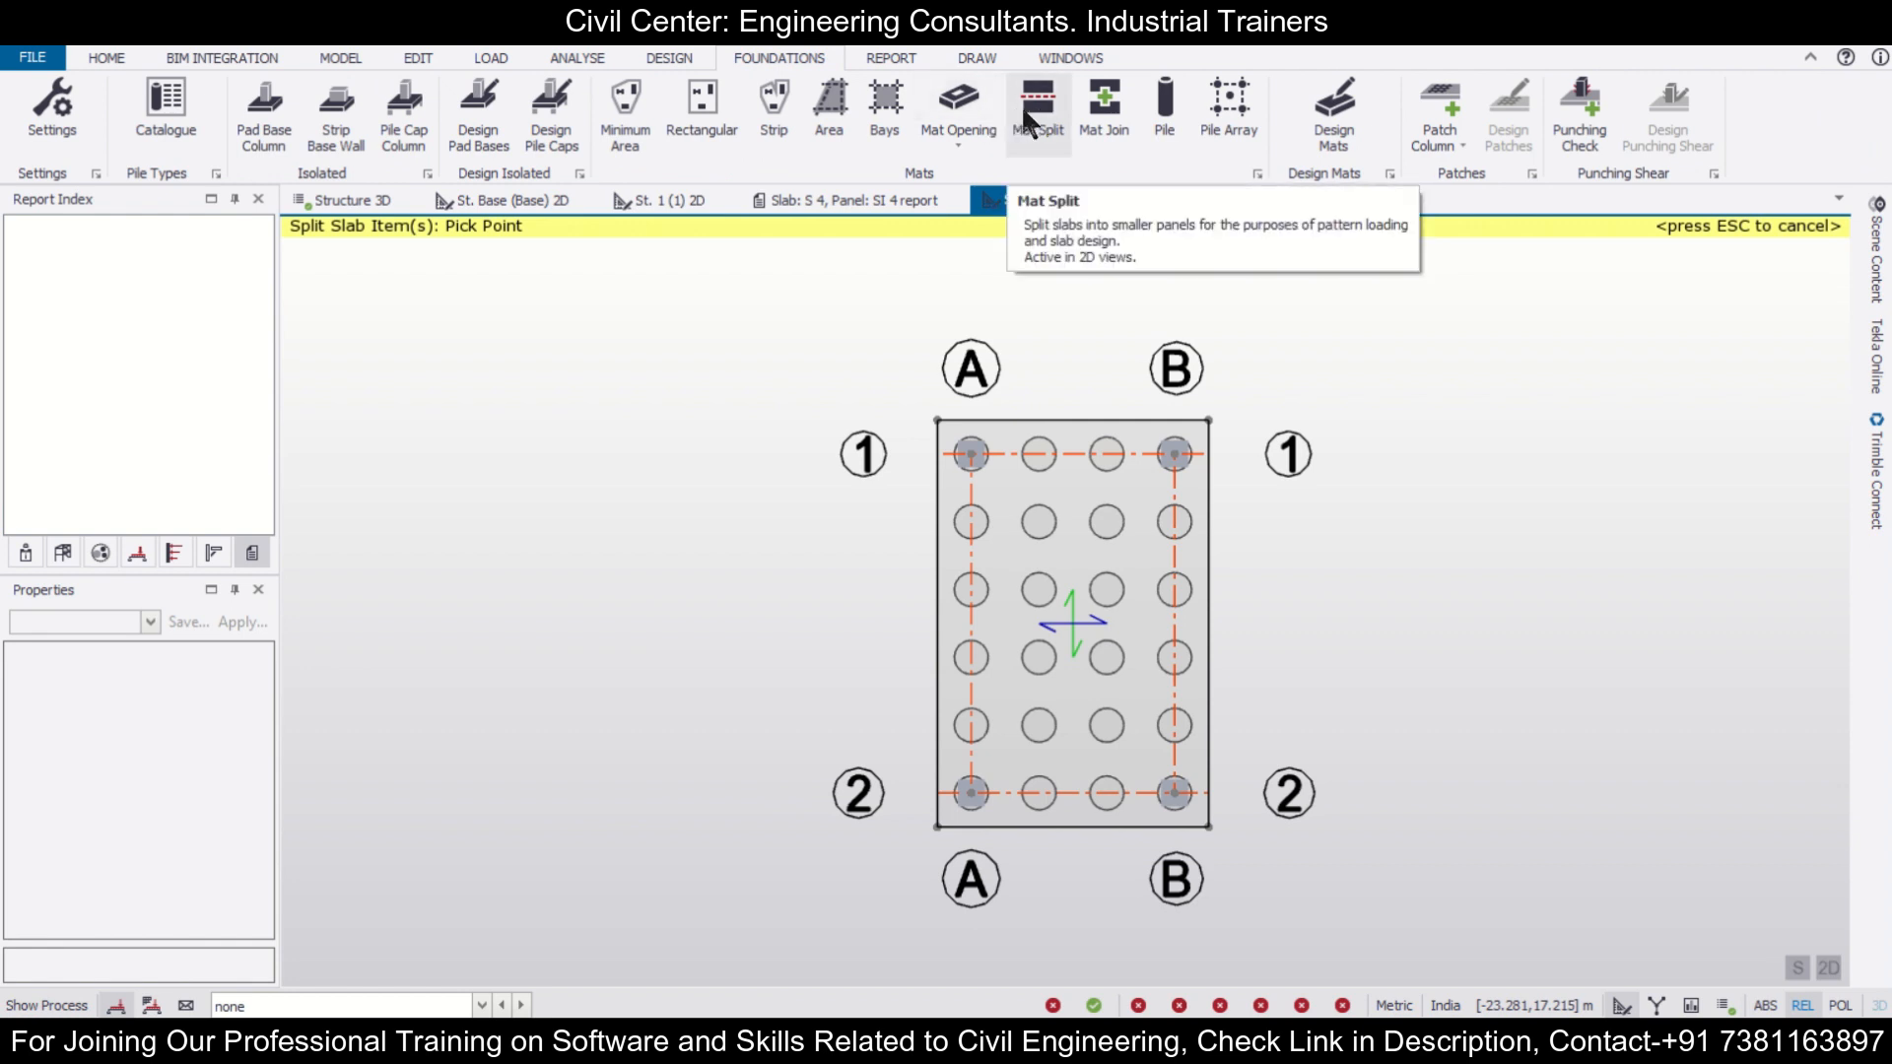
pyautogui.click(939, 624)
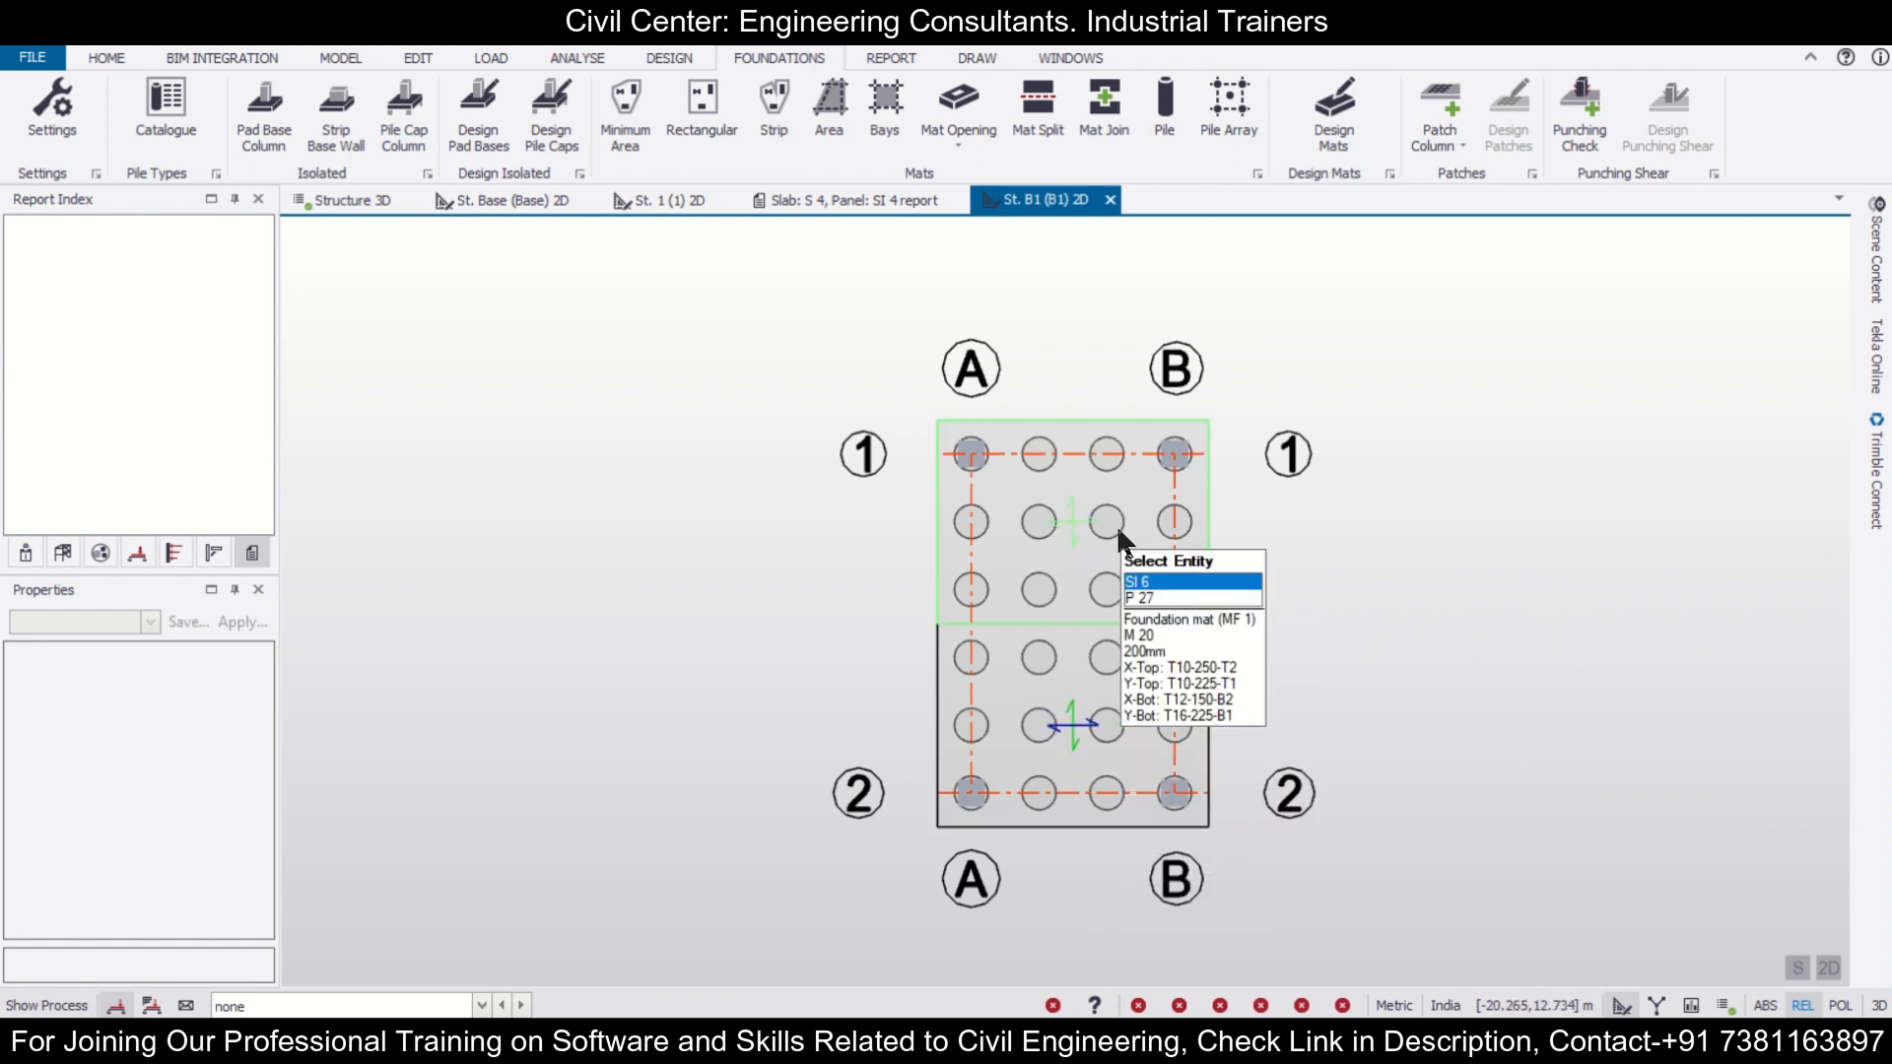
pyautogui.click(1127, 581)
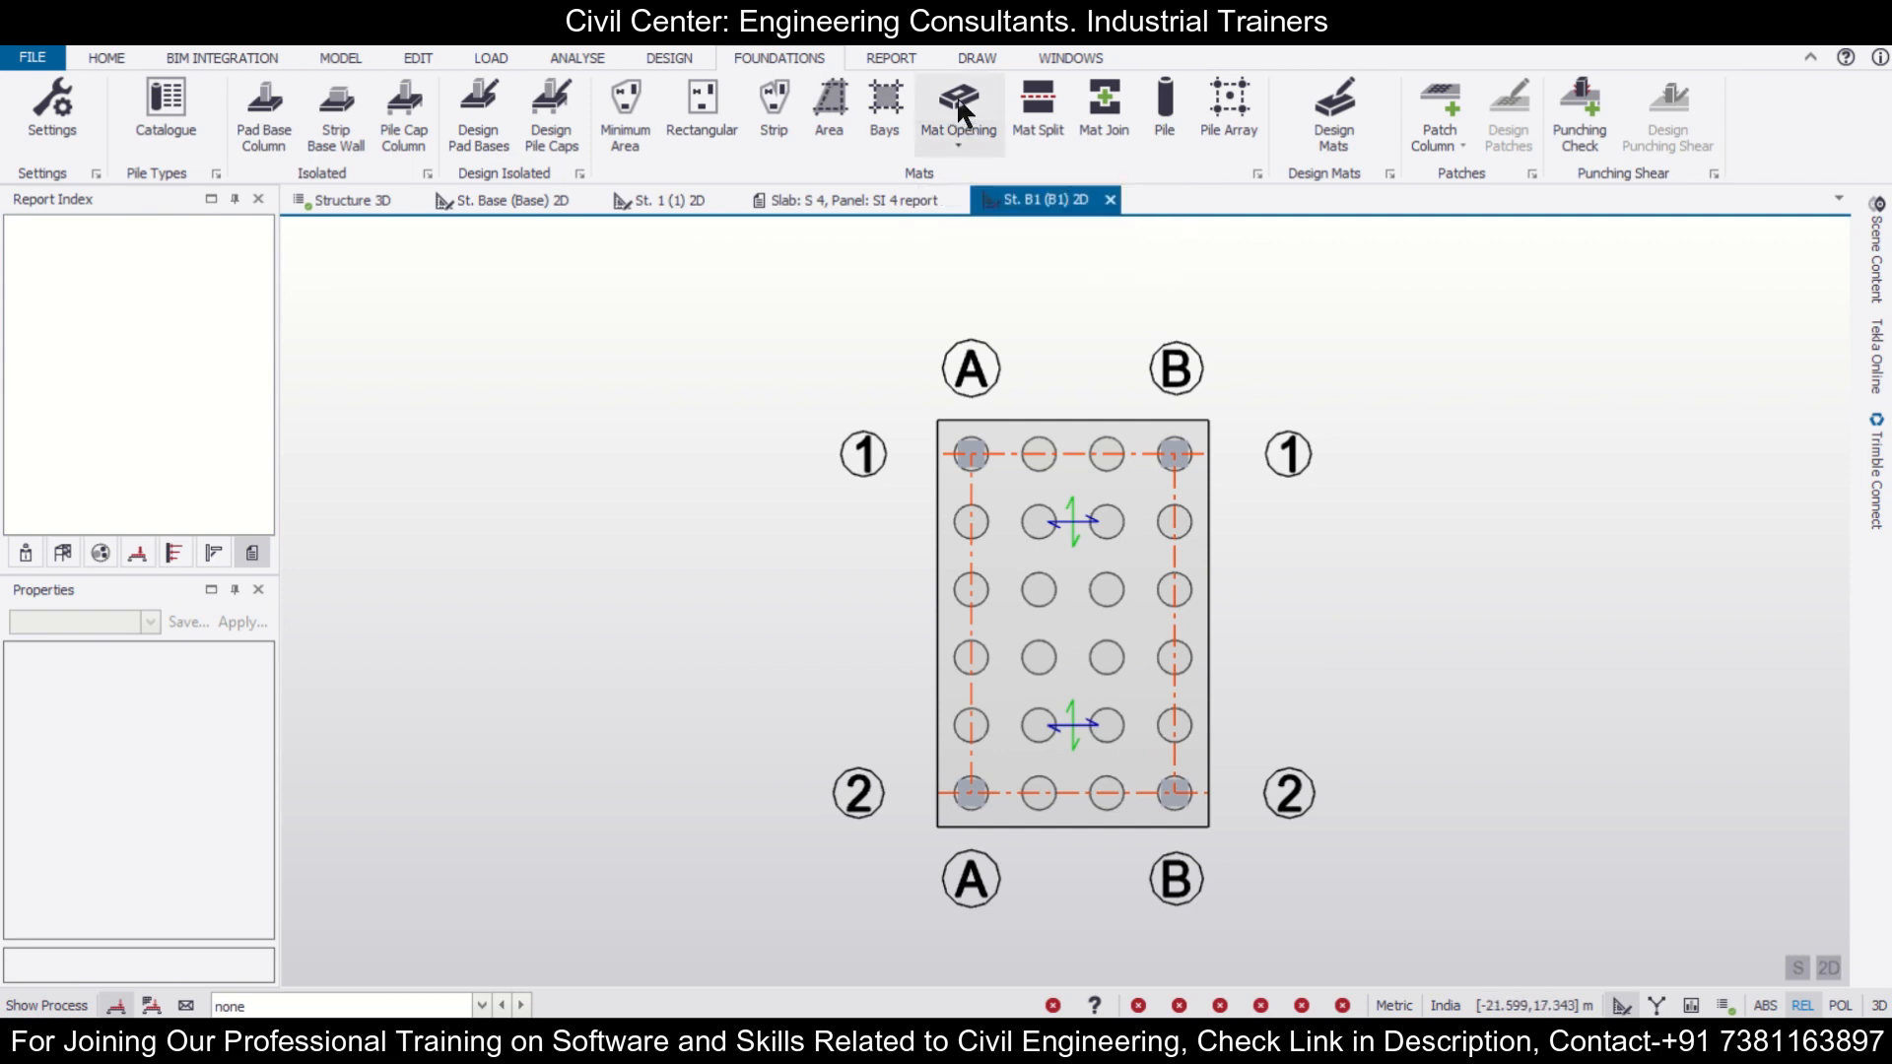
# Add a rectangular Mat Opening at the mat centre and switch to the Structure 3D view
pyautogui.click(958, 98)
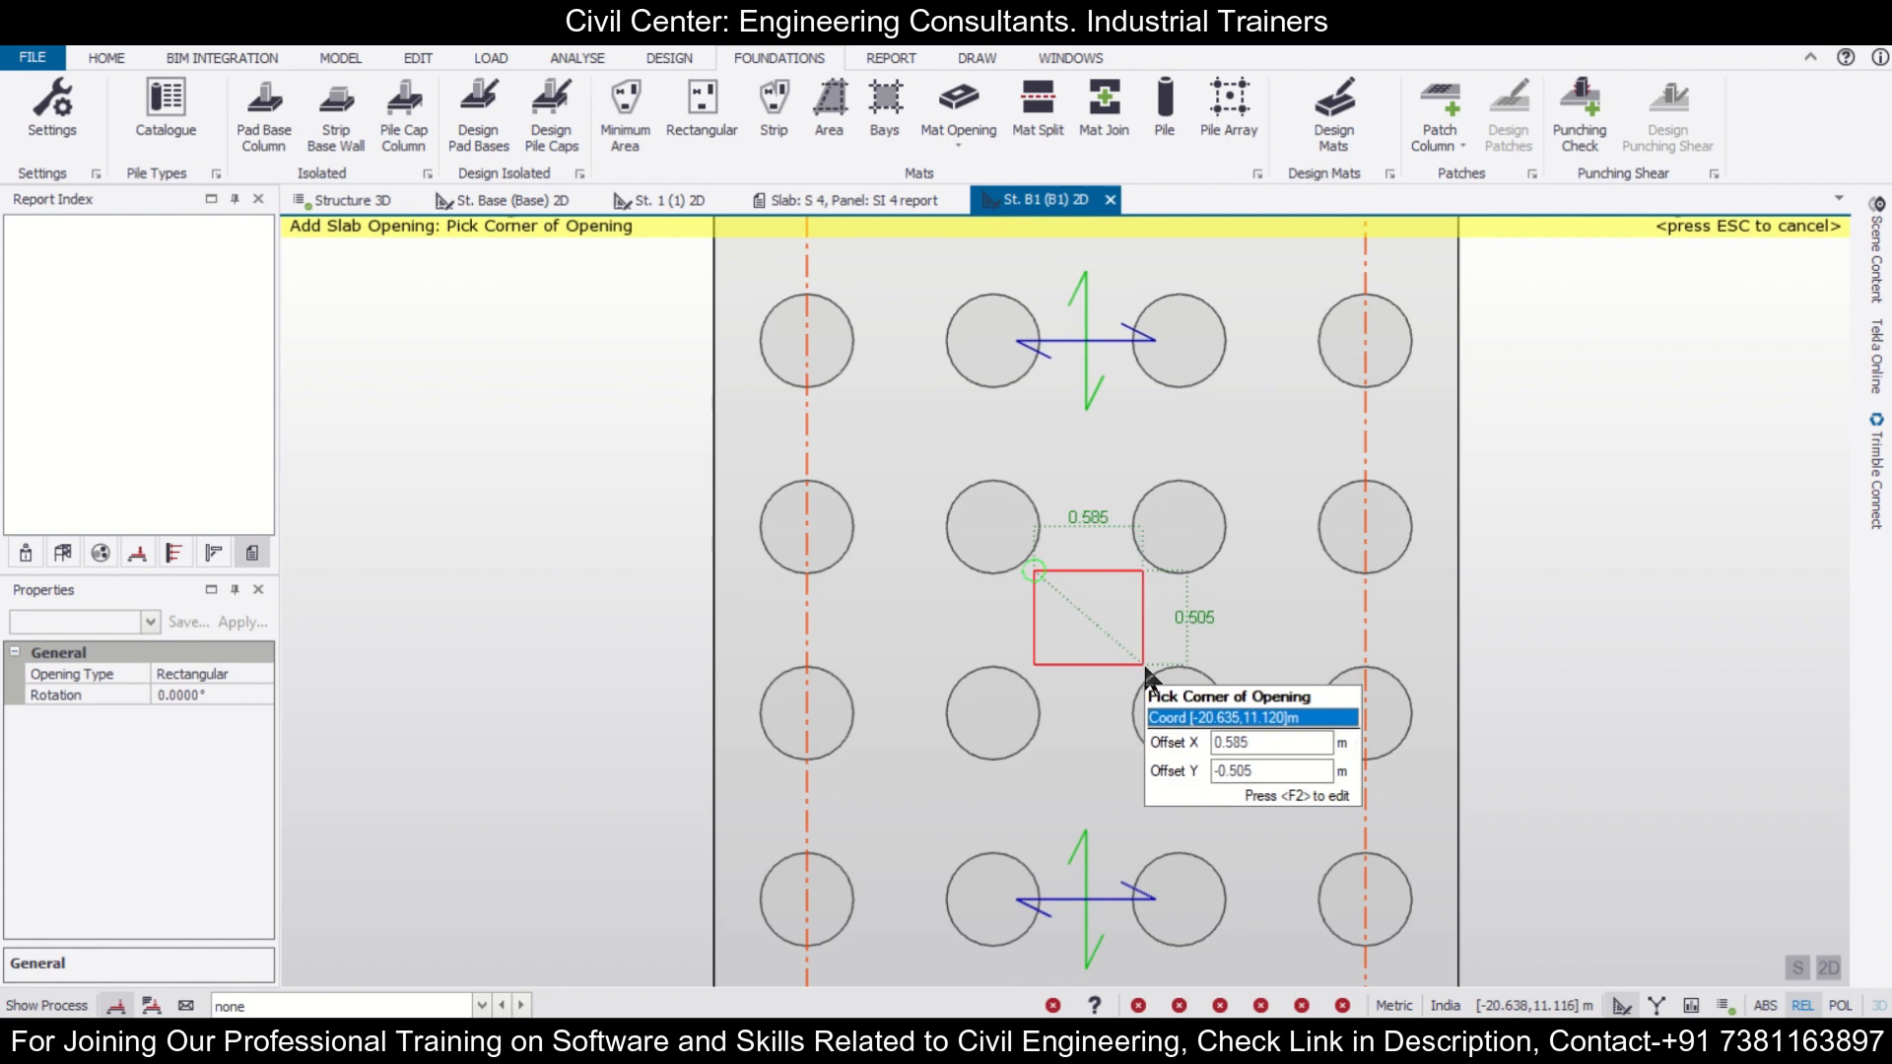
pyautogui.moveTo(1131, 672)
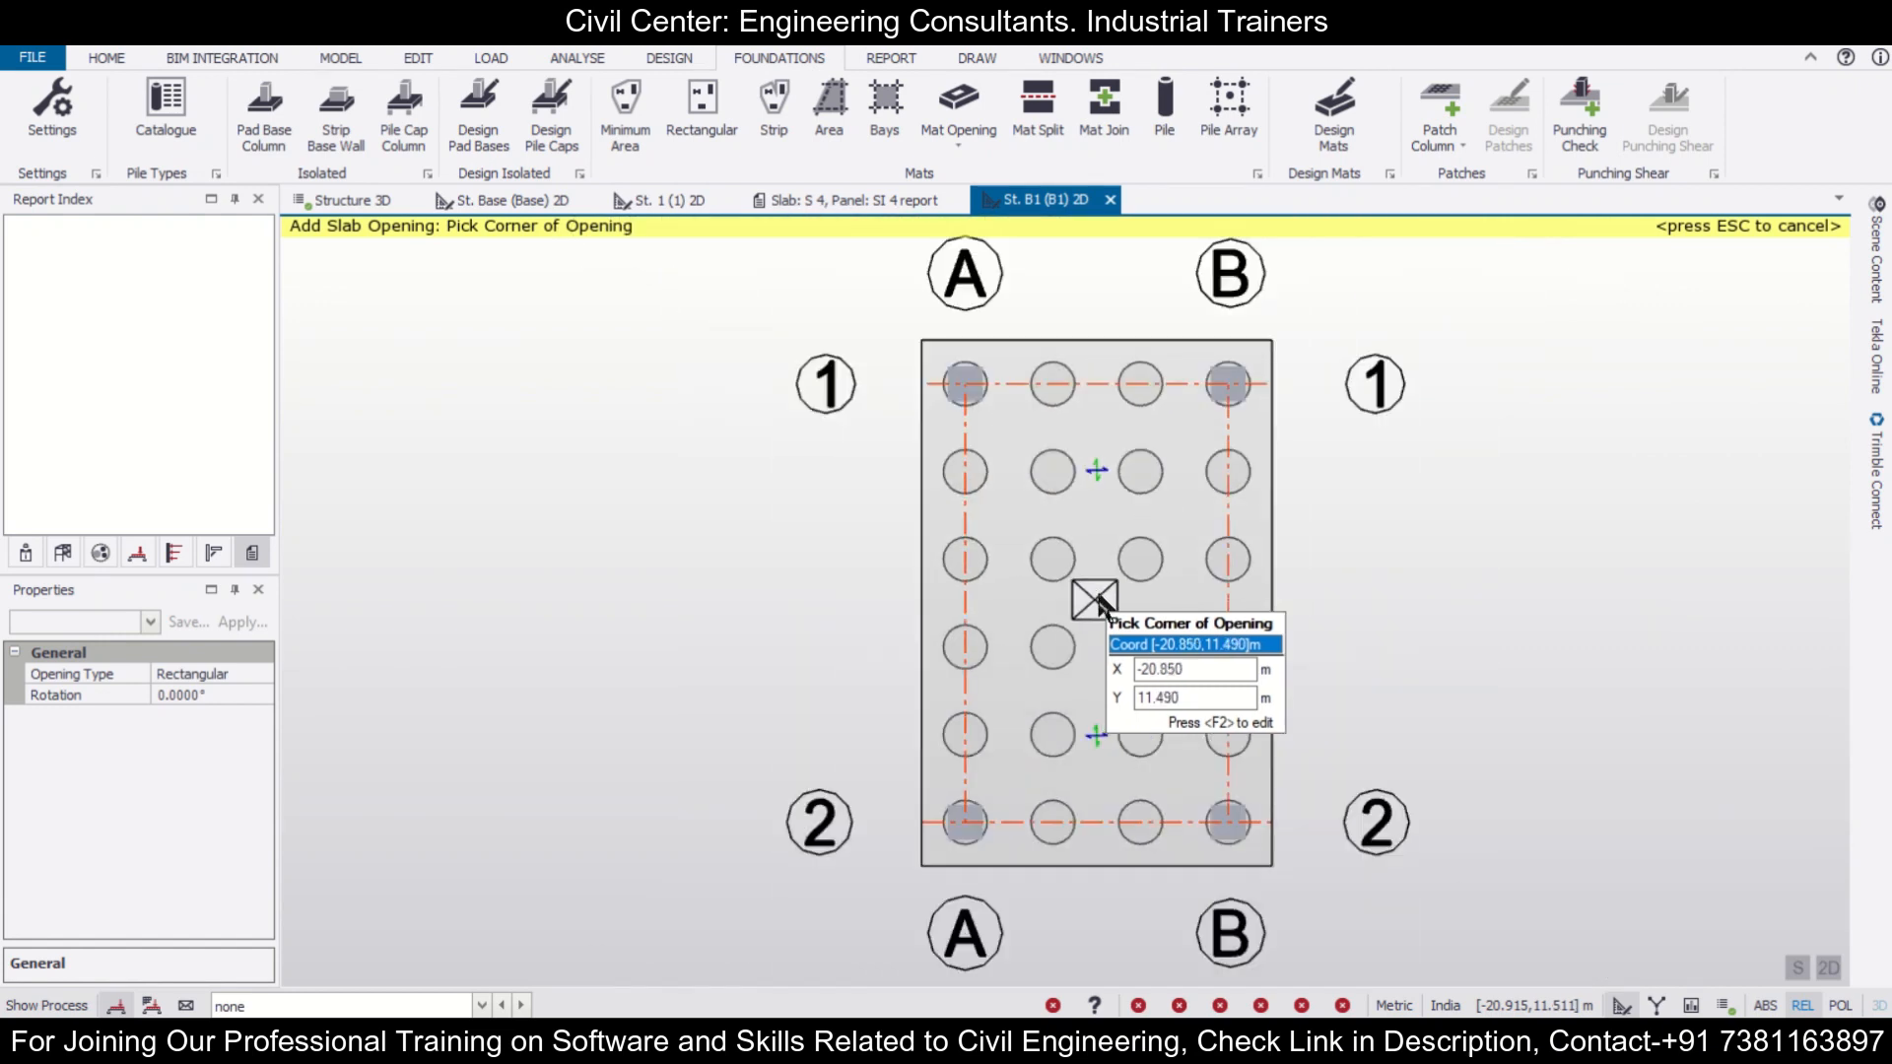
pyautogui.moveTo(1092, 599)
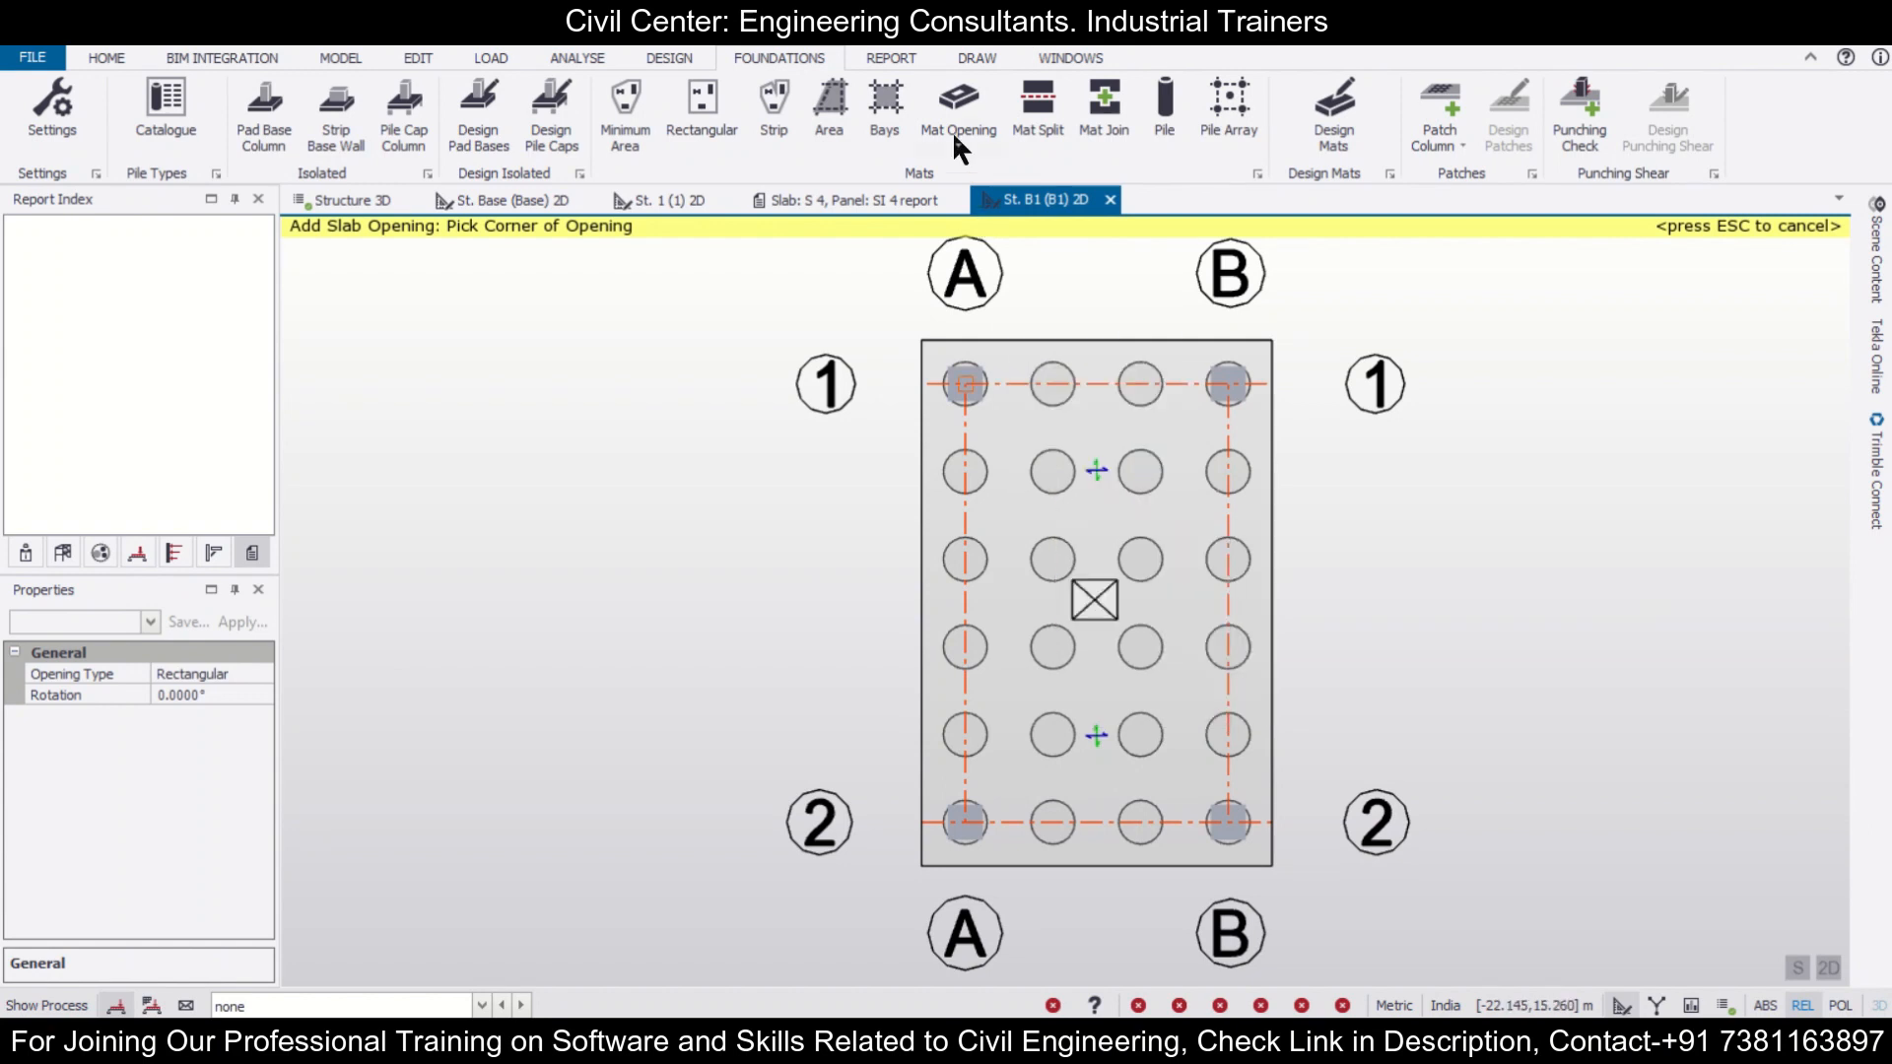
pyautogui.click(958, 158)
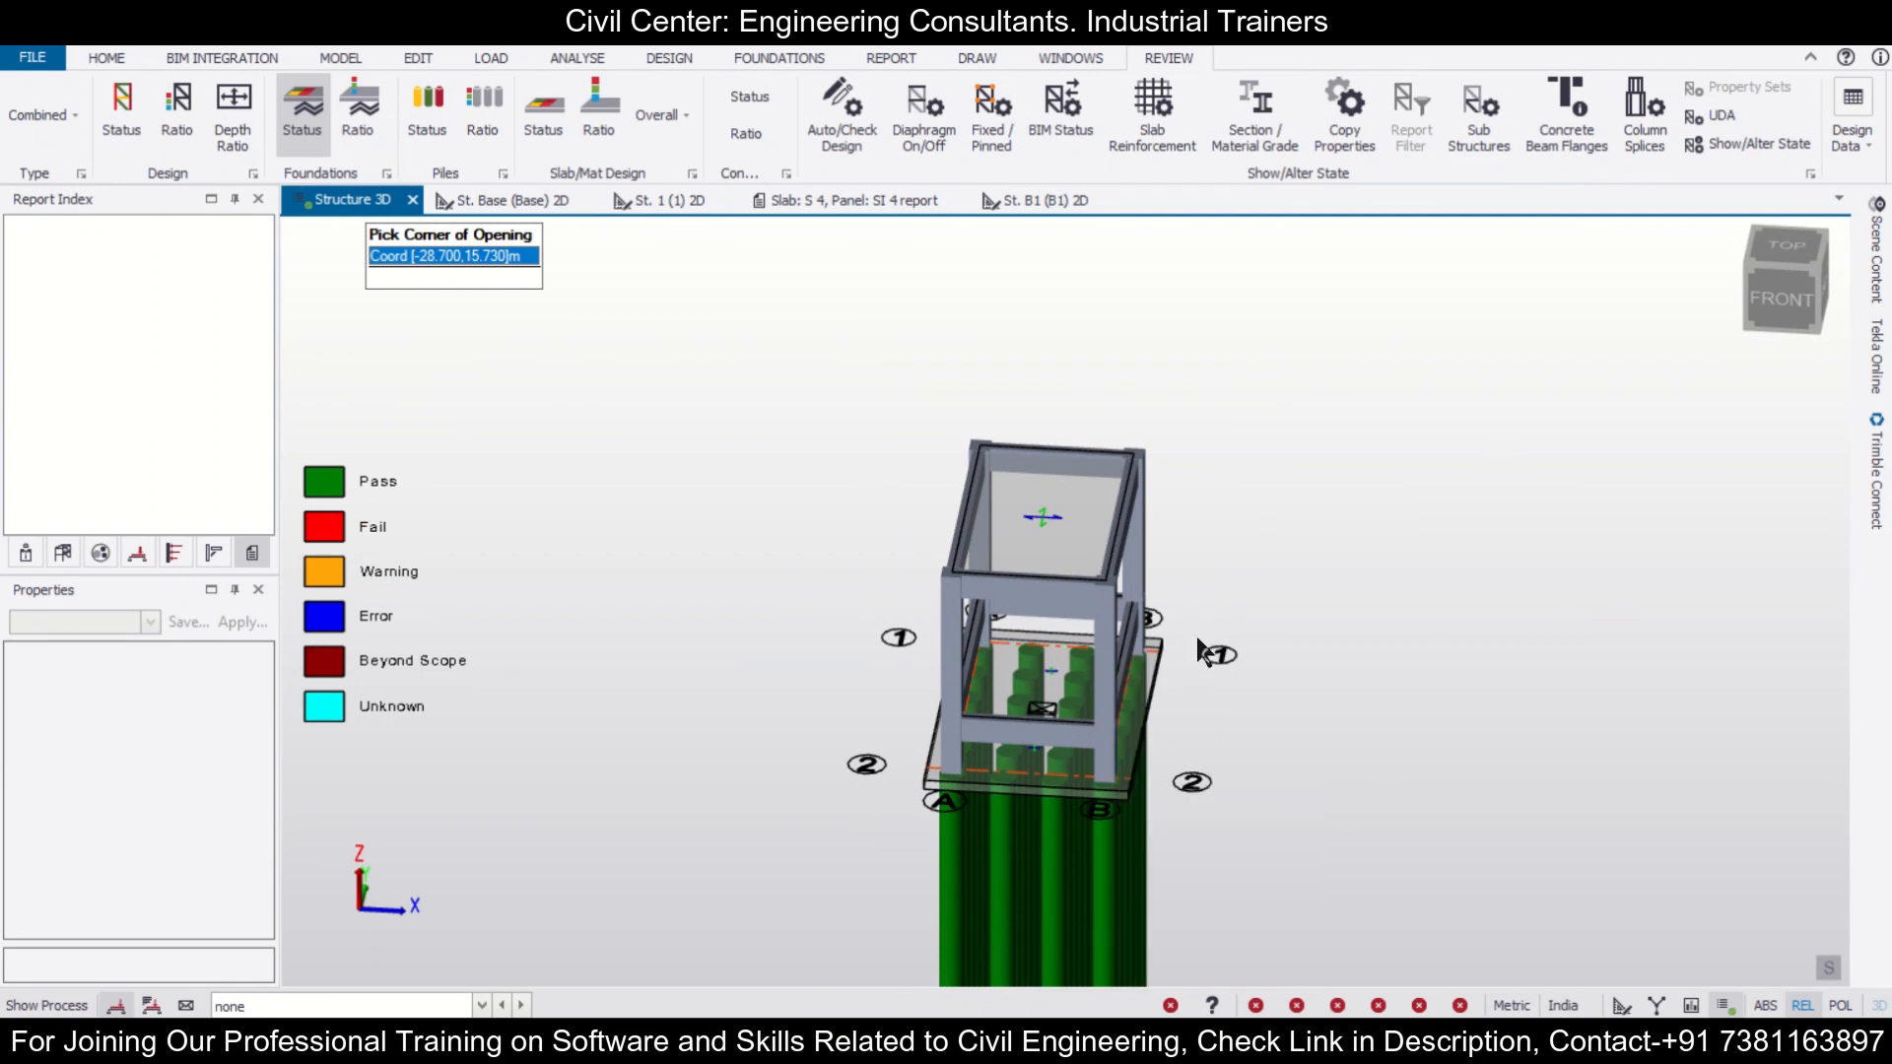
pyautogui.moveTo(1189, 518)
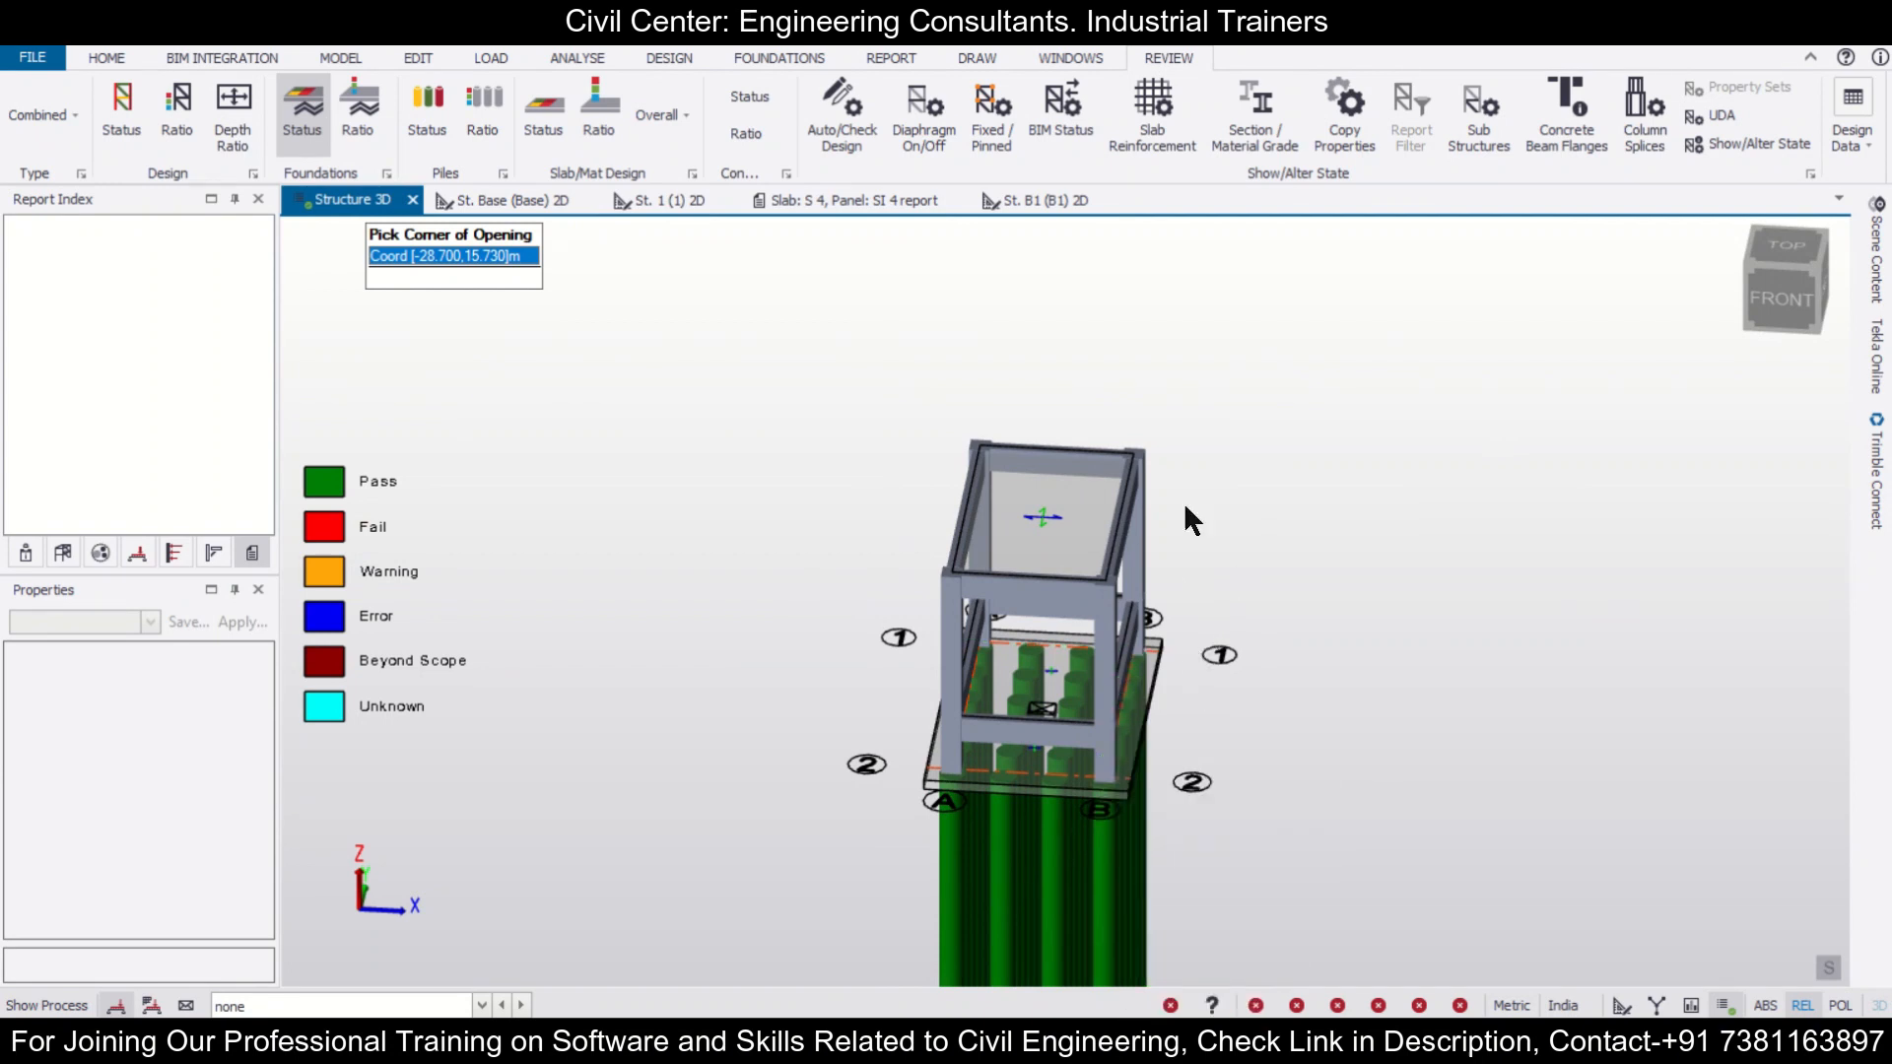
pyautogui.moveTo(829, 229)
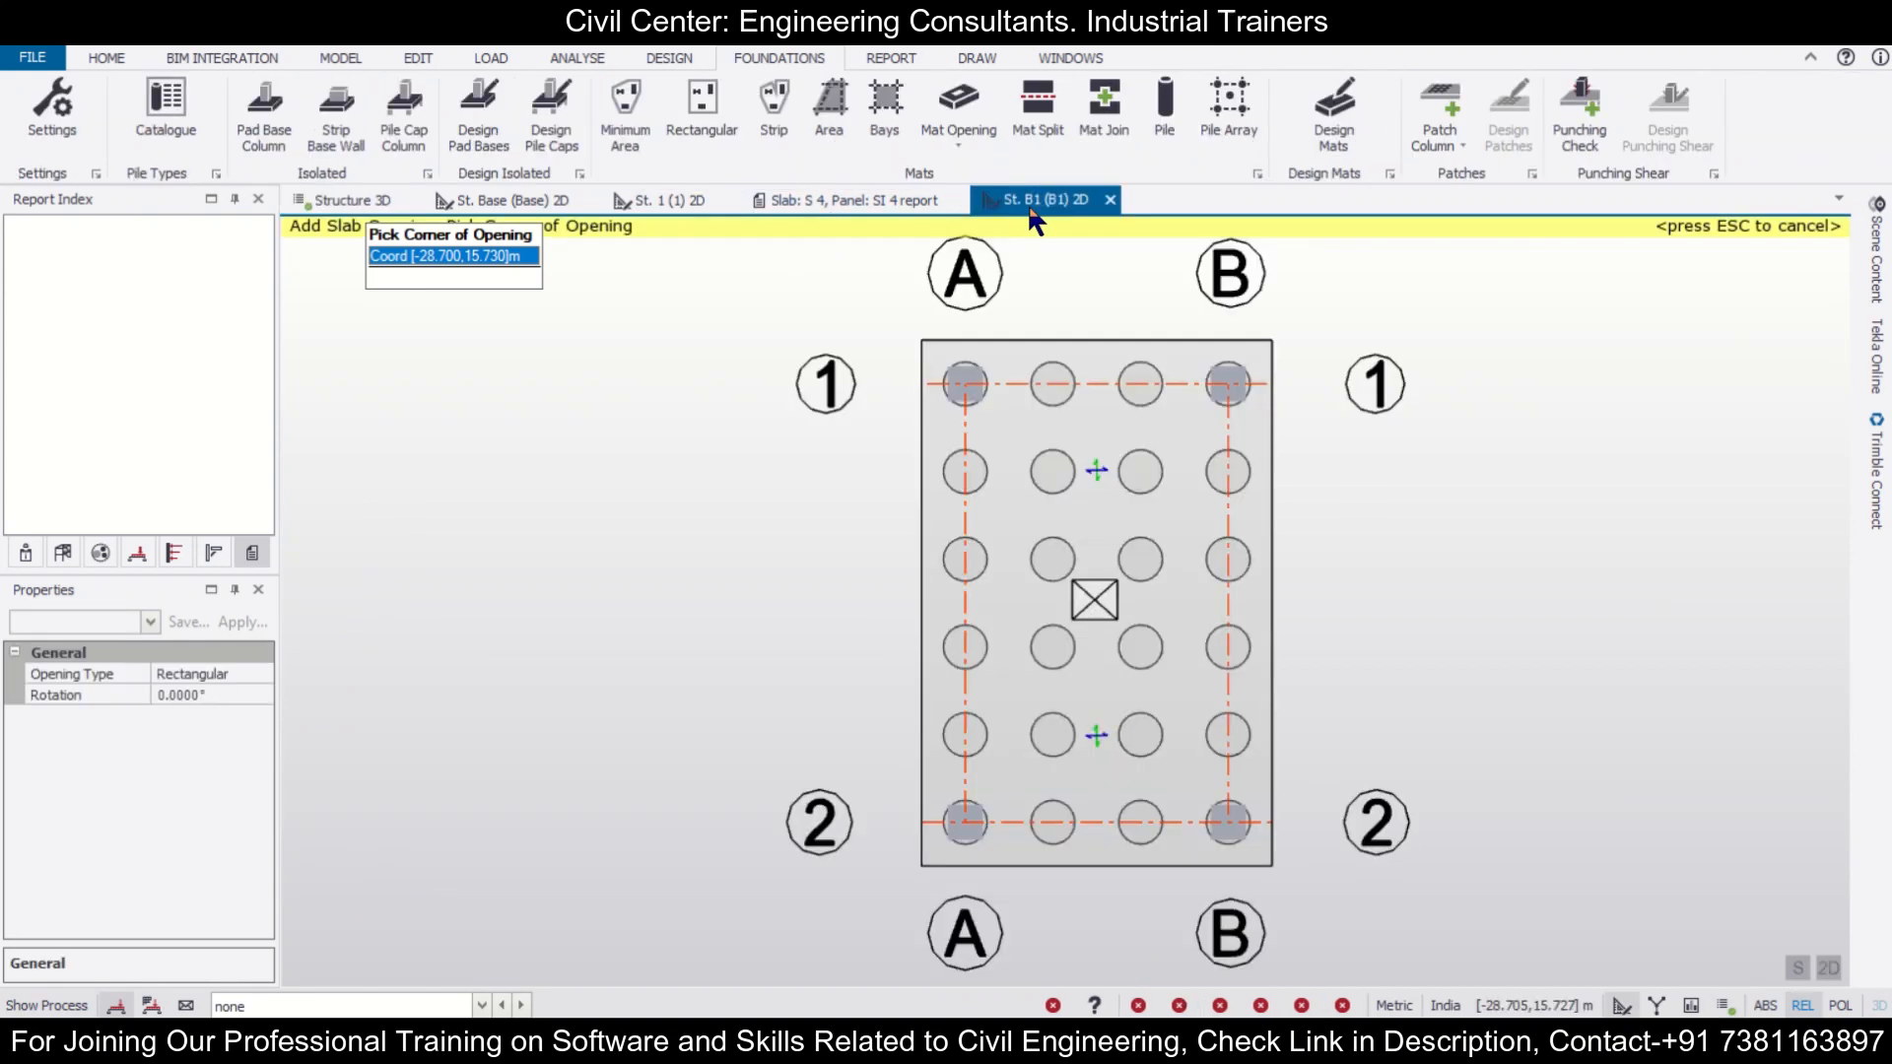
pyautogui.click(958, 107)
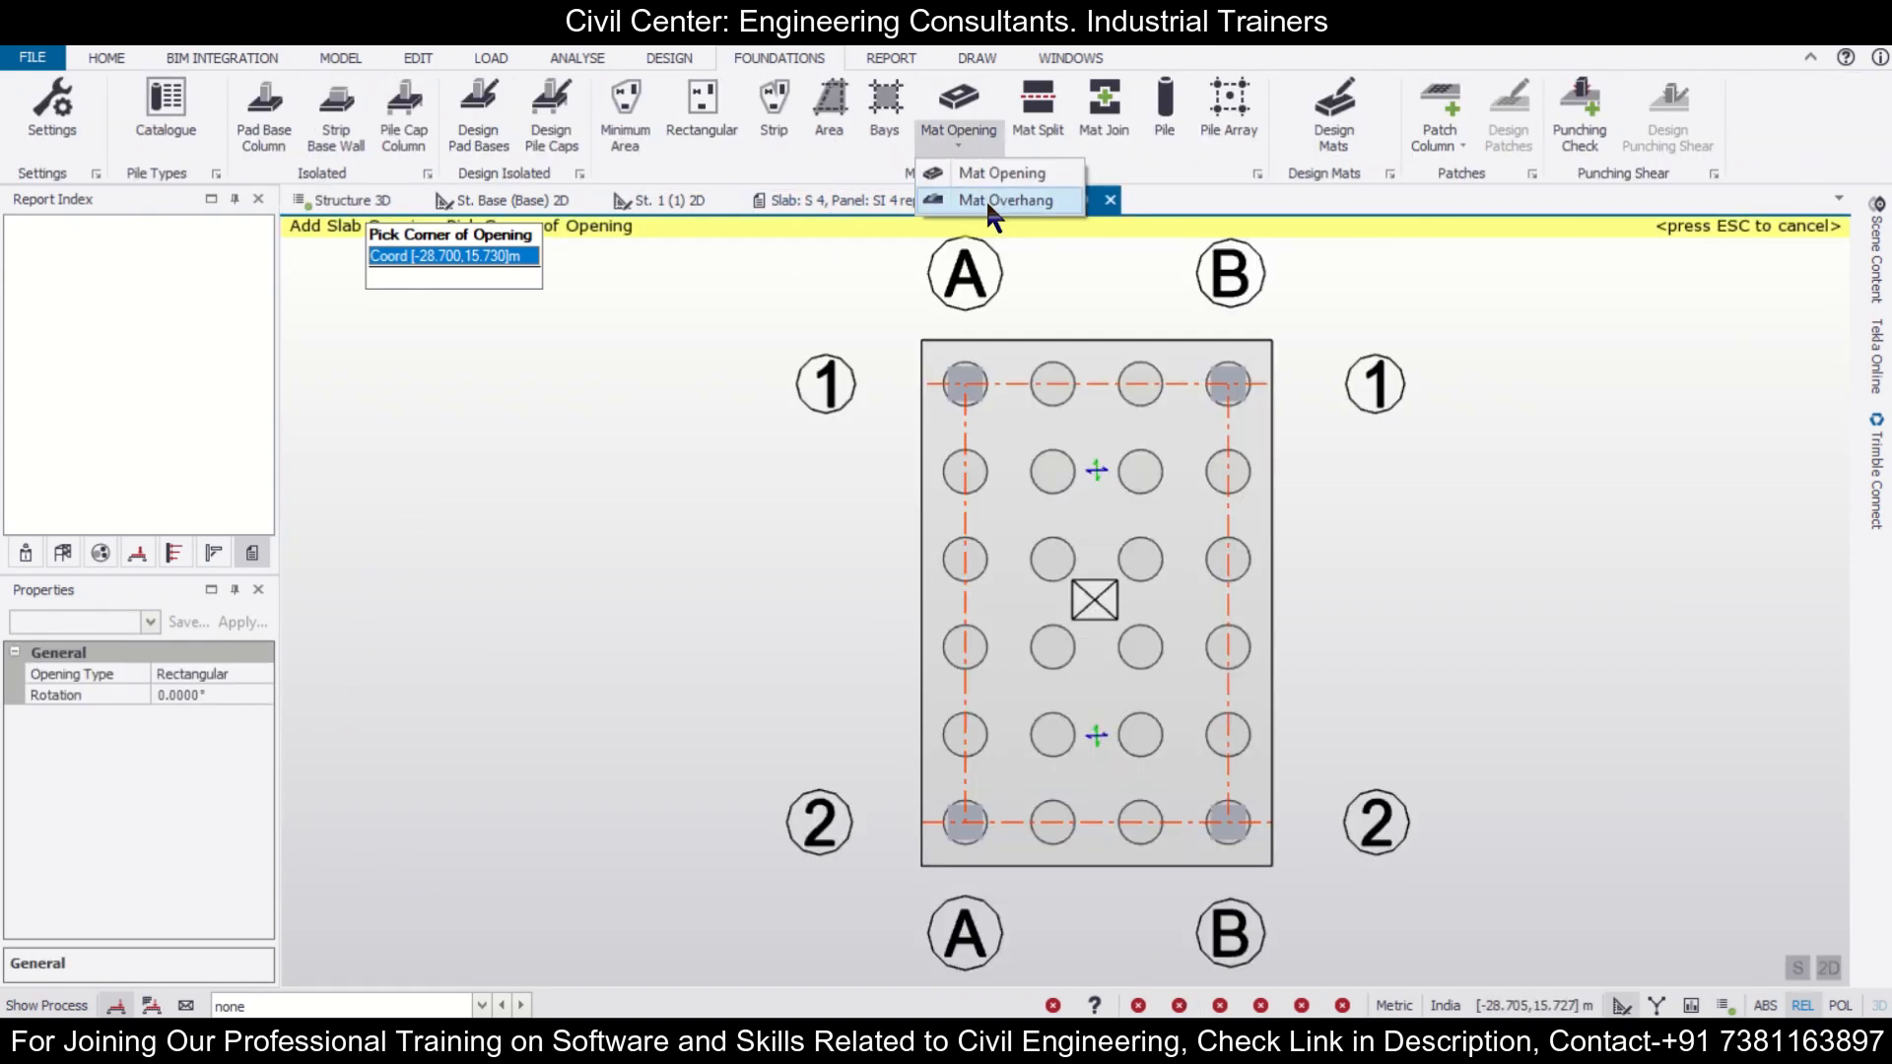
pyautogui.click(1007, 201)
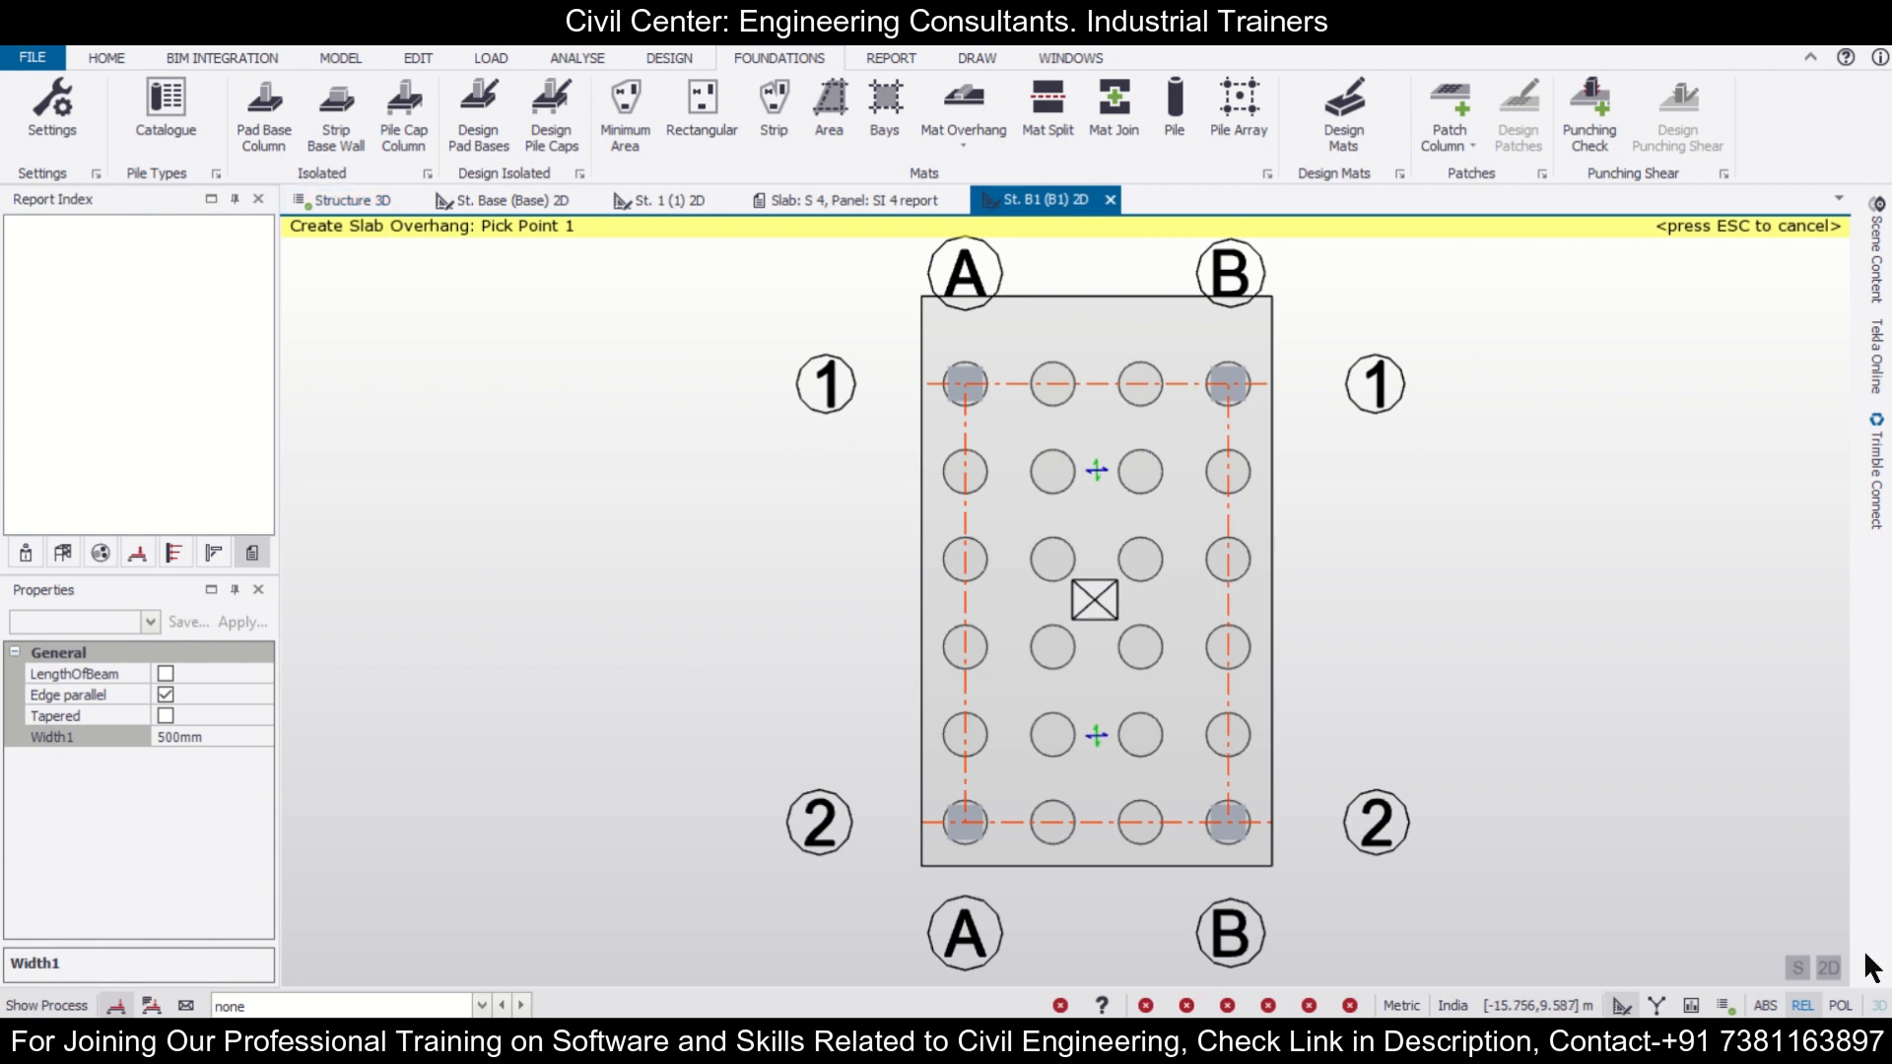
pyautogui.click(1829, 968)
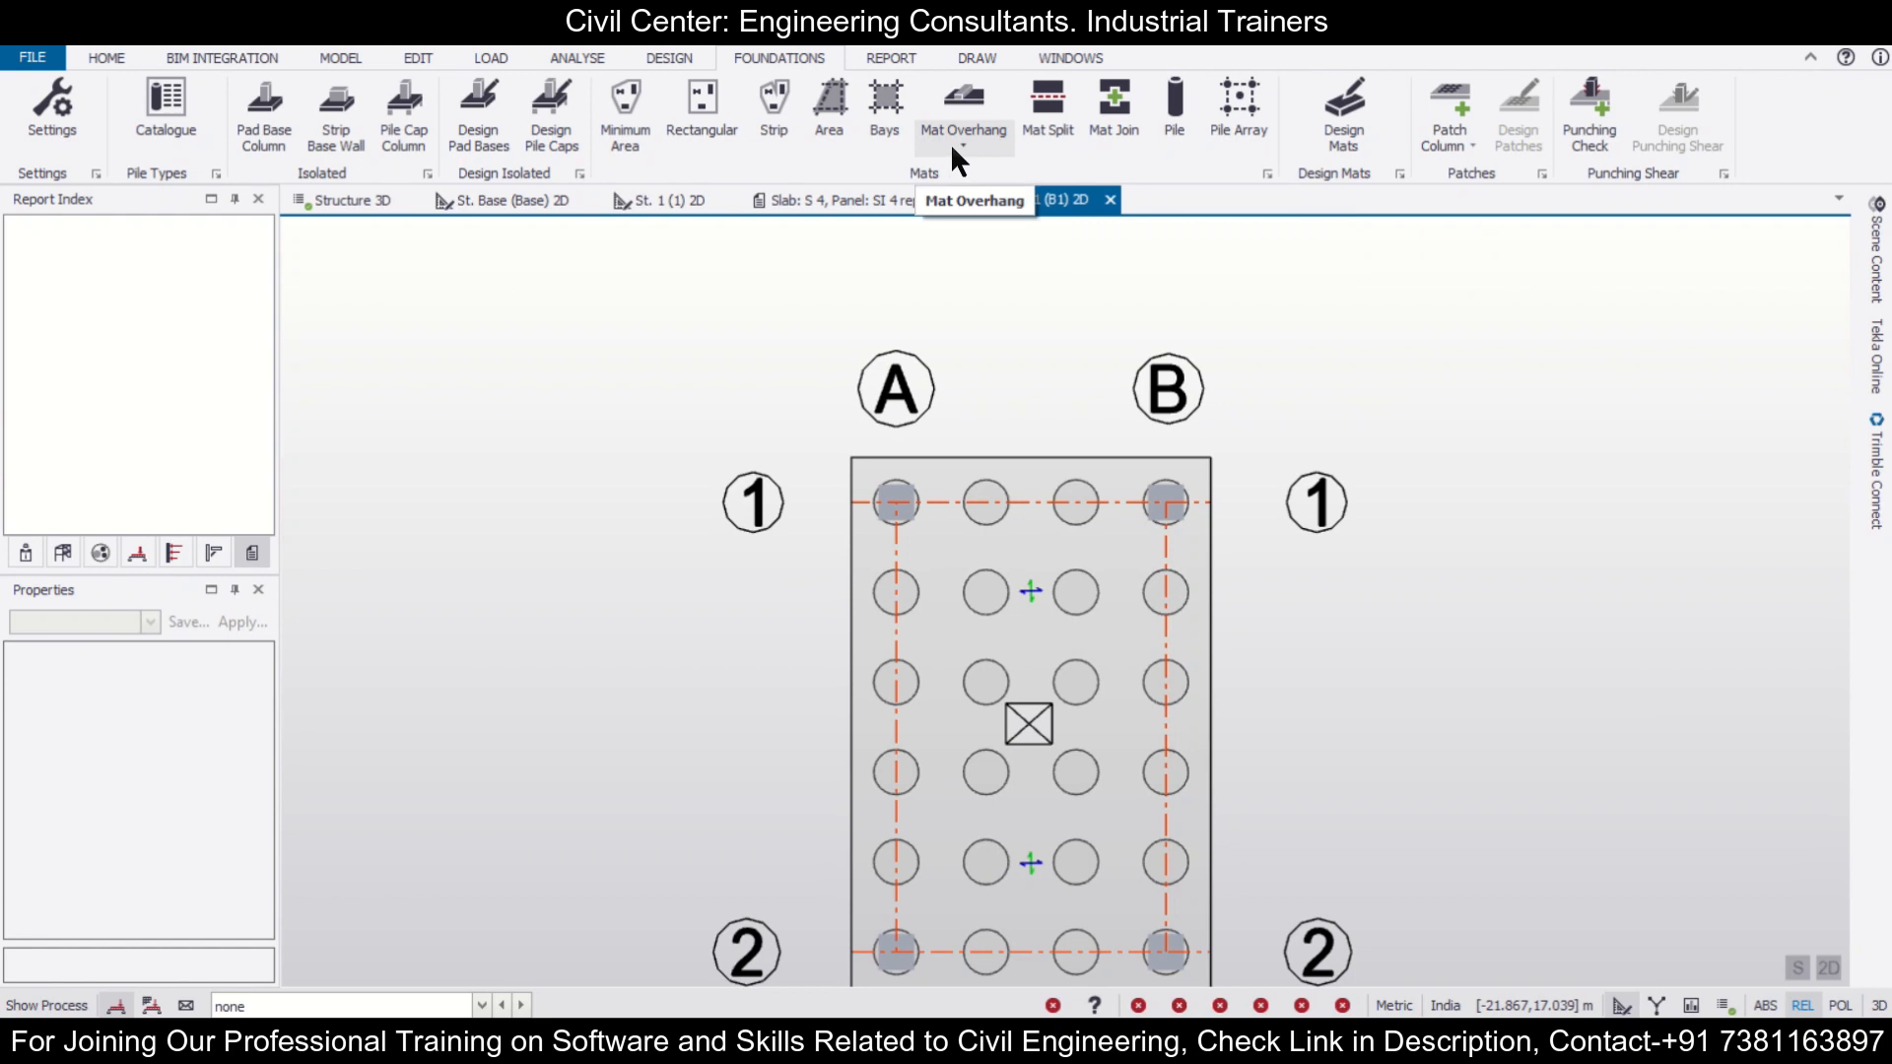
# Start a tapered Mat Overhang with Width1 200 mm and Width2 500 mm
pyautogui.click(962, 106)
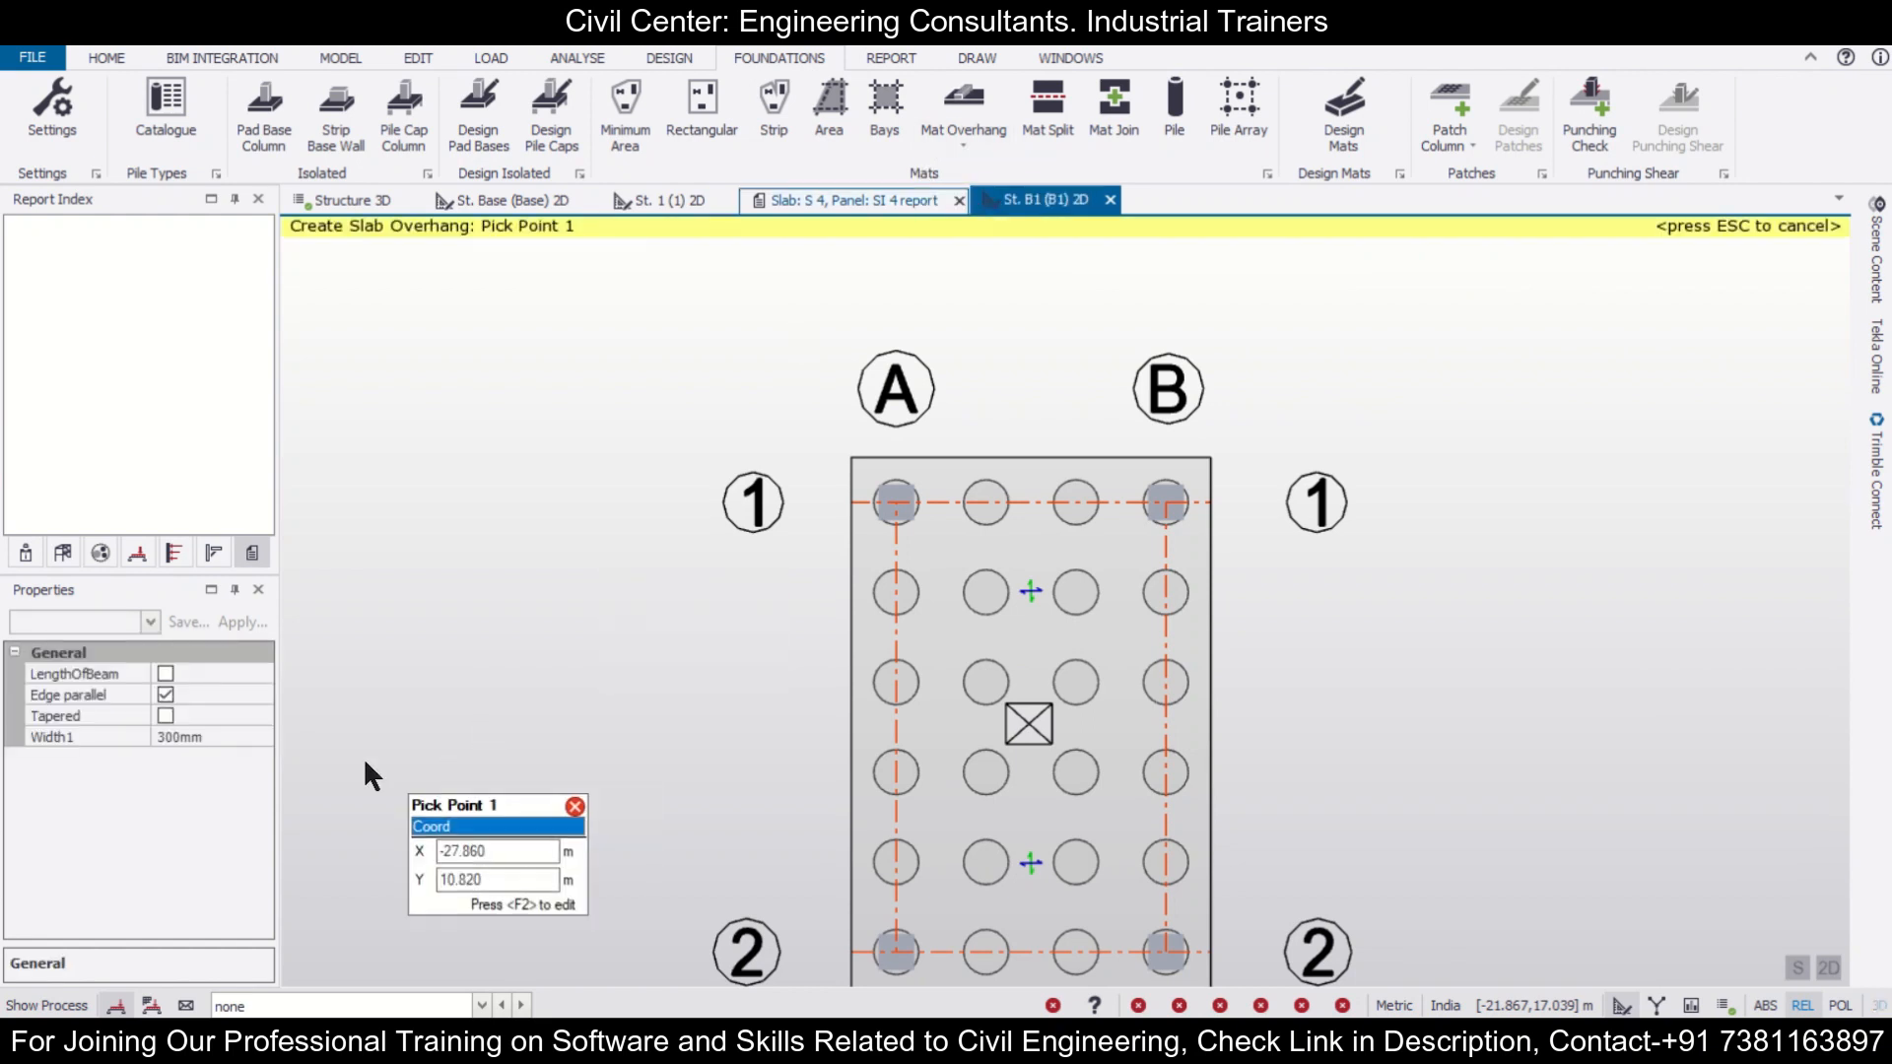
pyautogui.click(166, 716)
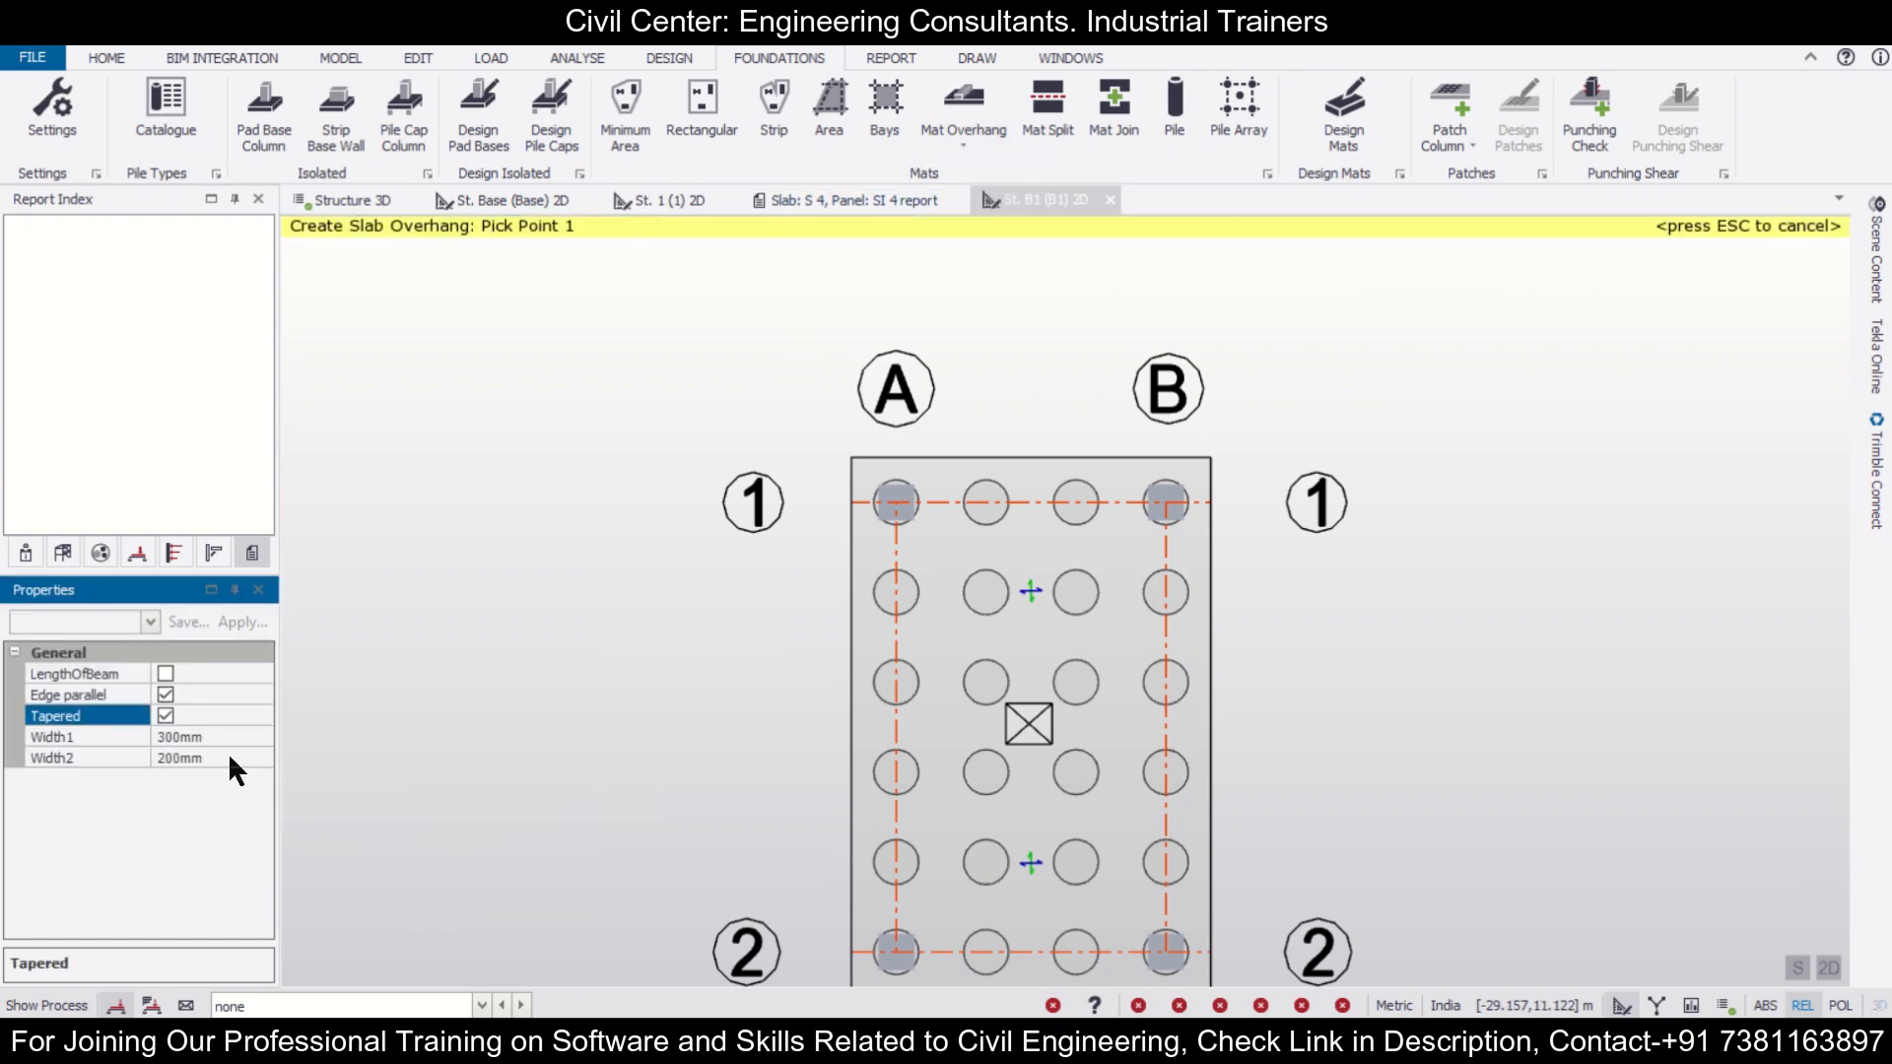
pyautogui.moveTo(917, 495)
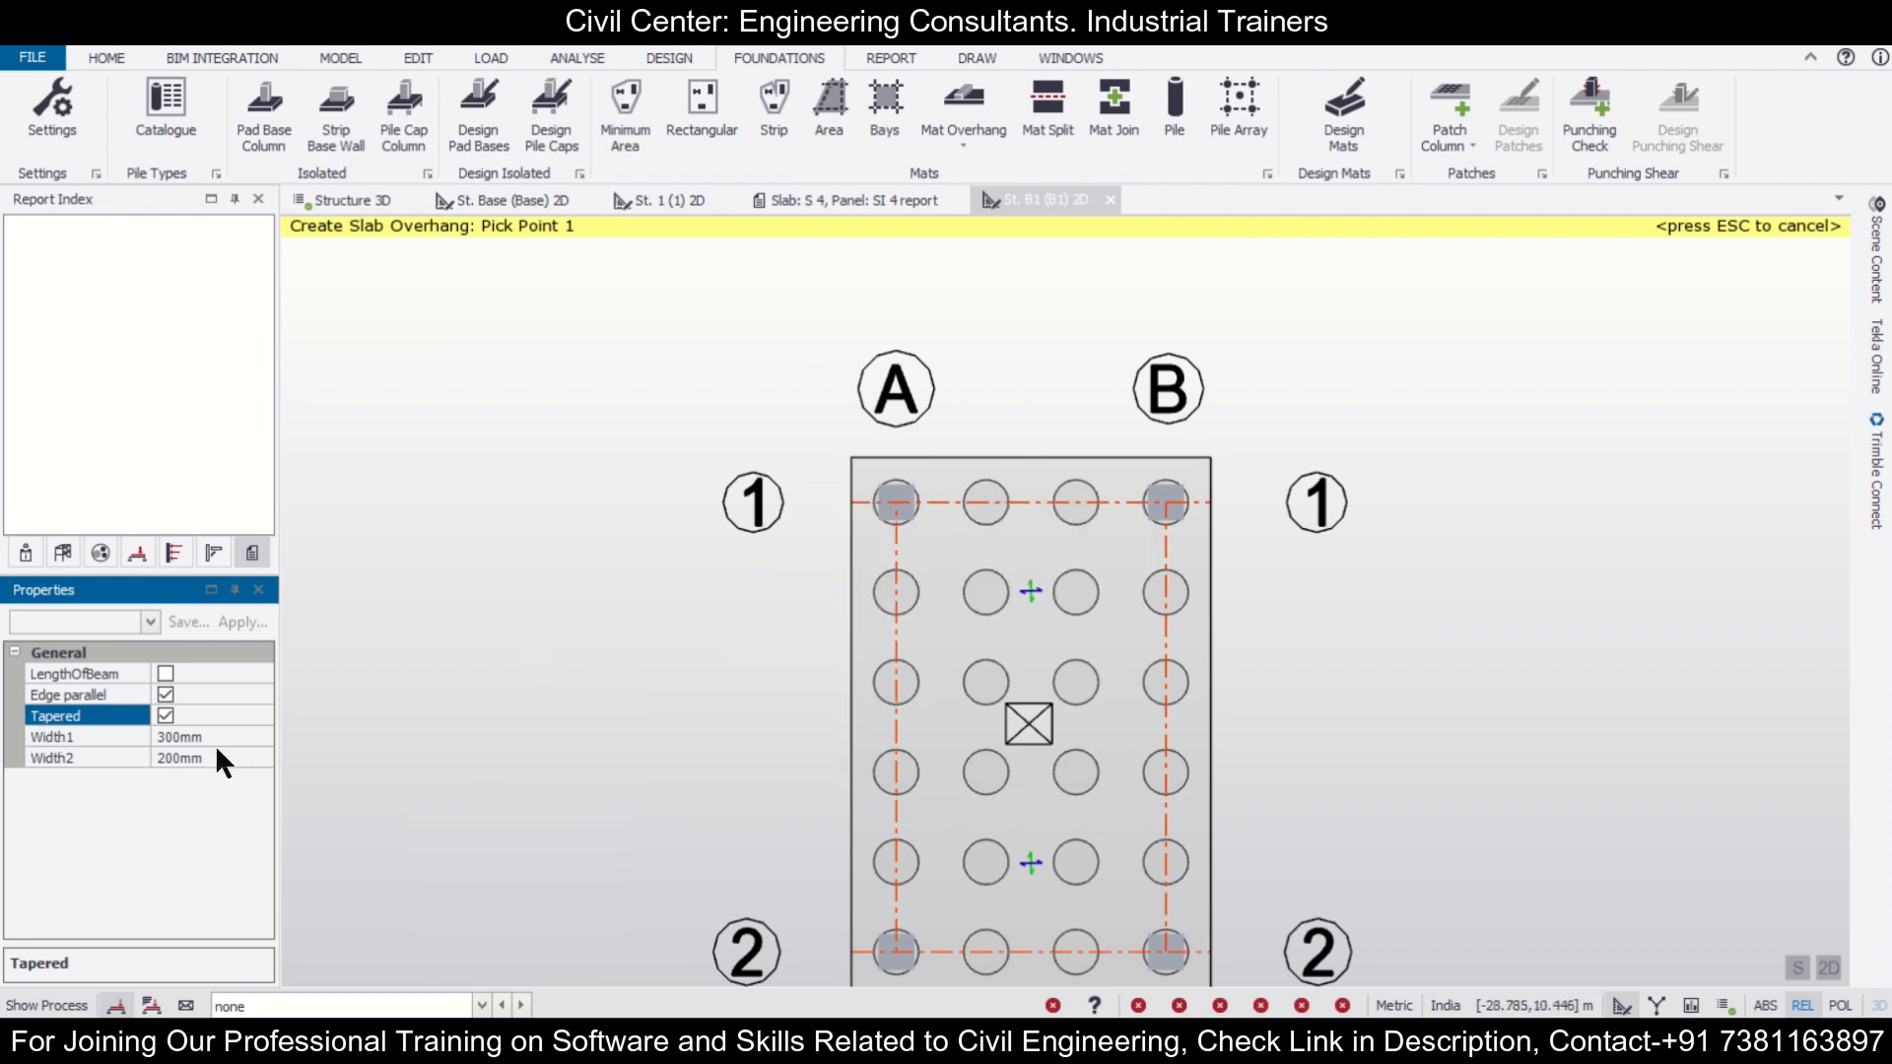
pyautogui.click(211, 736)
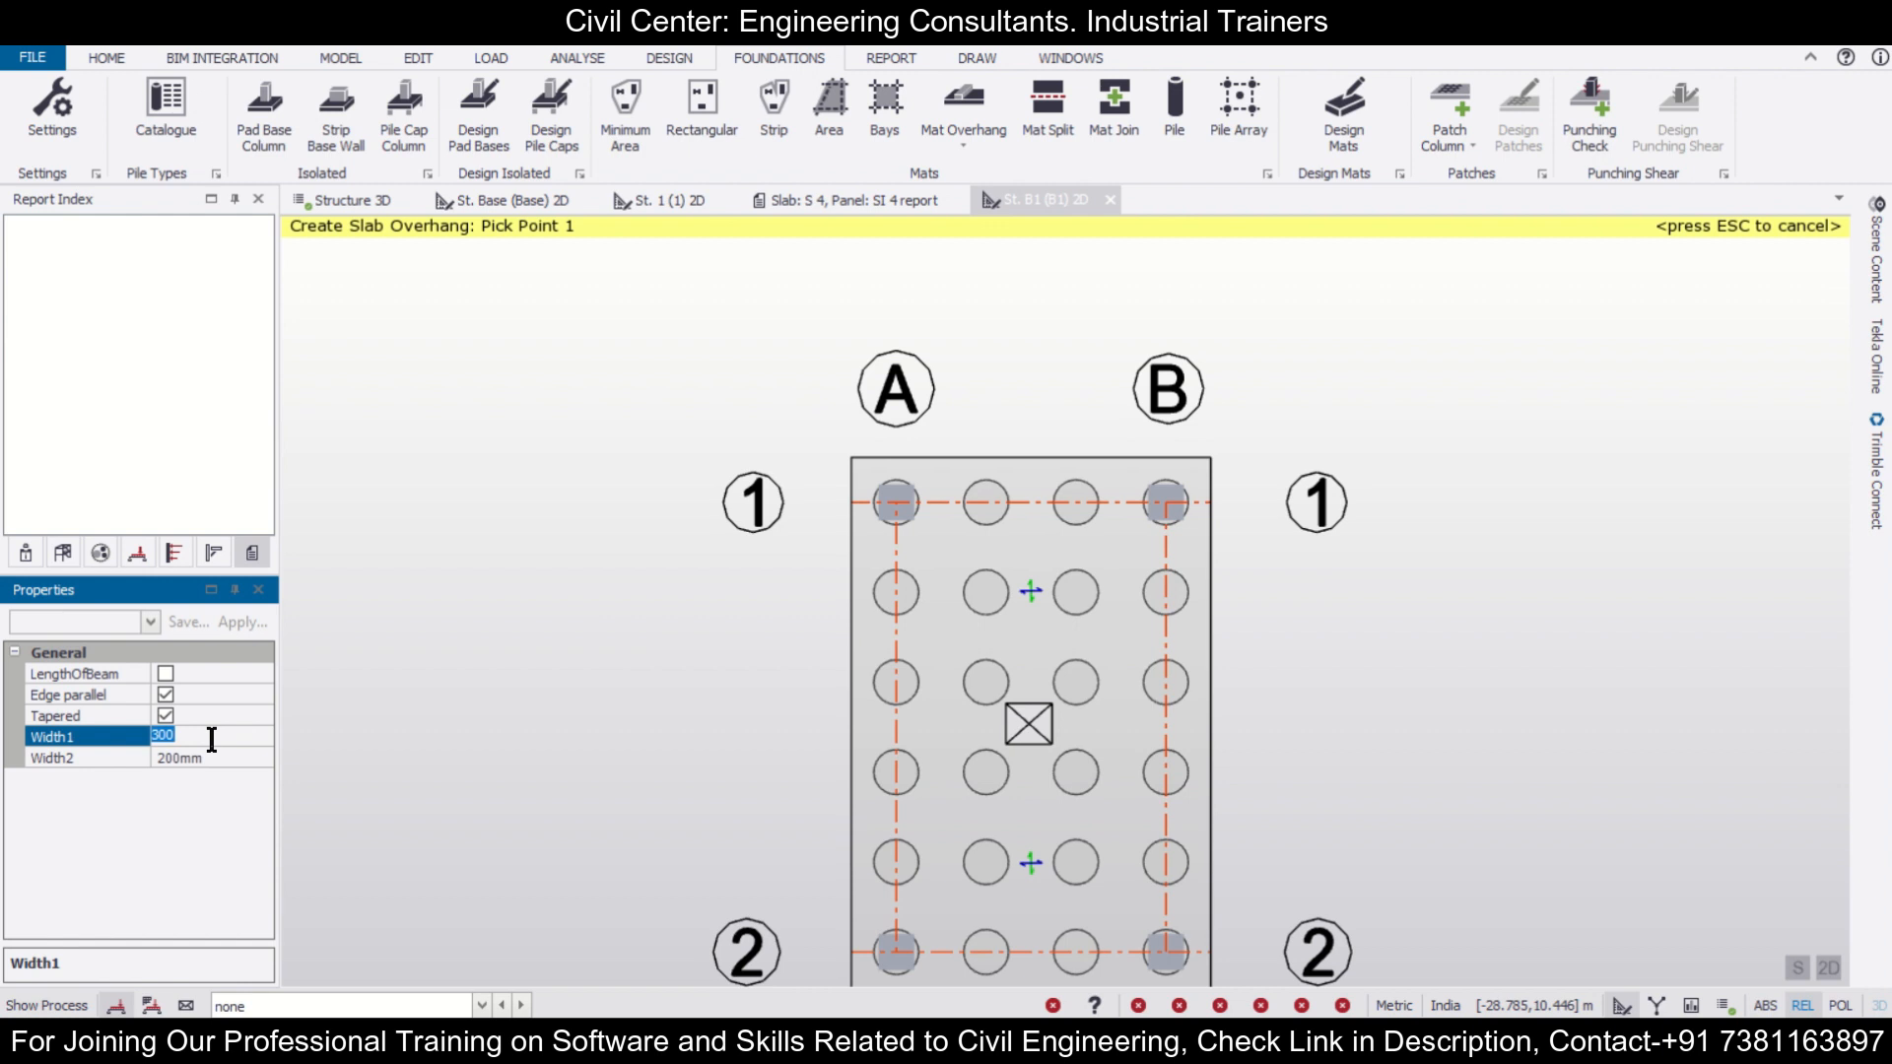
pyautogui.write('200')
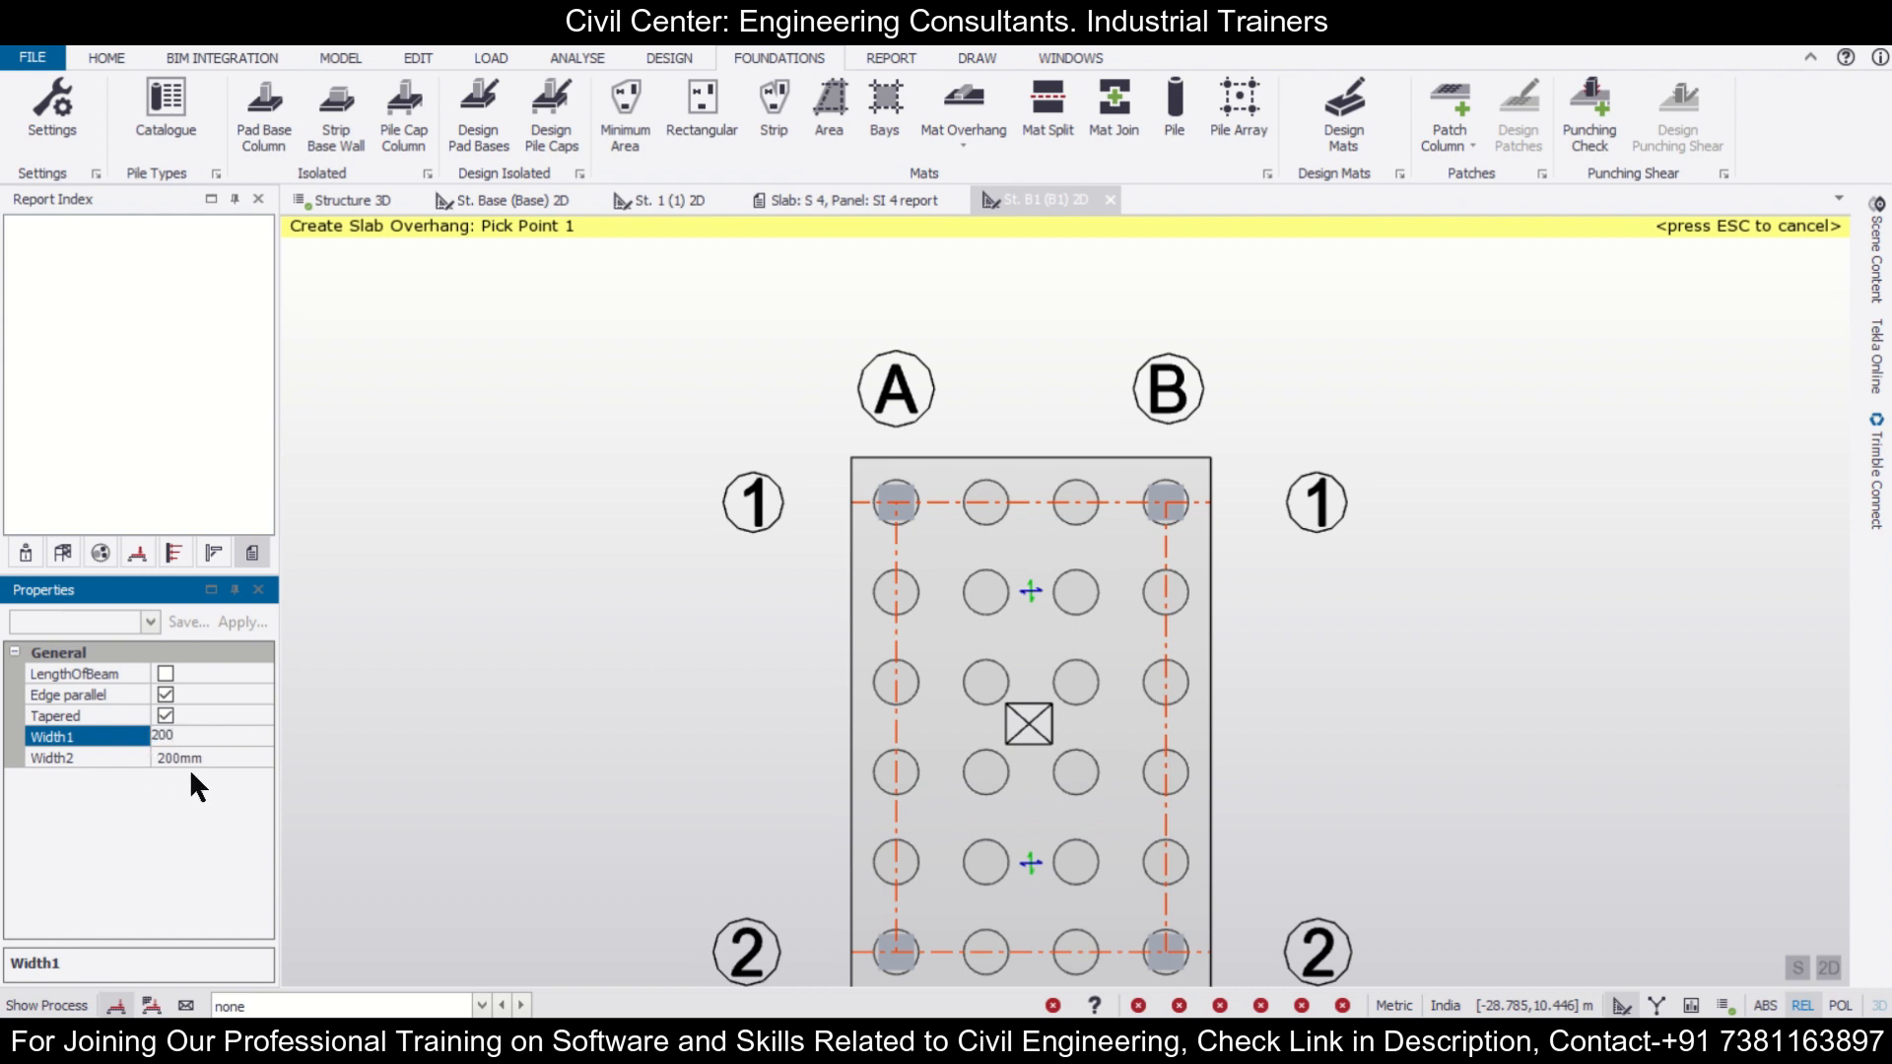
pyautogui.click(160, 757)
pyautogui.write('500')
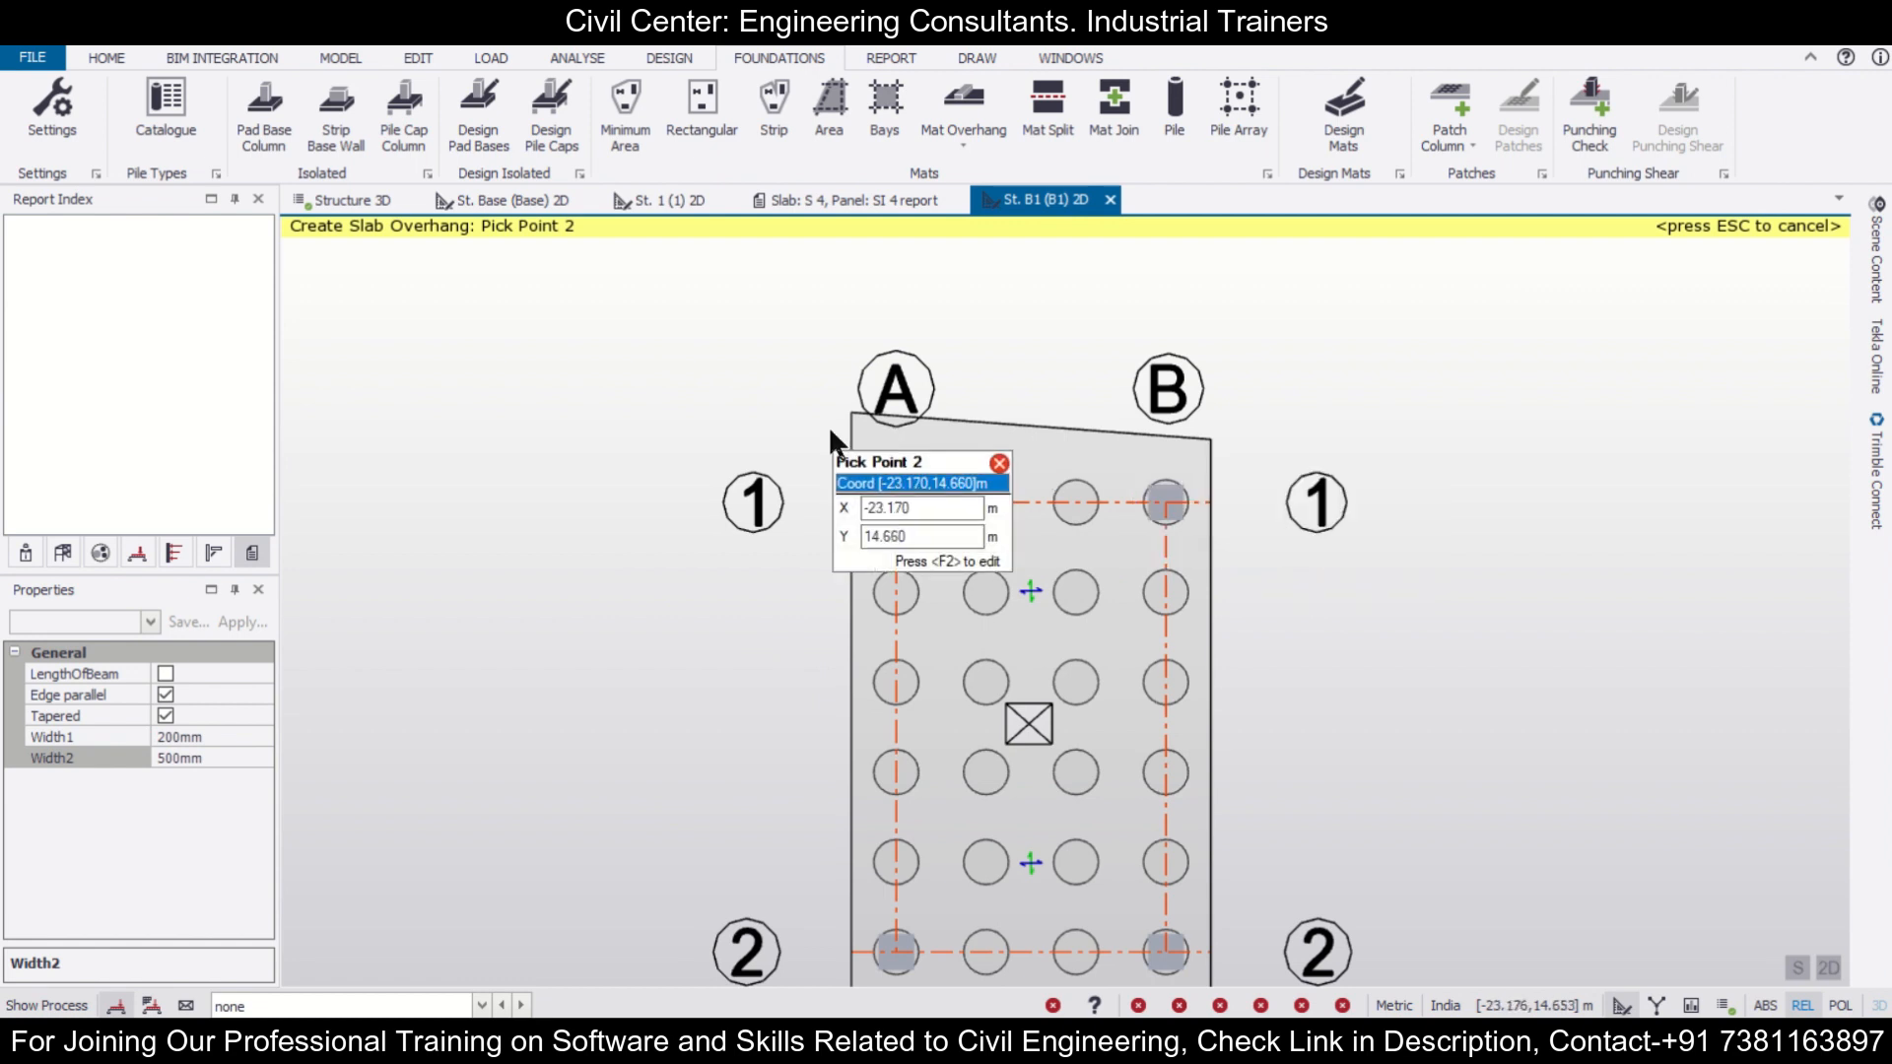
pyautogui.moveTo(879, 425)
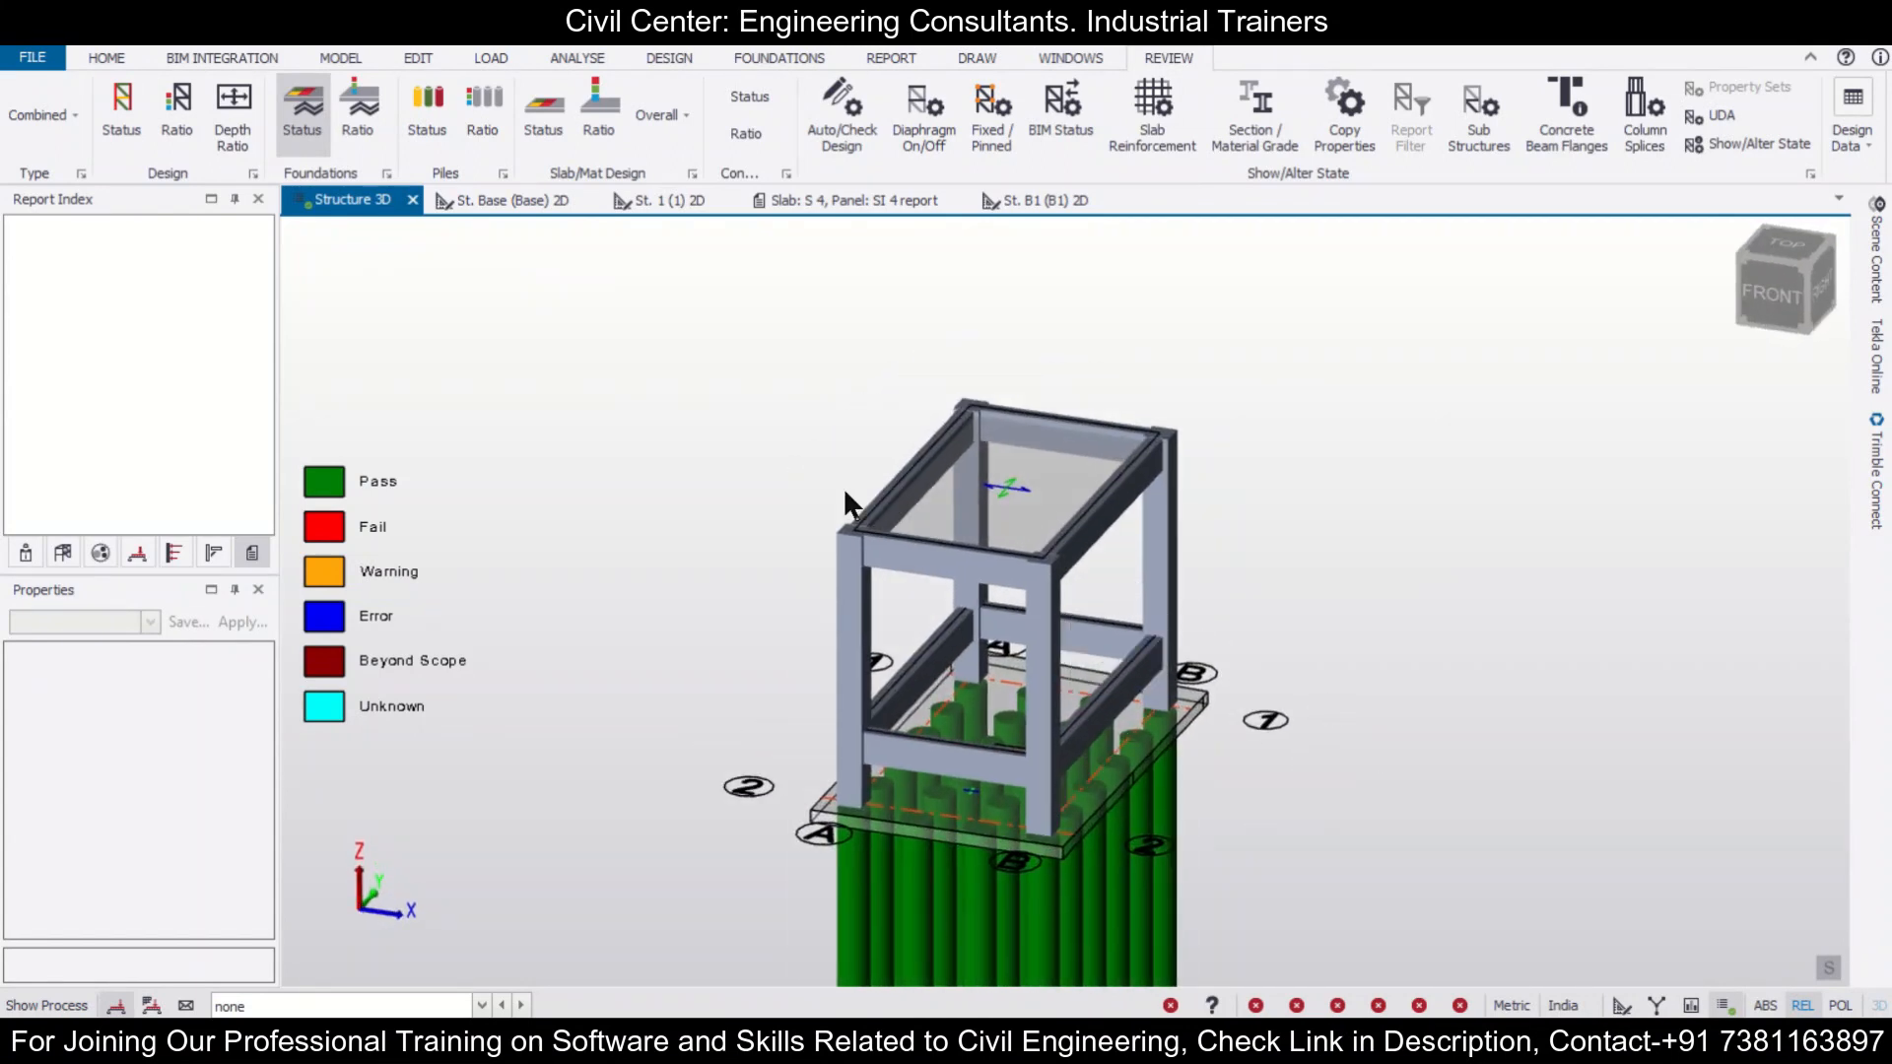
# Regenerate load combinations keeping gravity combinations 1.5D and 1.5D+1.5L+1.5Lr
pyautogui.click(489, 57)
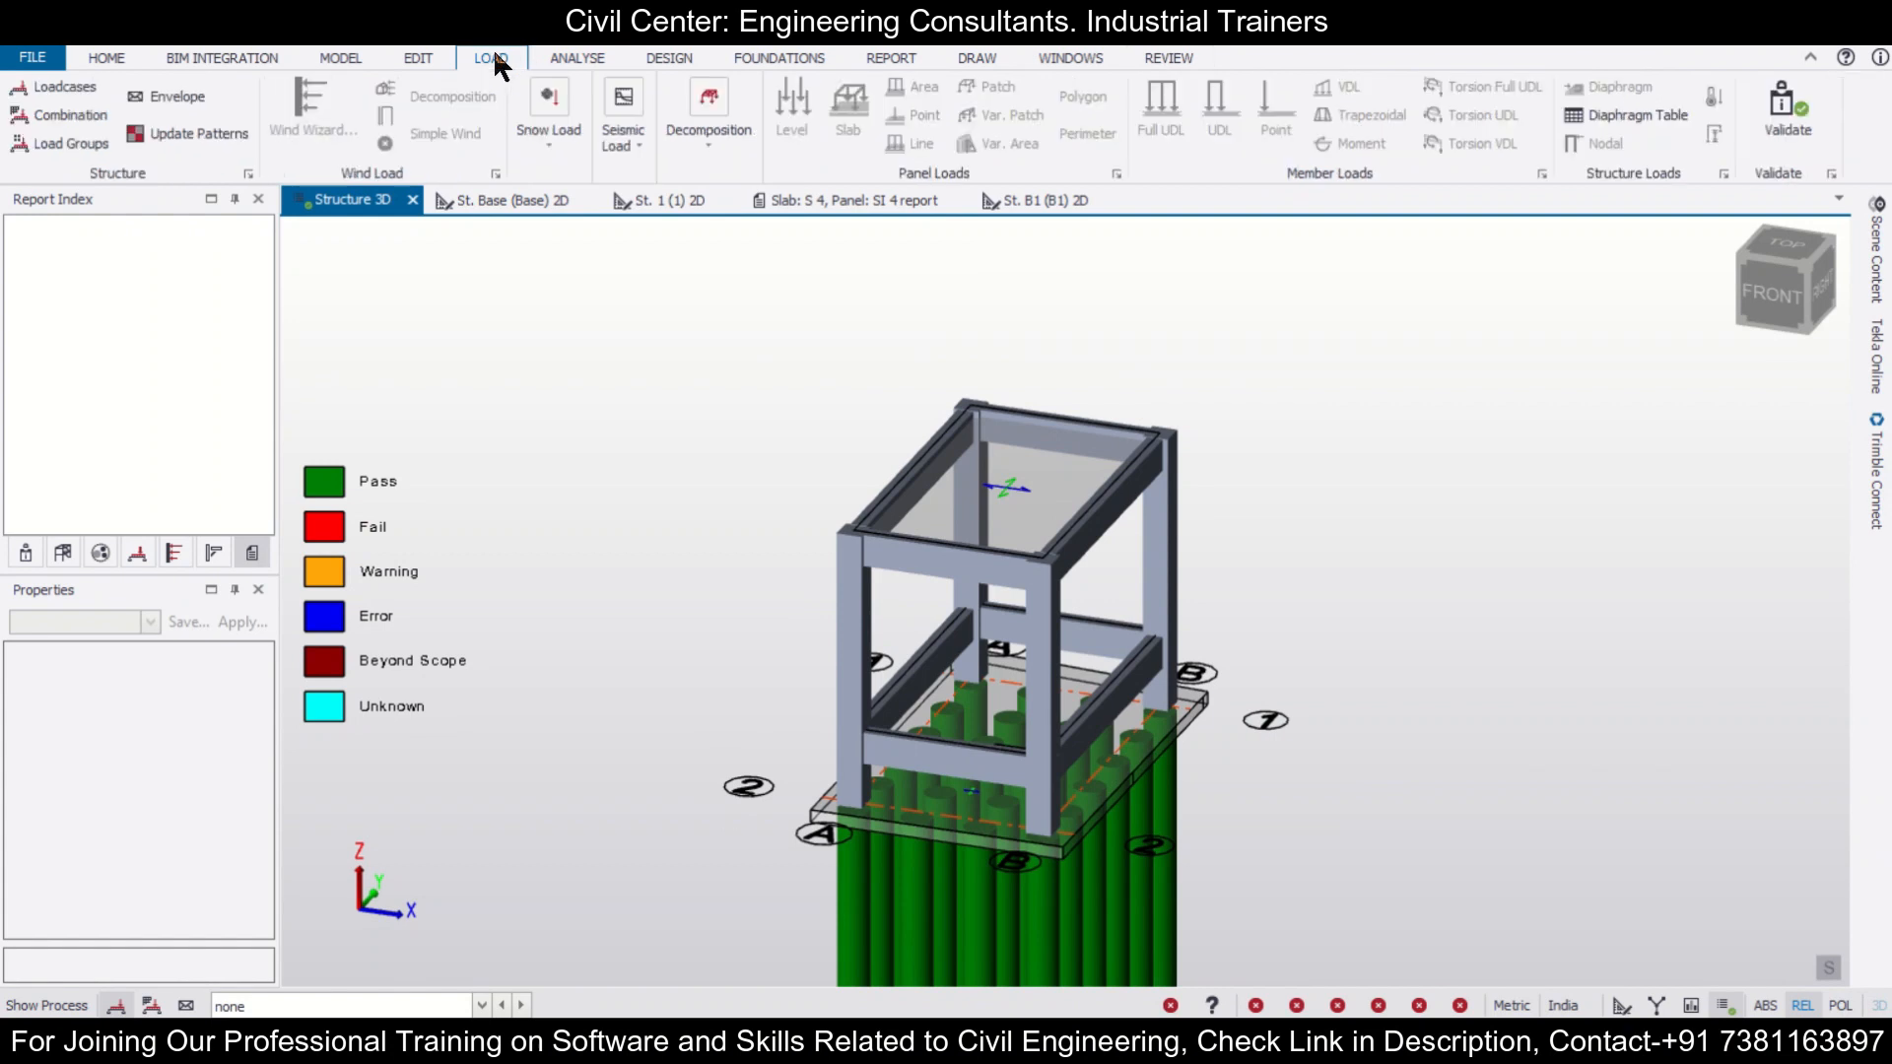
pyautogui.click(63, 114)
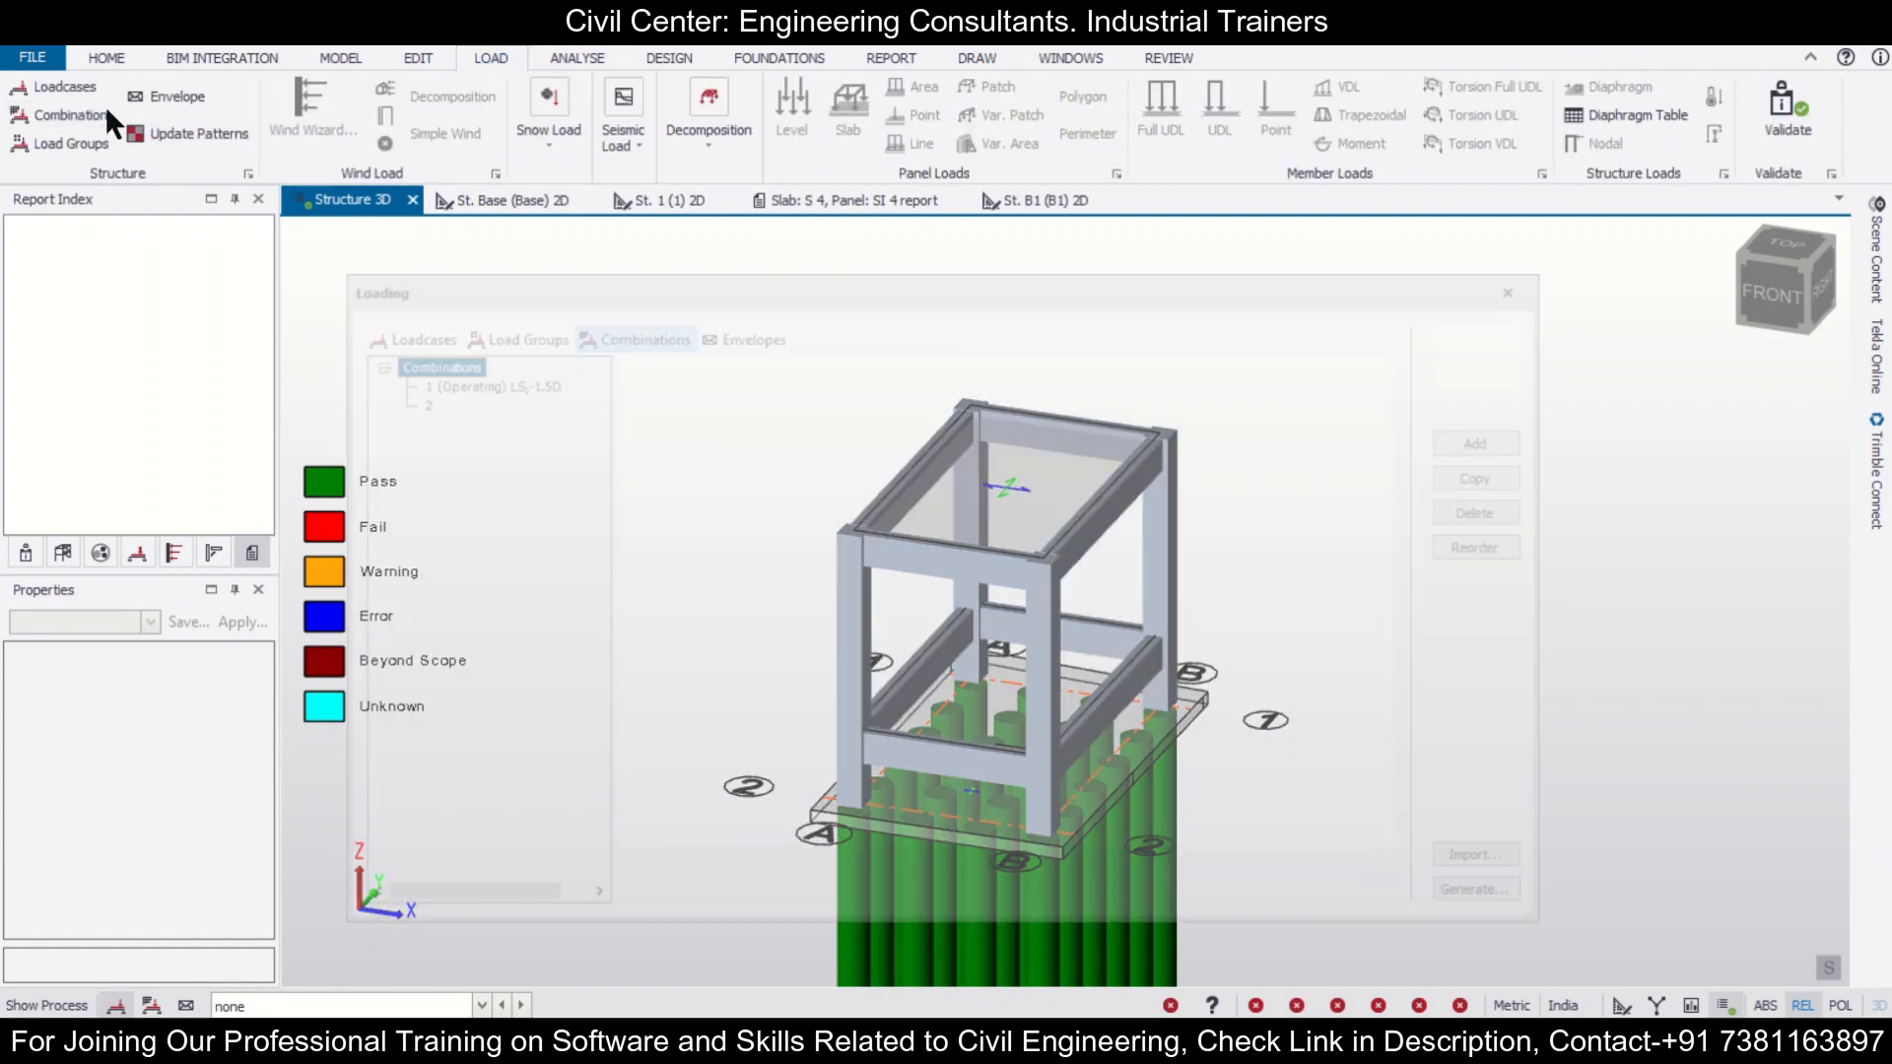
pyautogui.click(1498, 902)
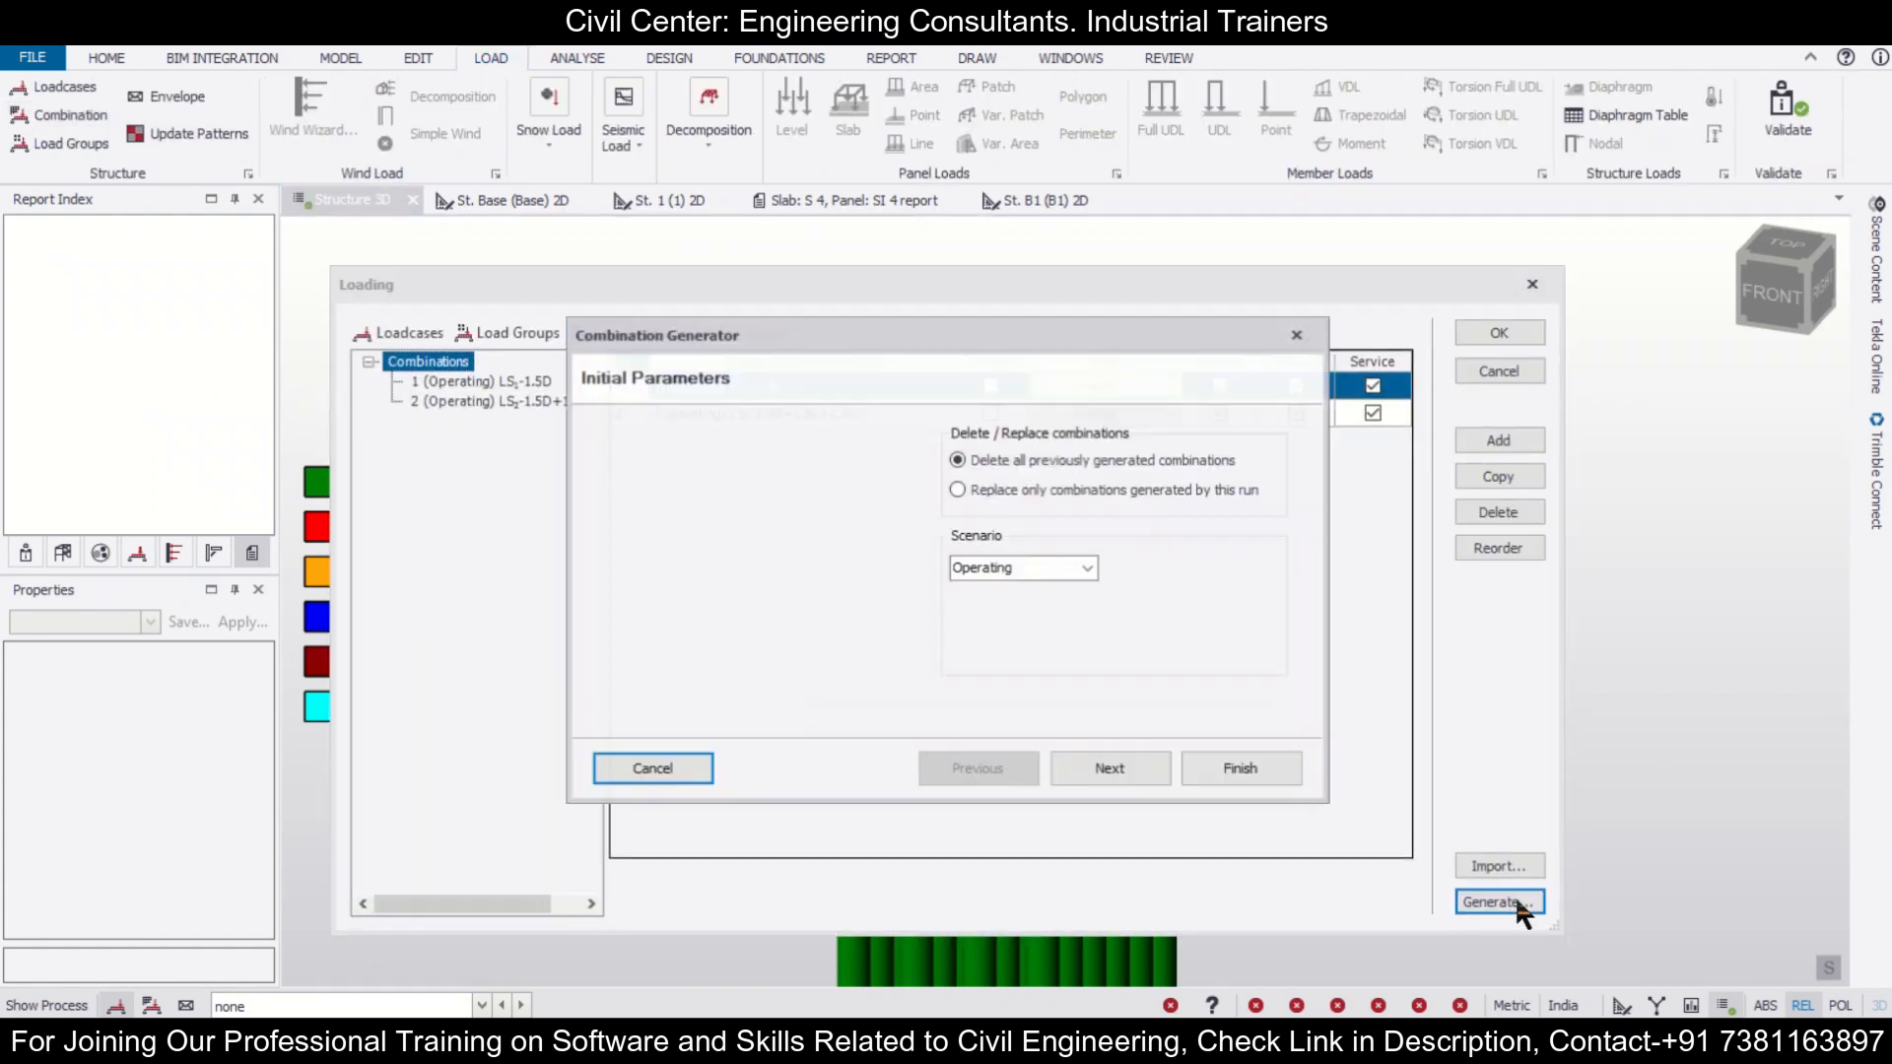
pyautogui.click(1106, 768)
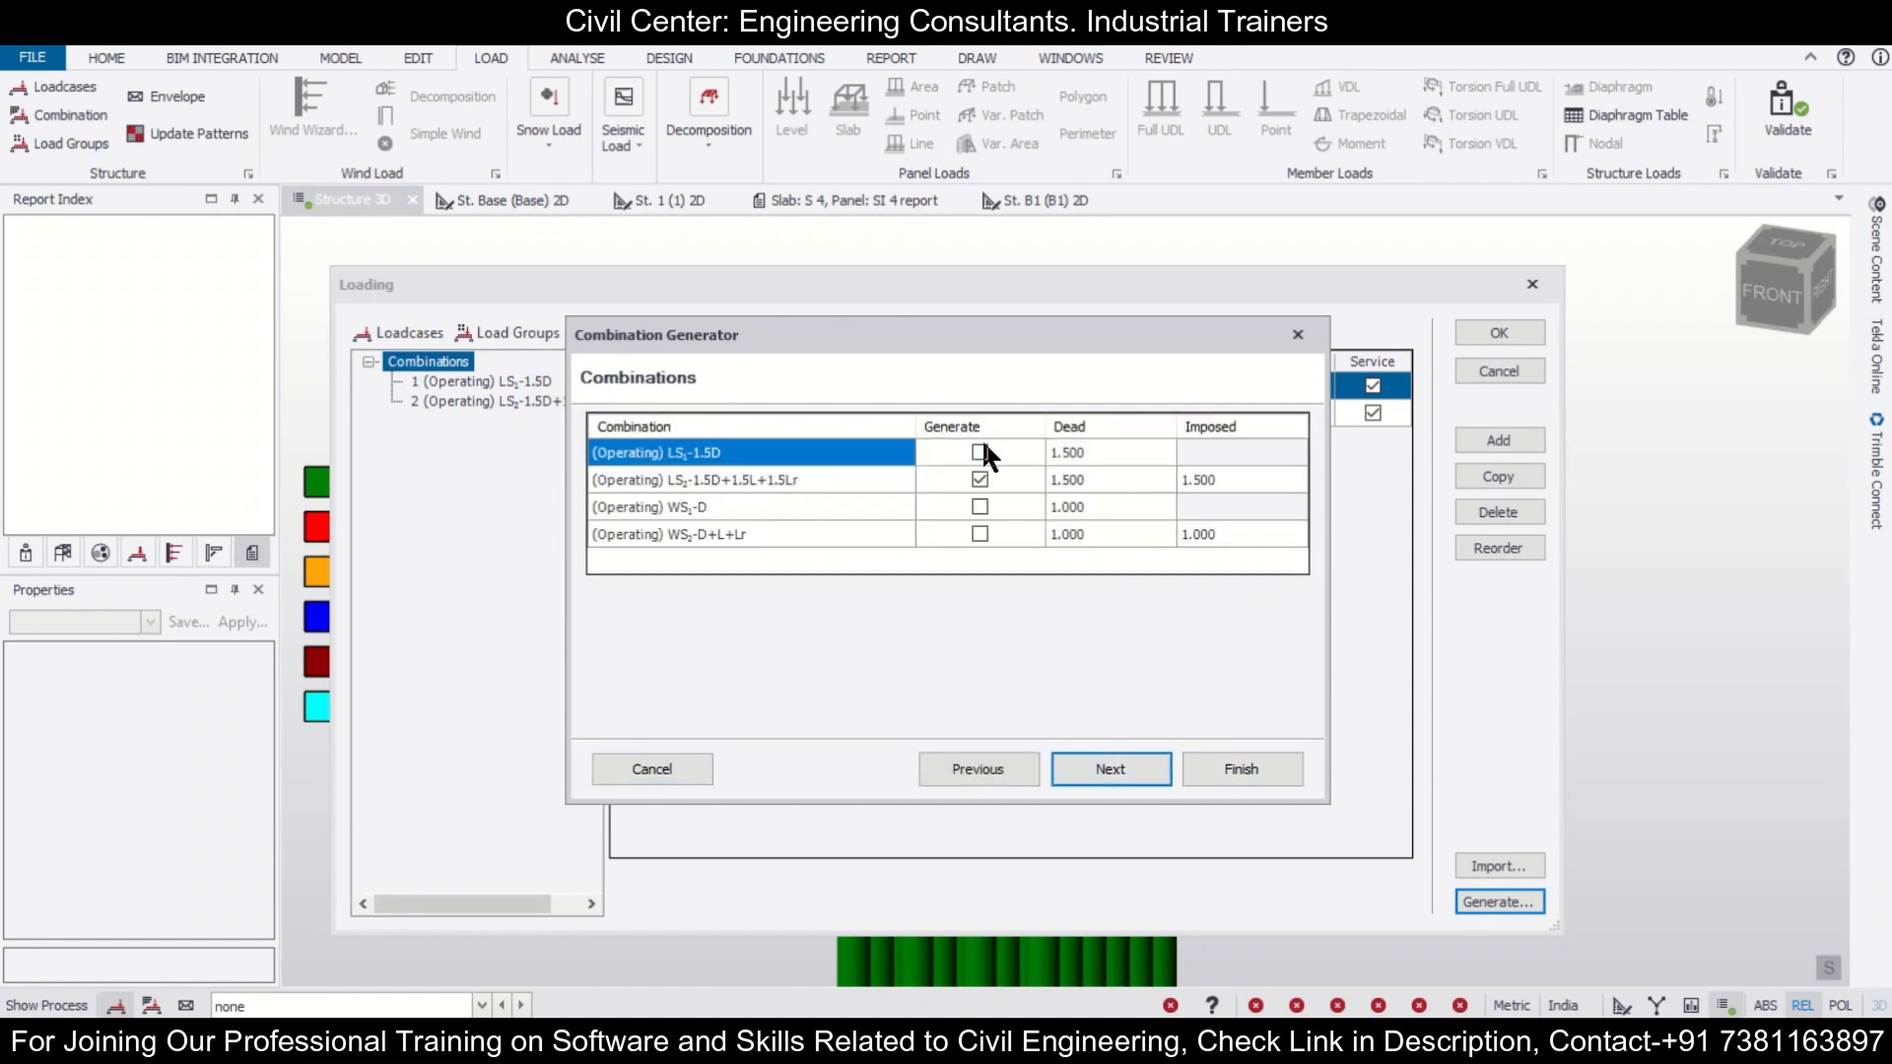
pyautogui.click(1110, 769)
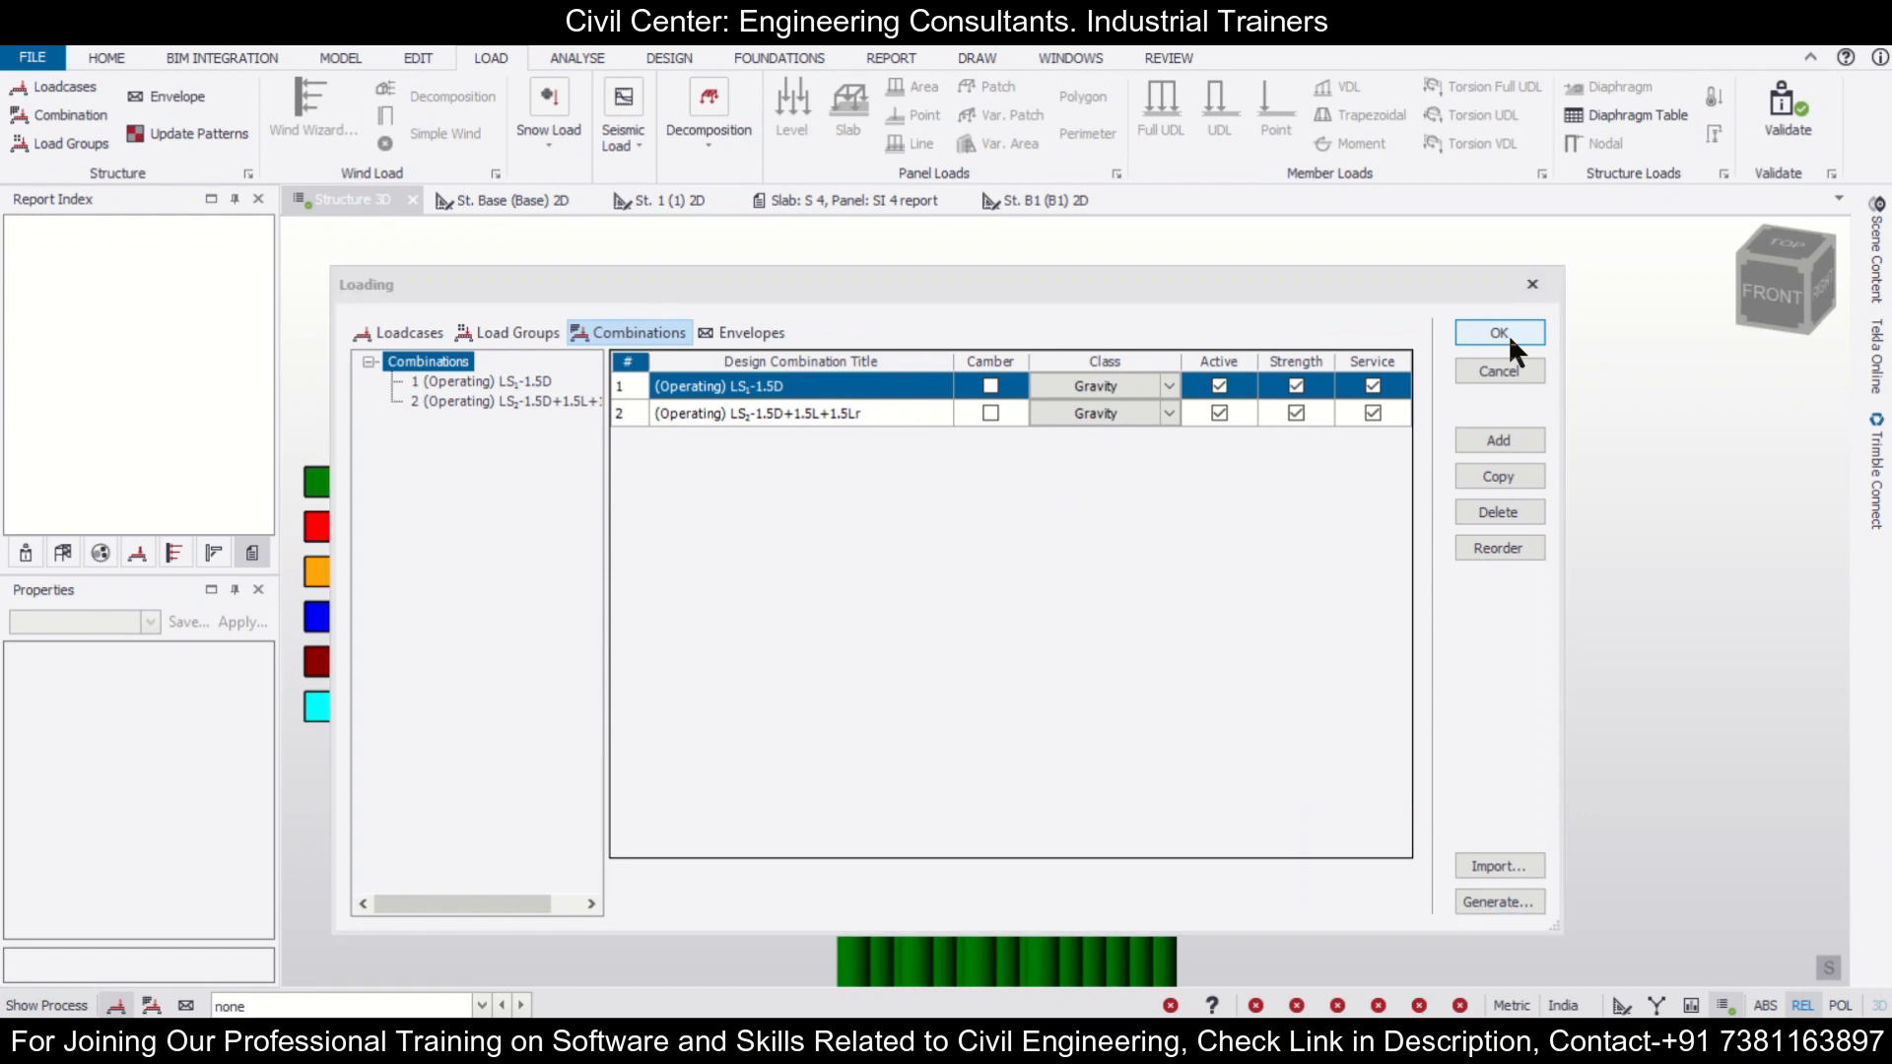
pyautogui.click(1498, 331)
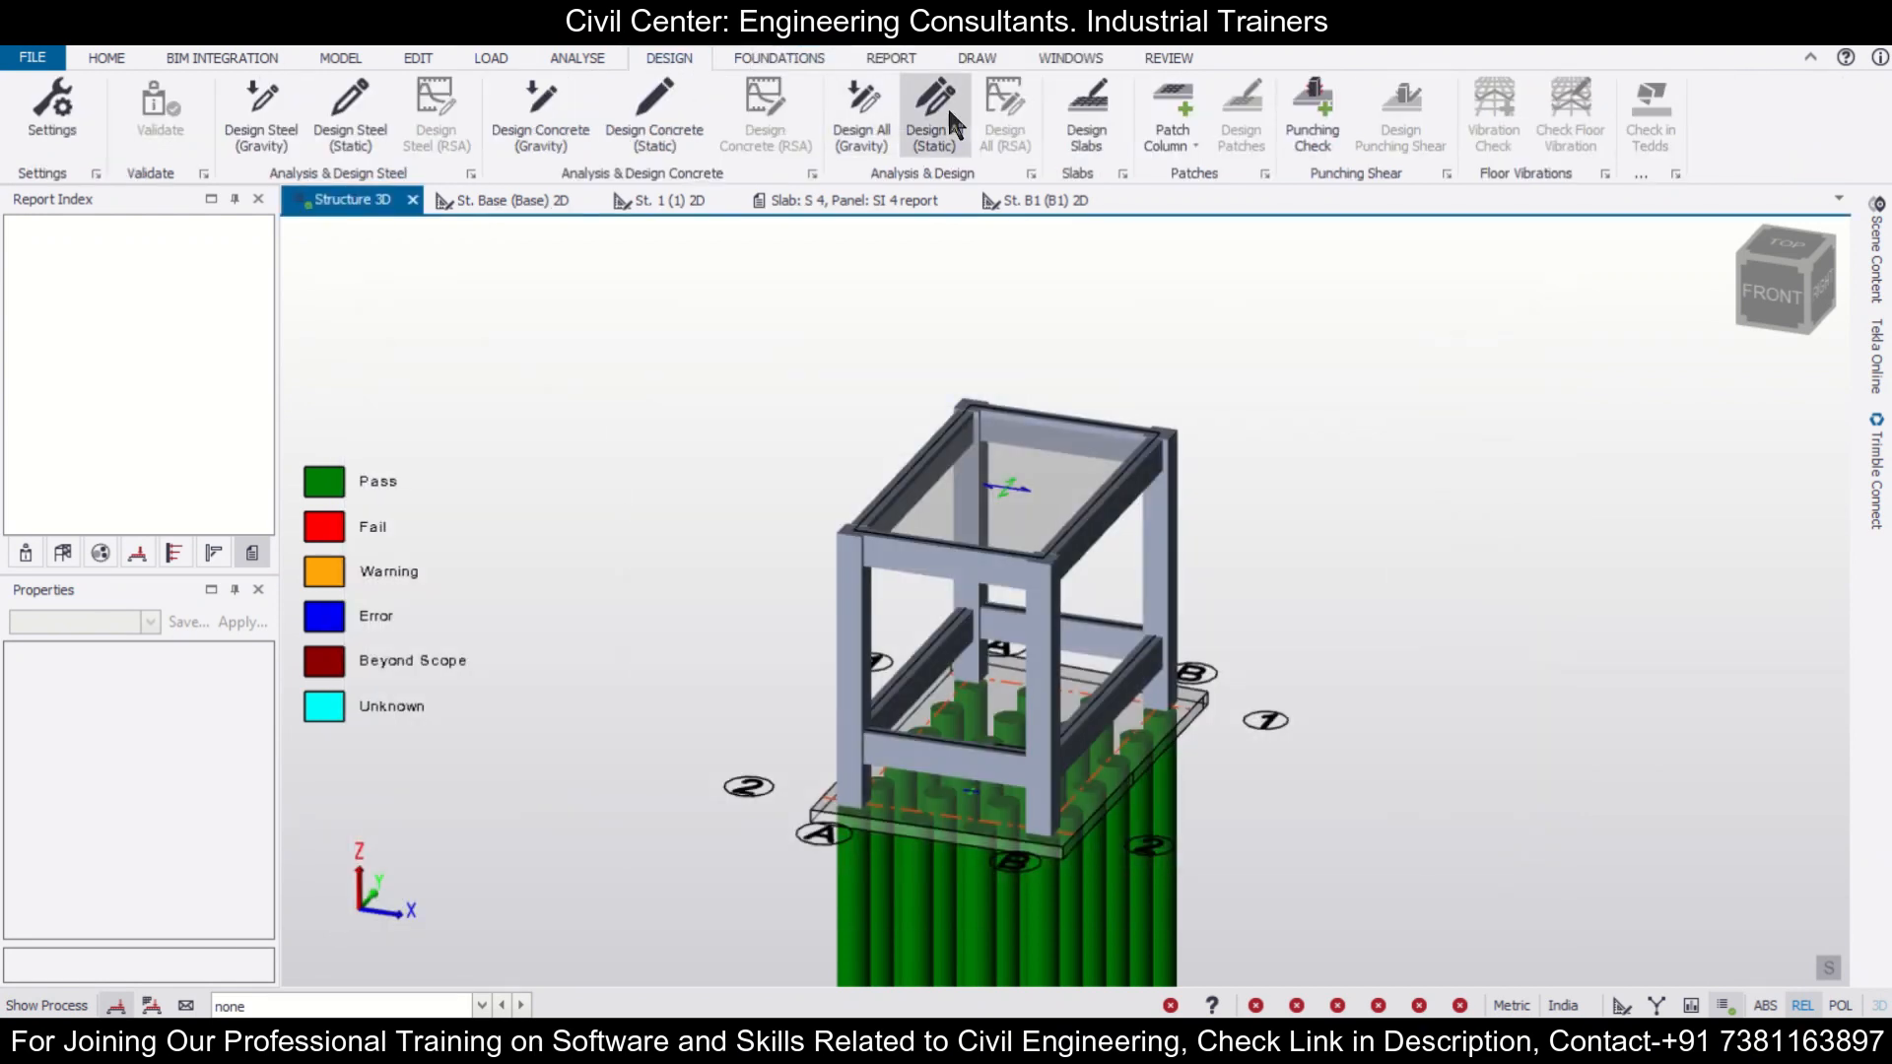
# Run Design All (Static) on the structure, then Design Mats so the mat passes
pyautogui.click(934, 106)
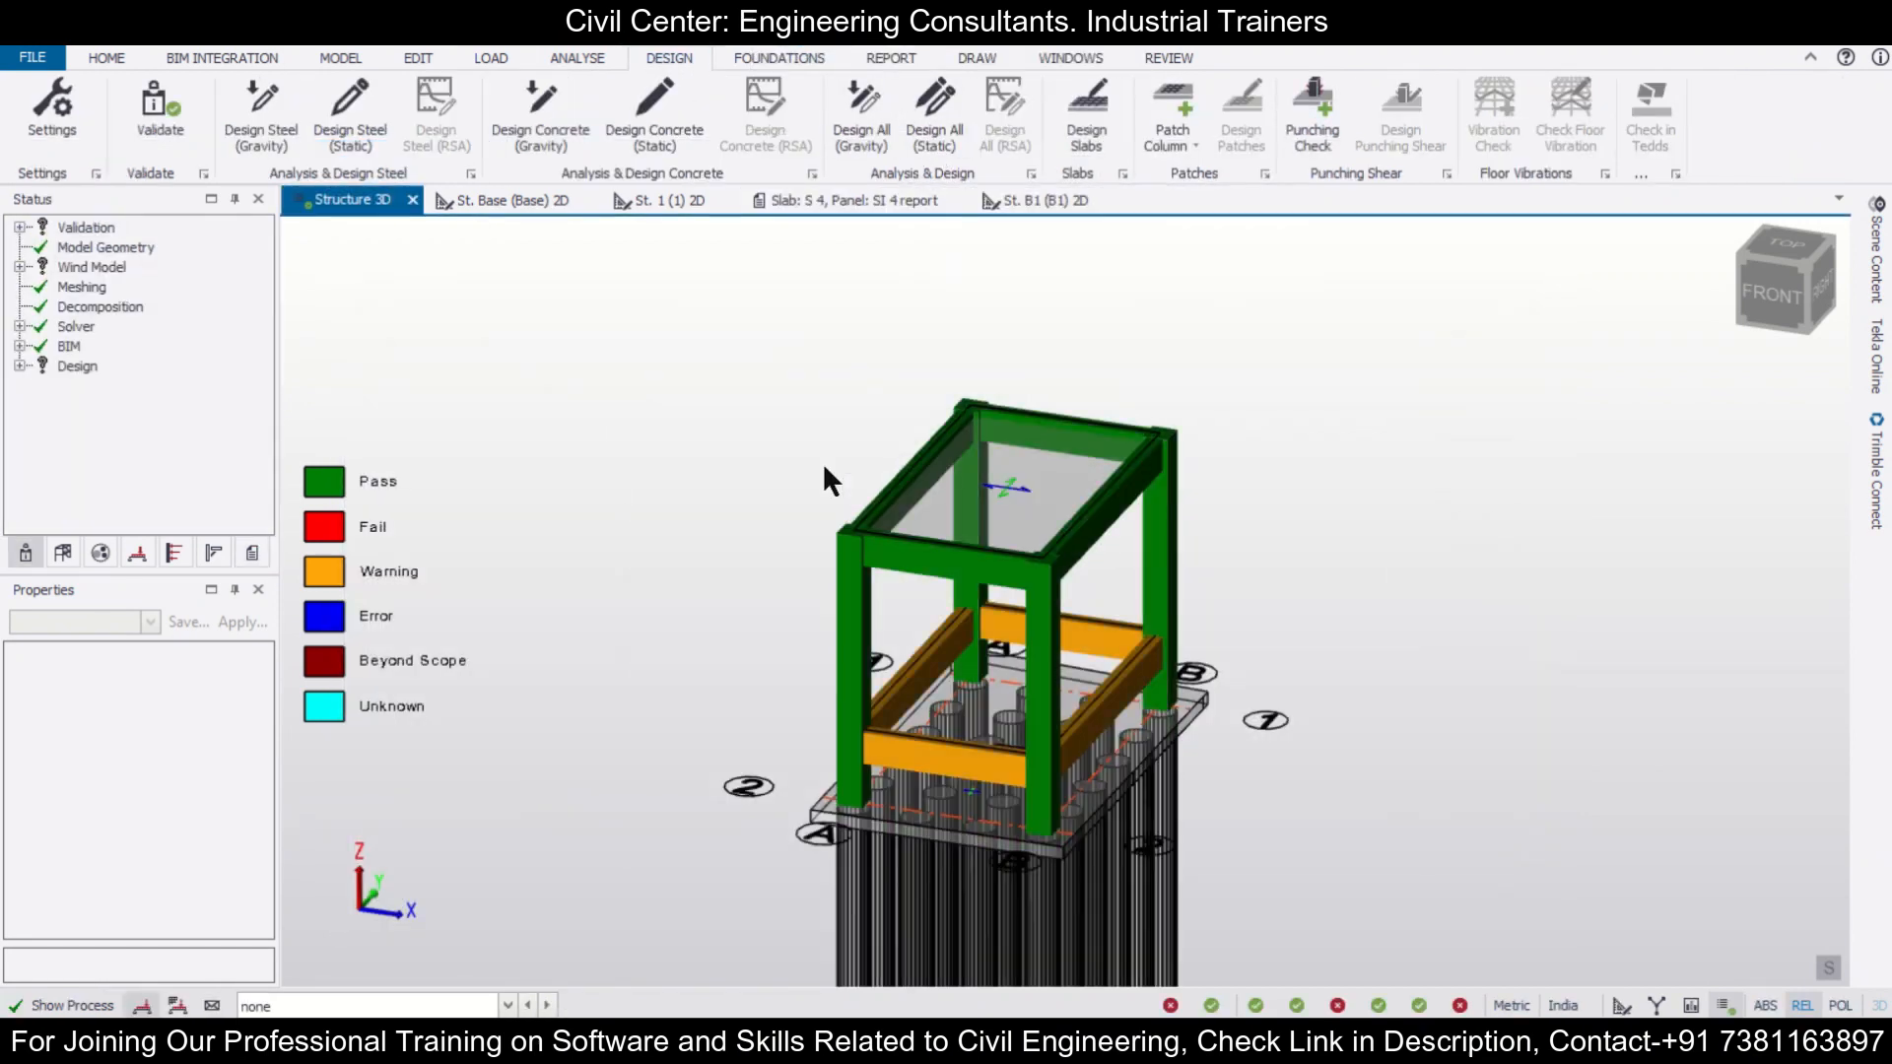
pyautogui.click(778, 57)
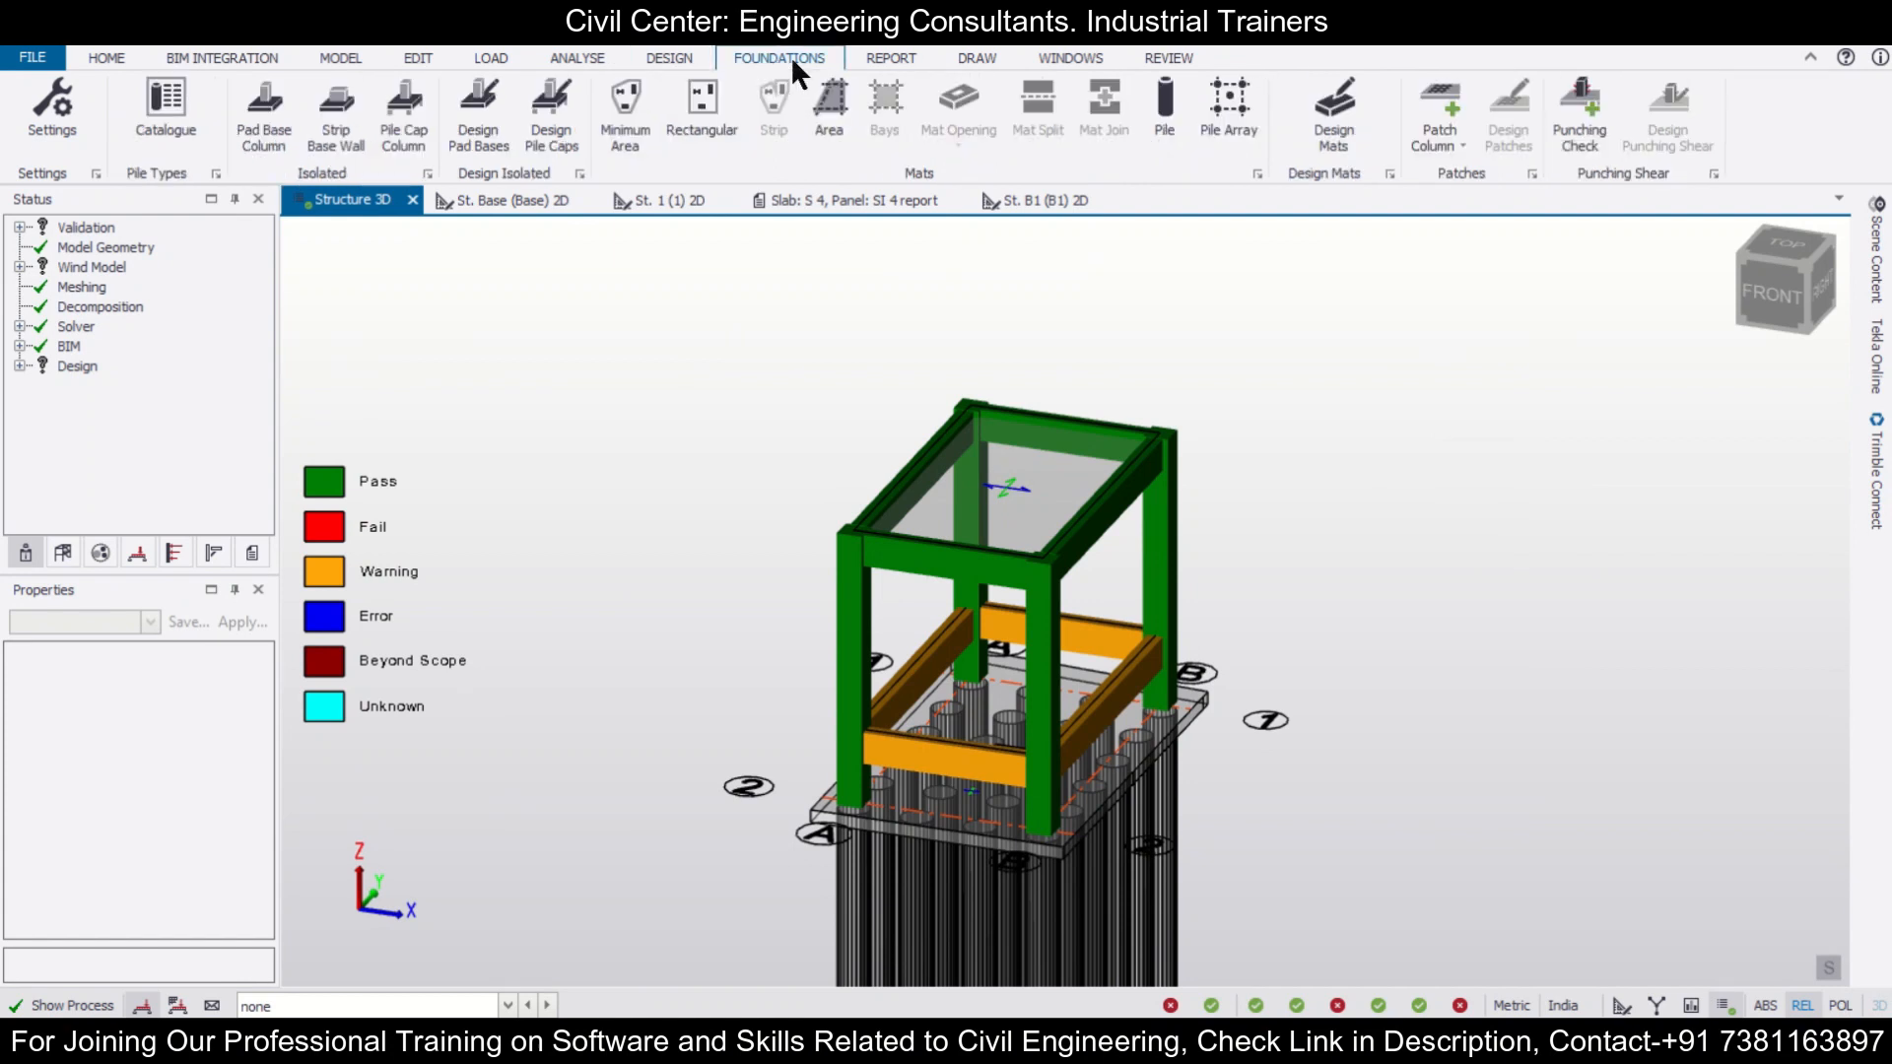
pyautogui.click(1335, 108)
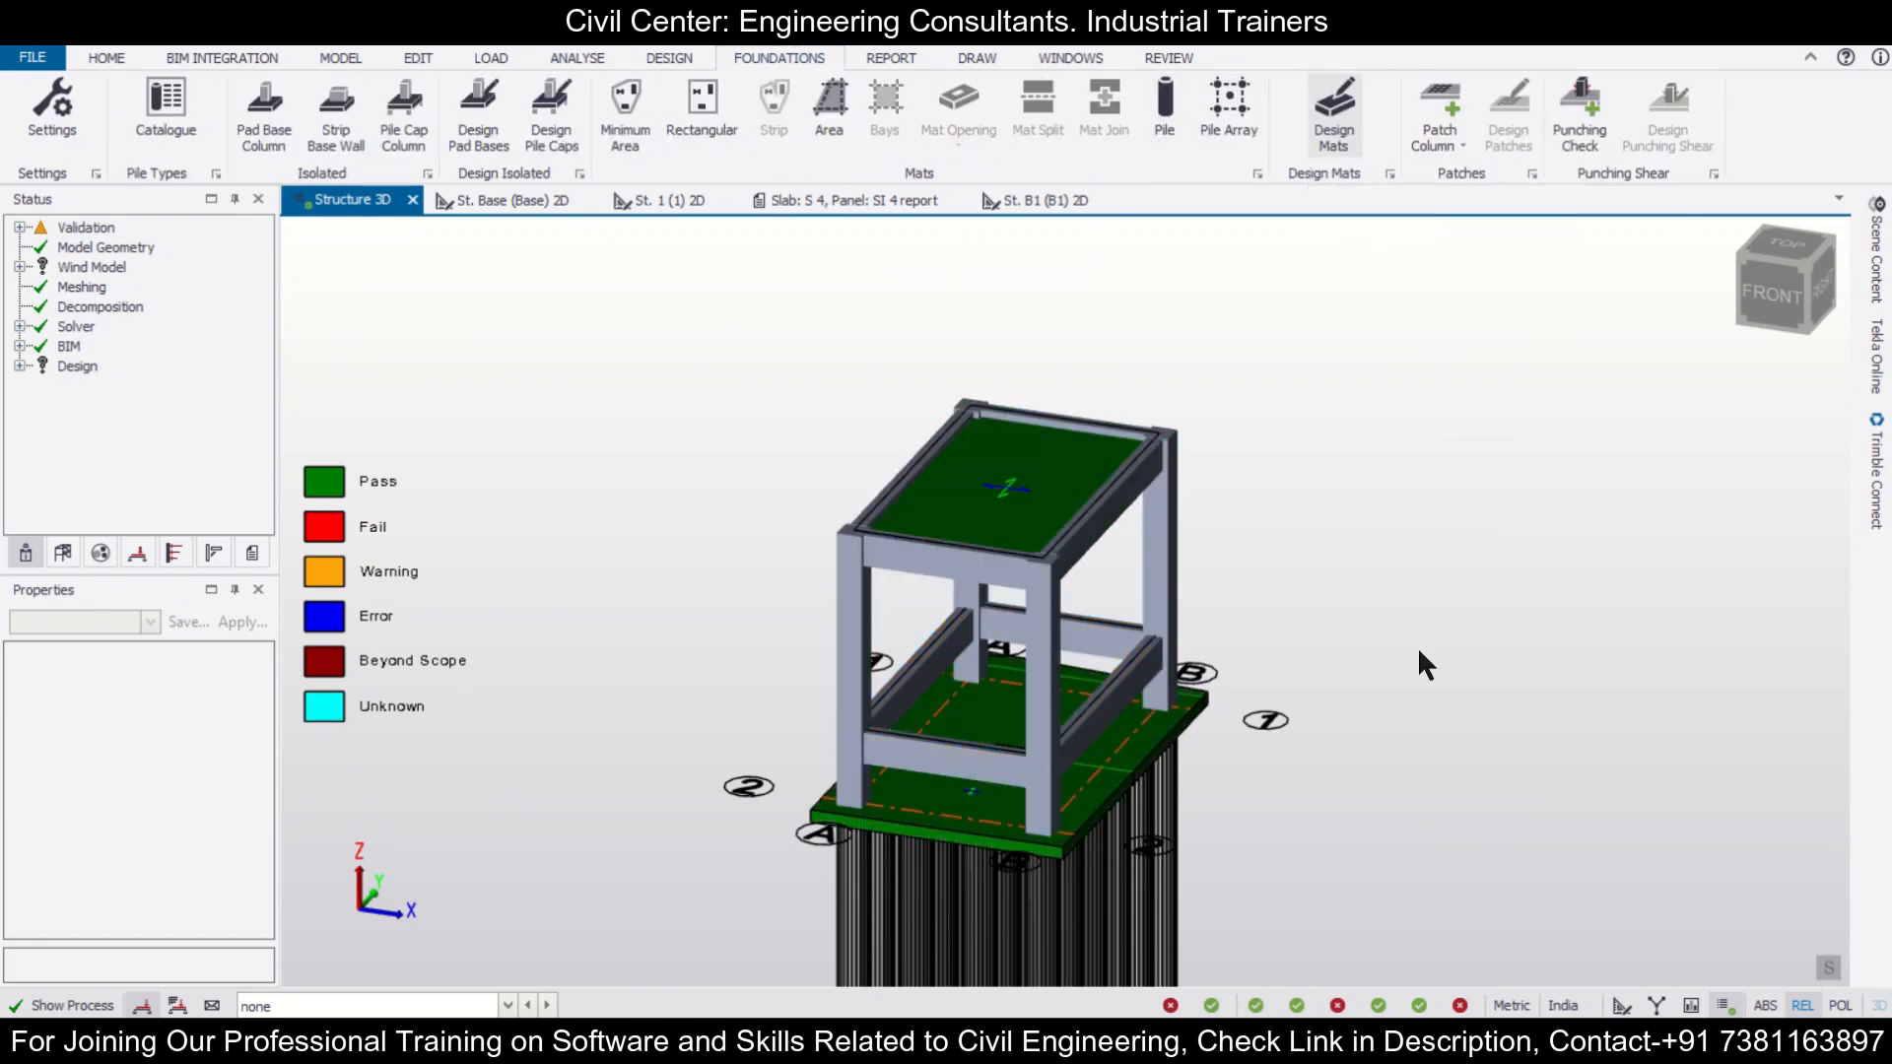